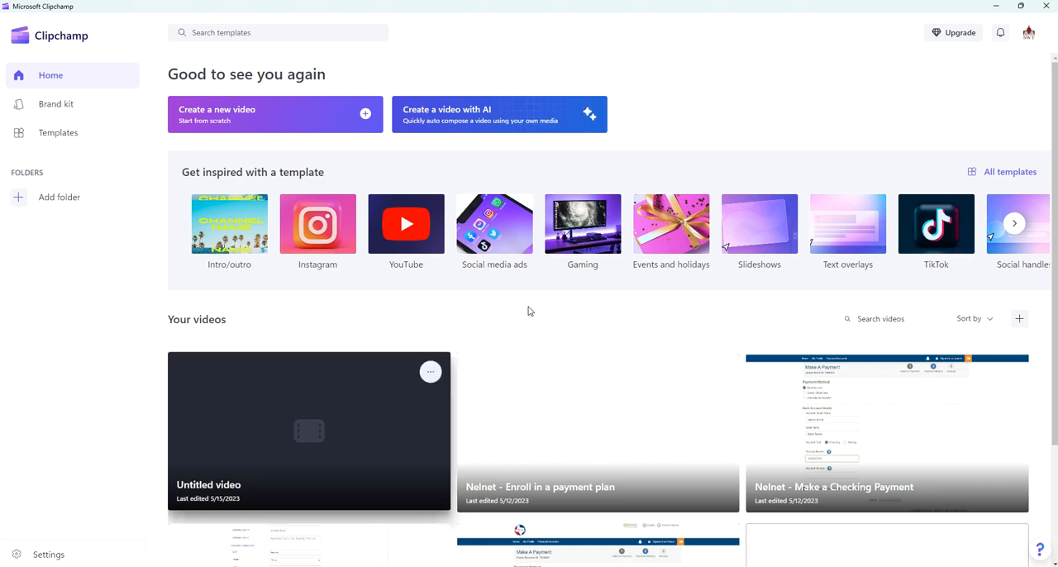
{"action": "mouse_move", "coordinate": [427, 434]}
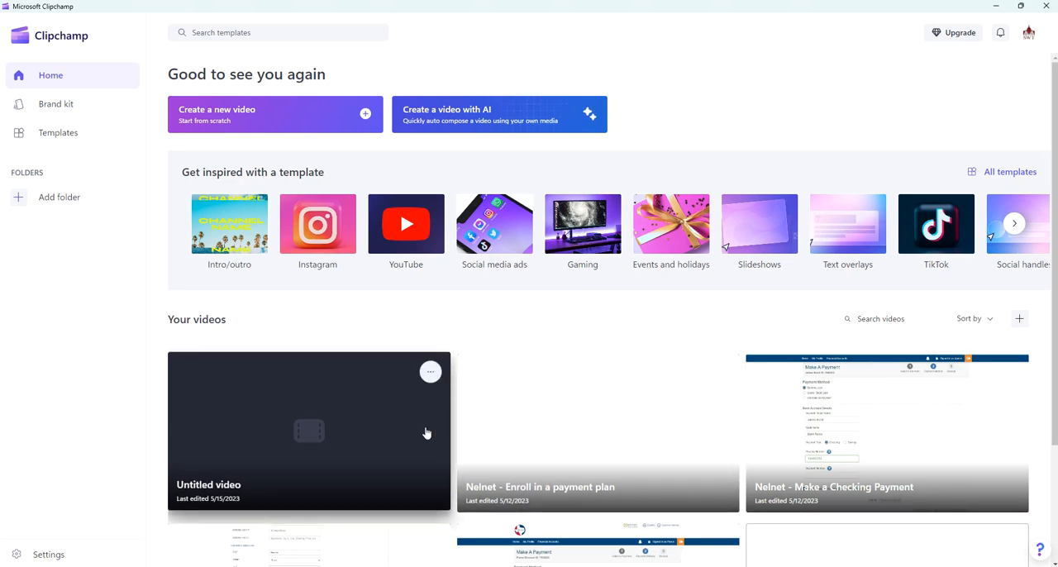
{"action": "mouse_move", "coordinate": [367, 410]}
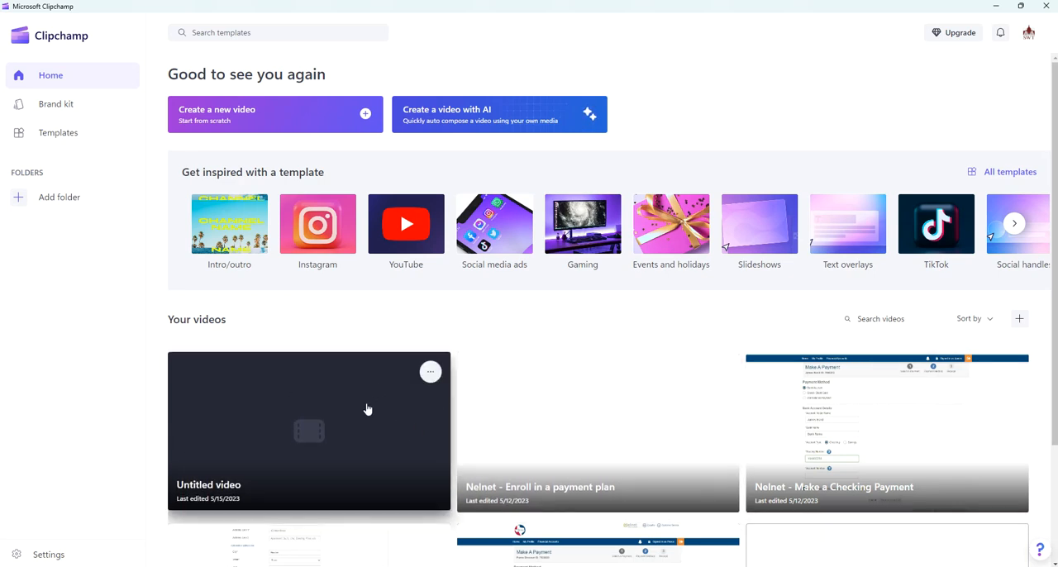
{"action": "mouse_move", "coordinate": [224, 119]}
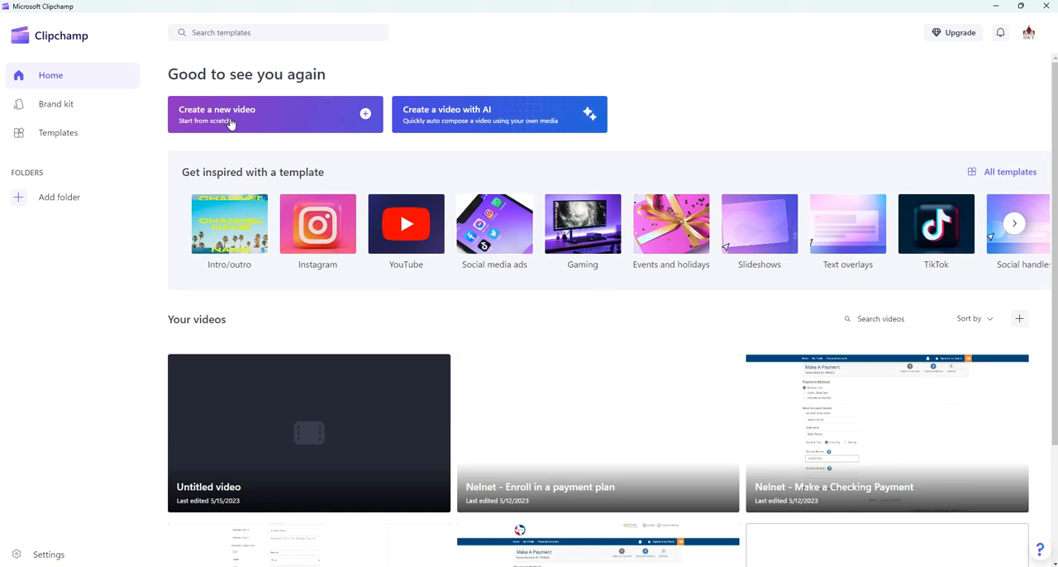
{"action": "mouse_move", "coordinate": [463, 112]}
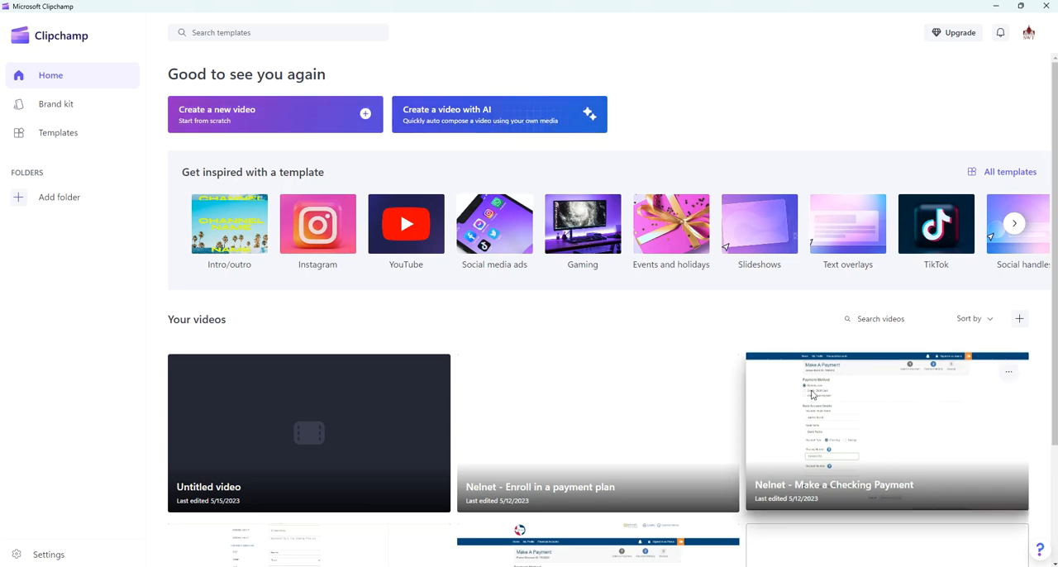
Step: Create a new video project and import Test.mp4 from the Desktop into Your media
{"action": "left_click", "coordinate": [308, 434]}
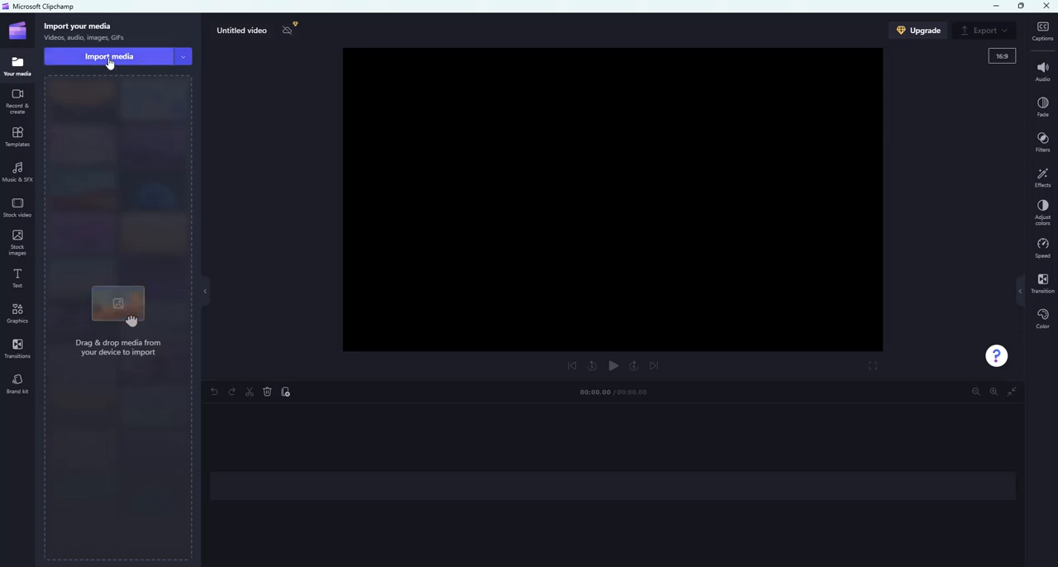
{"action": "left_click", "coordinate": [109, 56]}
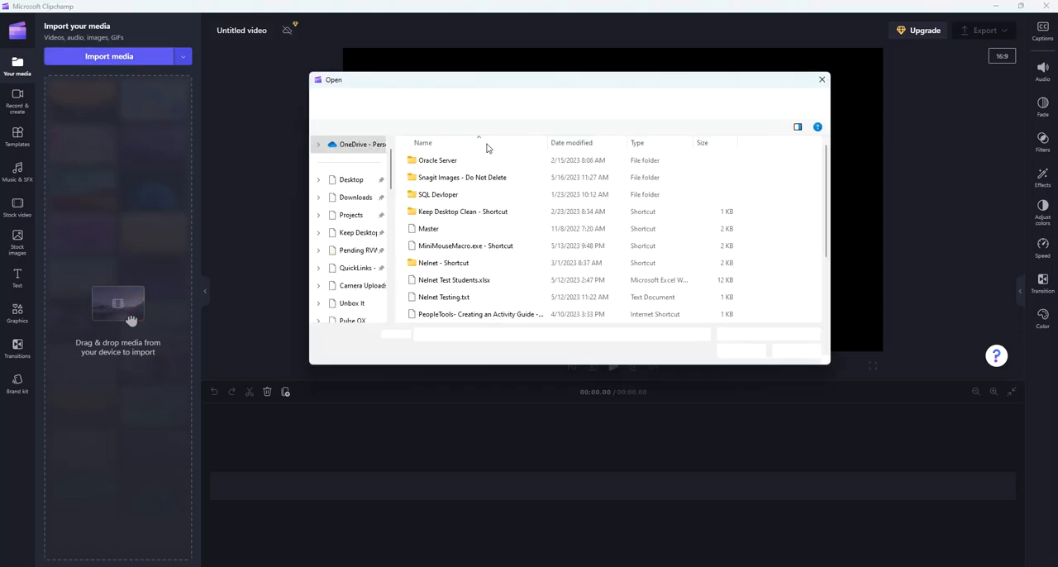
{"action": "left_click", "coordinate": [351, 179]}
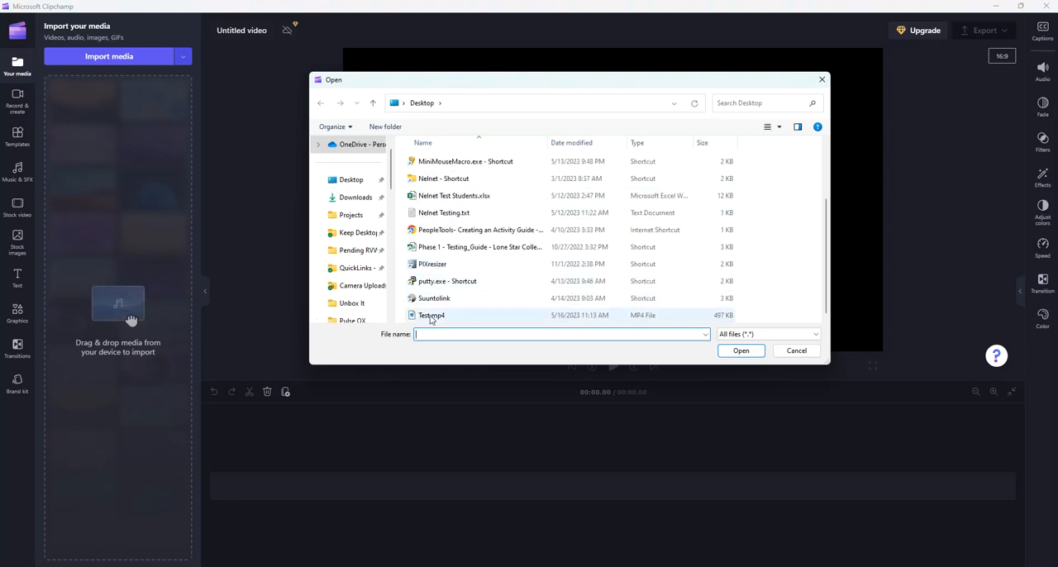
{"action": "left_click", "coordinate": [741, 351]}
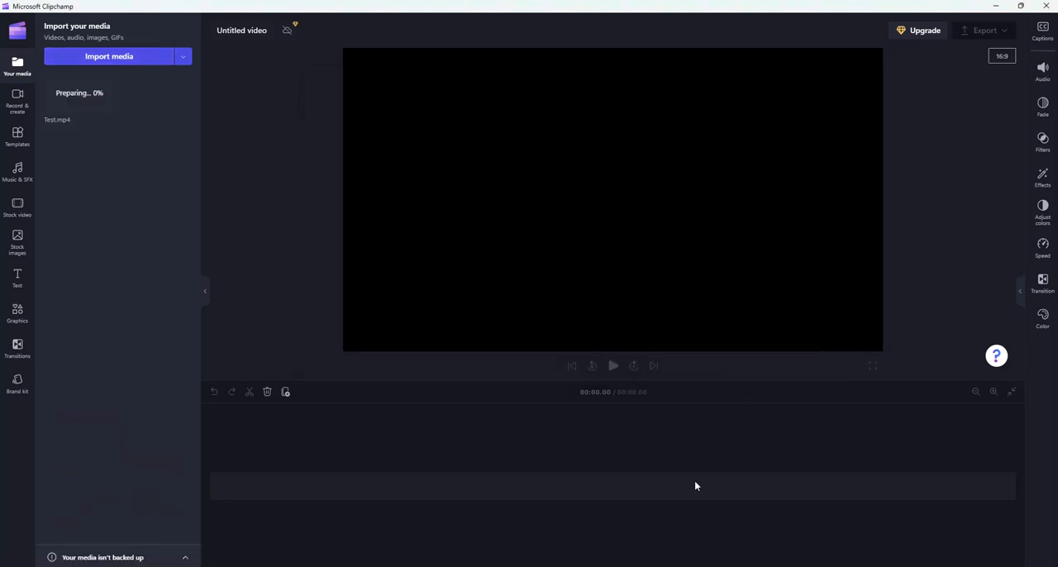
{"action": "left_click_drag", "start_coordinate": [79, 91], "coordinate": [612, 486]}
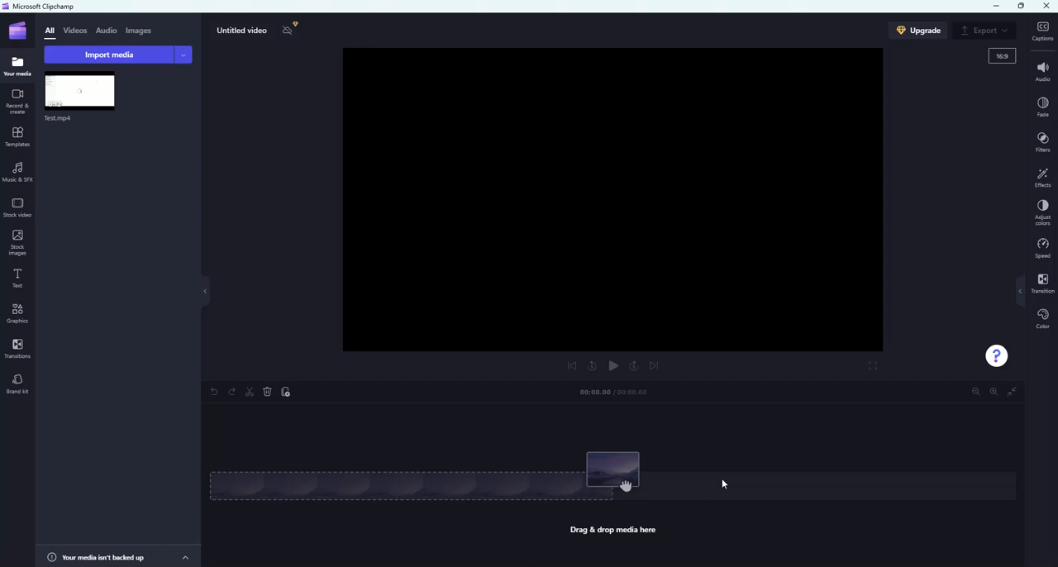
{"action": "mouse_move", "coordinate": [100, 94]}
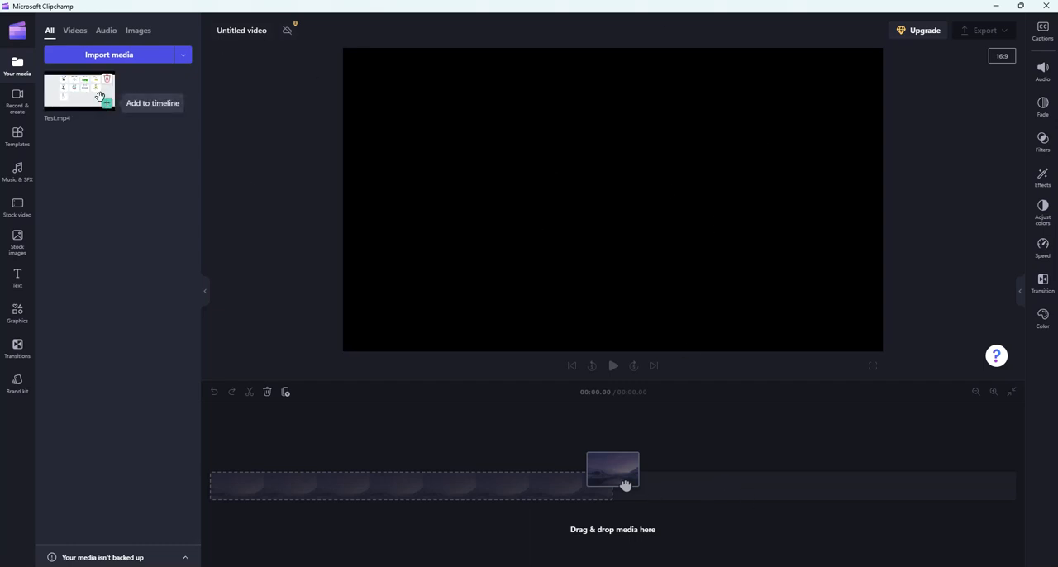
{"action": "mouse_move", "coordinate": [16, 67]}
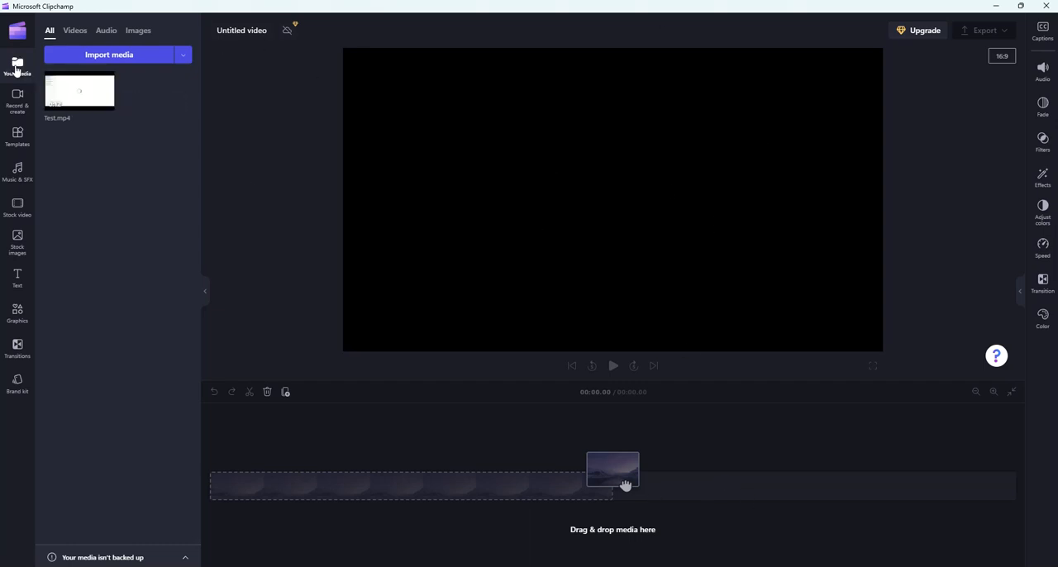
{"action": "mouse_move", "coordinate": [86, 208]}
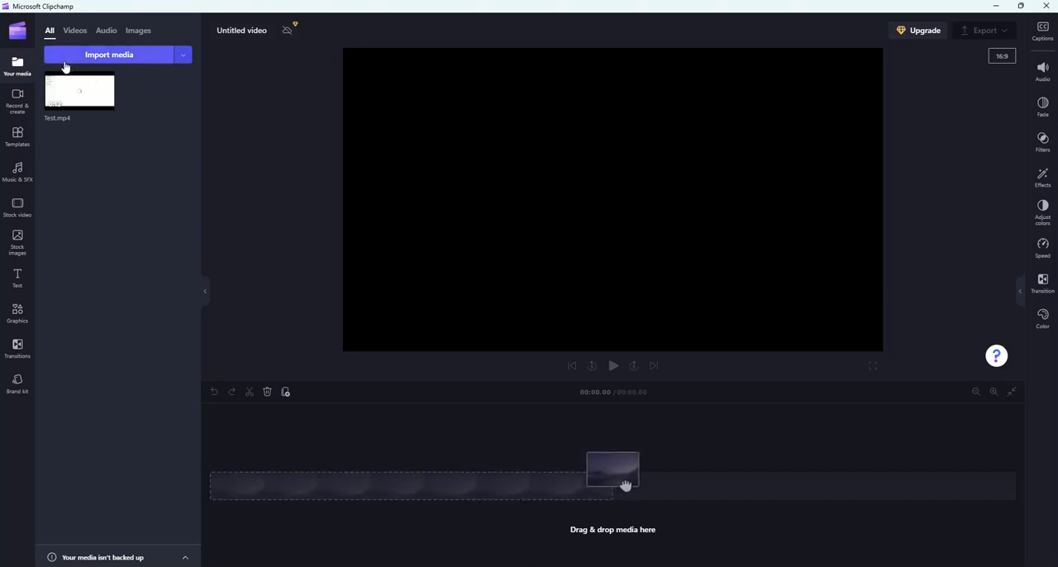
{"action": "mouse_move", "coordinate": [106, 106]}
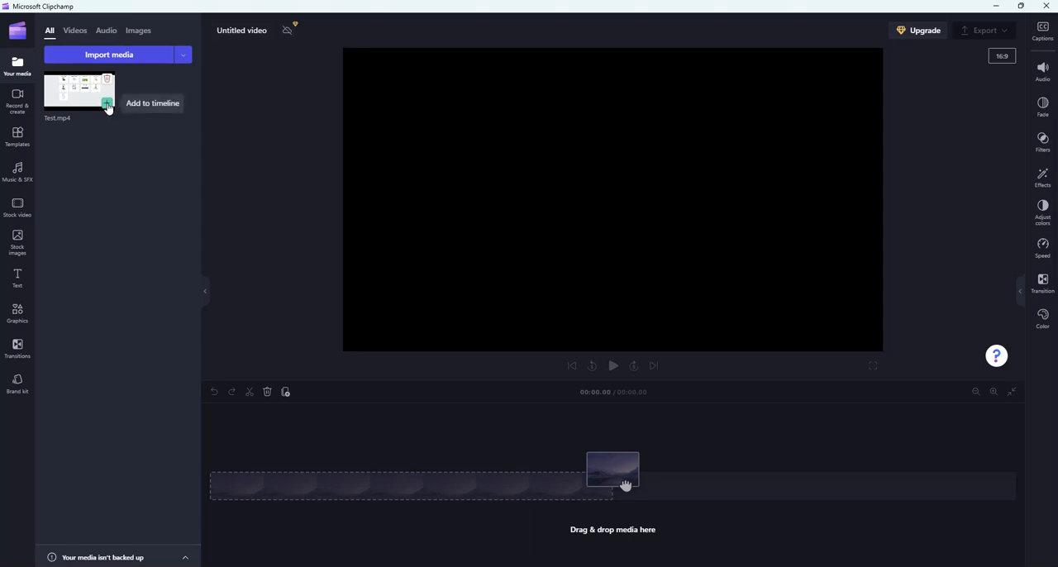
{"action": "mouse_move", "coordinate": [206, 225]}
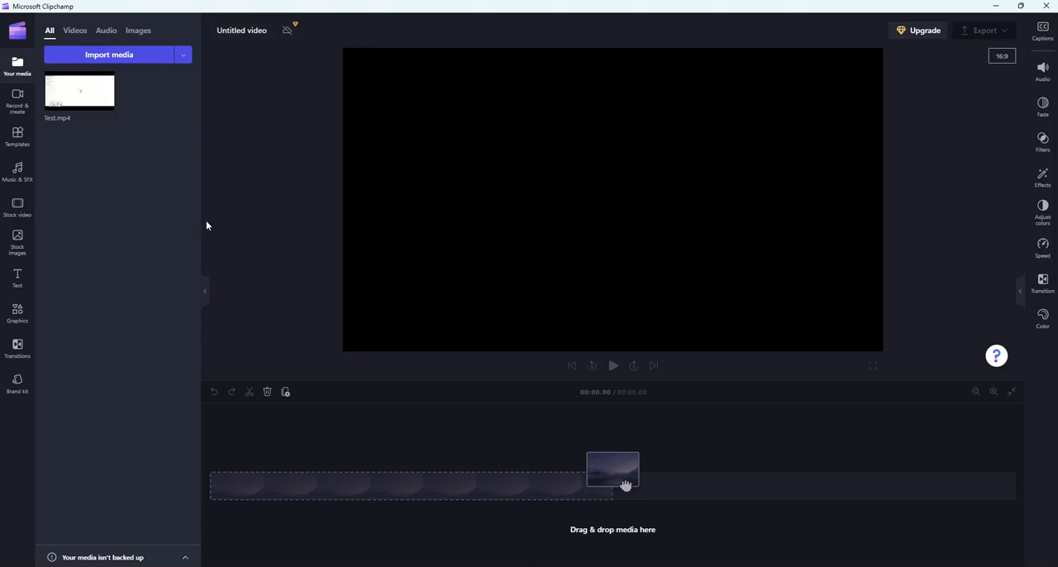
Step: Place Test.mp4 on the timeline as a ~2-minute clip, preview it, then return to the start
{"action": "left_click_drag", "start_coordinate": [80, 91], "coordinate": [295, 476]}
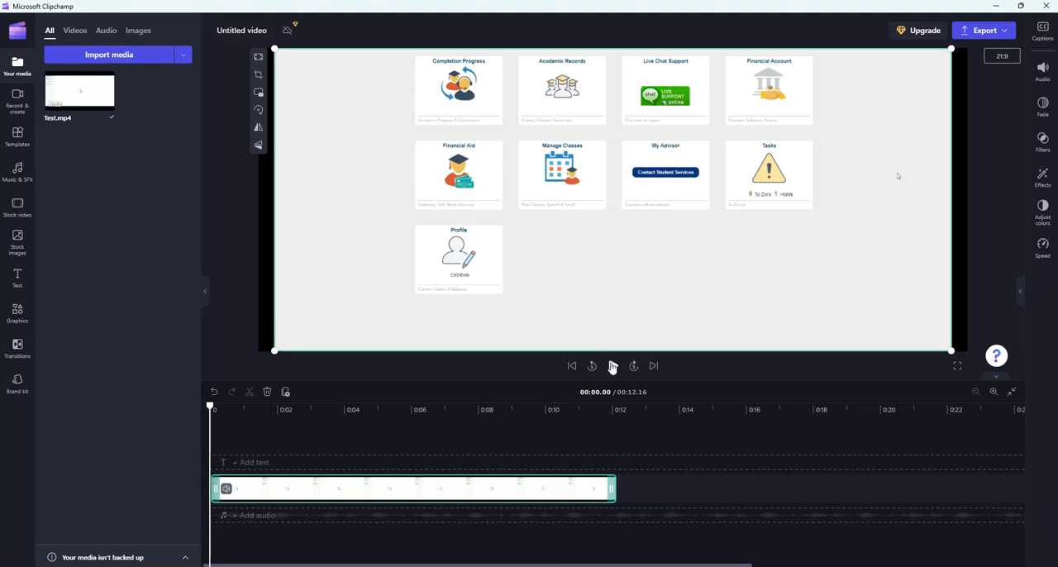
{"action": "left_click", "coordinate": [612, 366]}
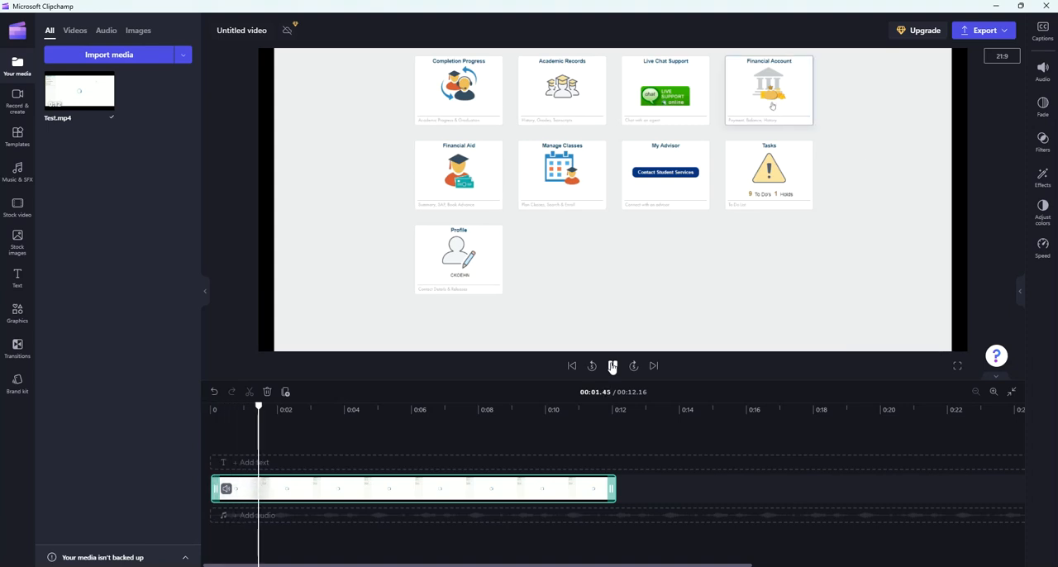
{"action": "left_click", "coordinate": [612, 367]}
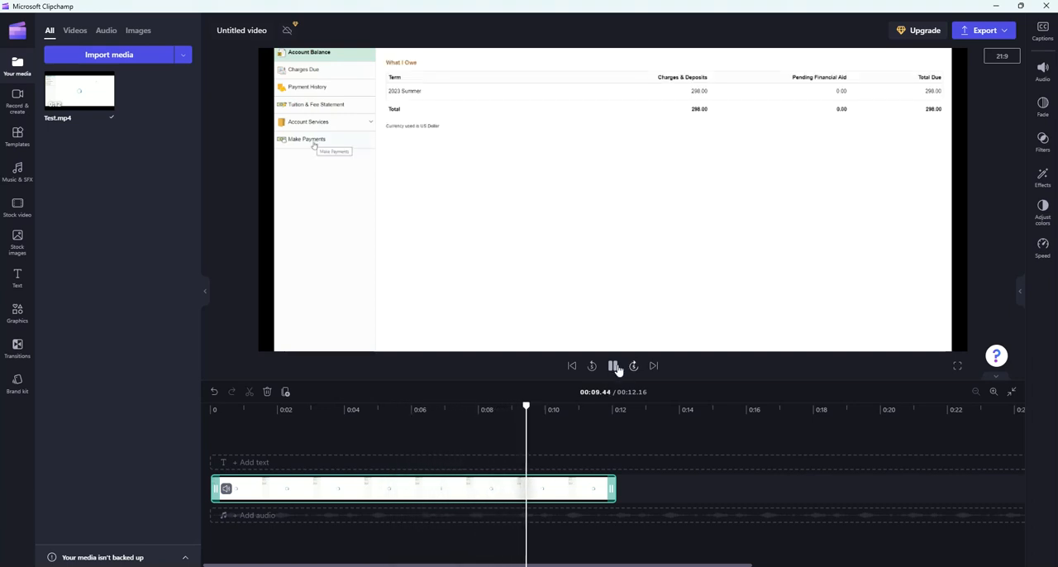
{"action": "left_click", "coordinate": [615, 367]}
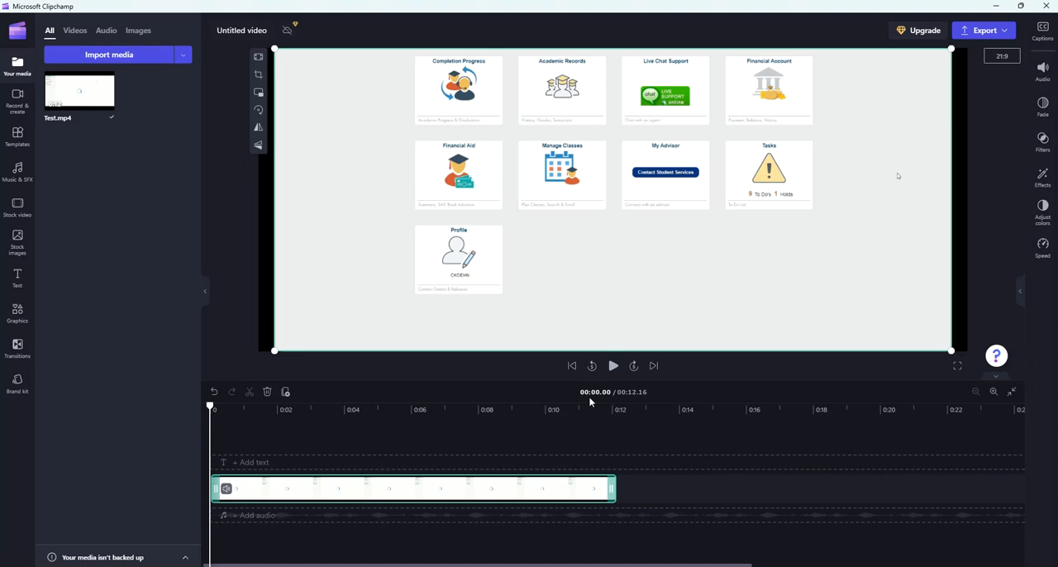
{"action": "mouse_move", "coordinate": [592, 366]}
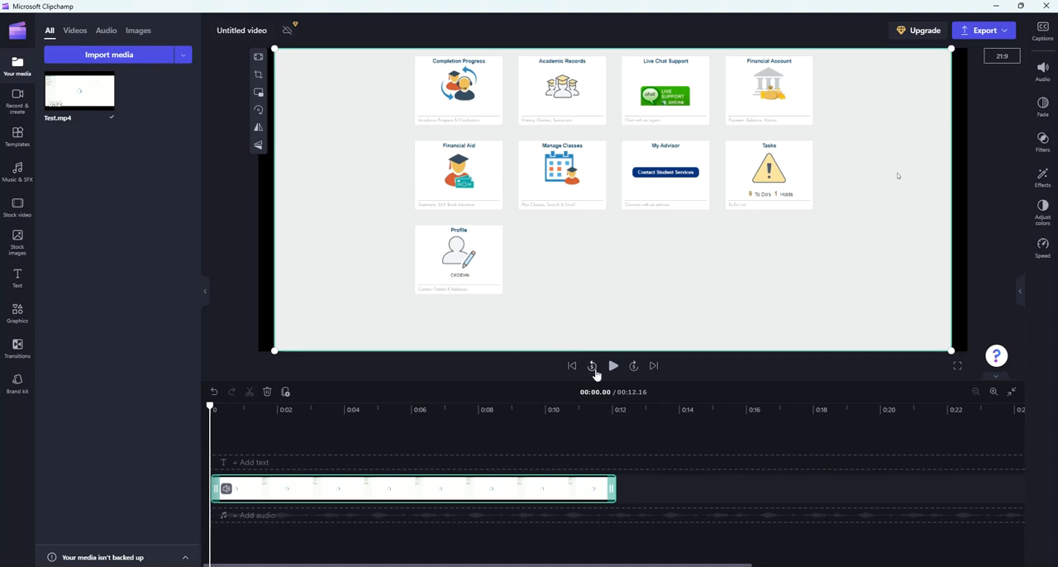
Step: Move the playhead to about 00:01.61 in the Test.mp4 clip
{"action": "left_click", "coordinate": [612, 365]}
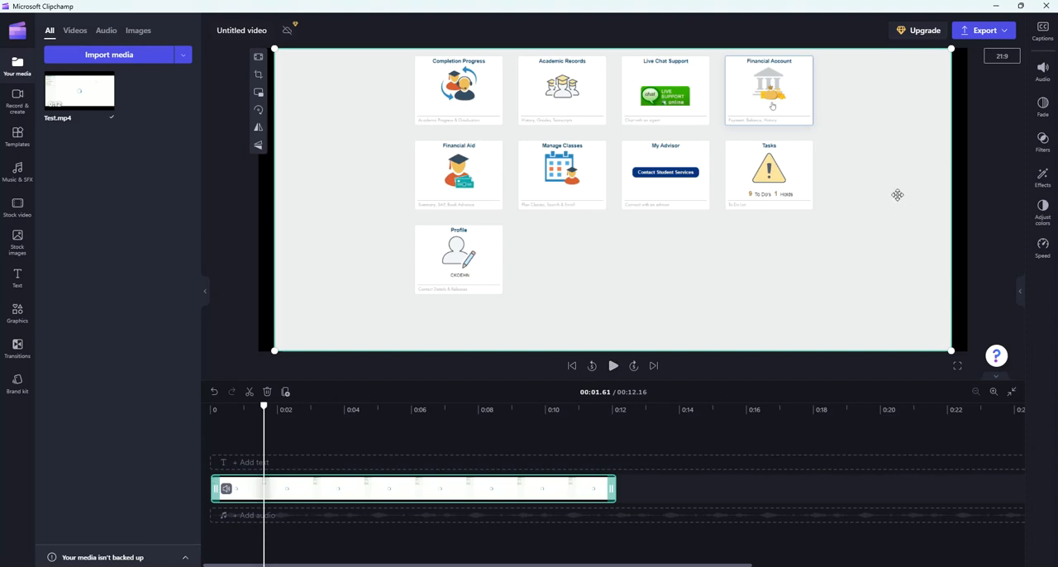
{"action": "mouse_move", "coordinate": [787, 64]}
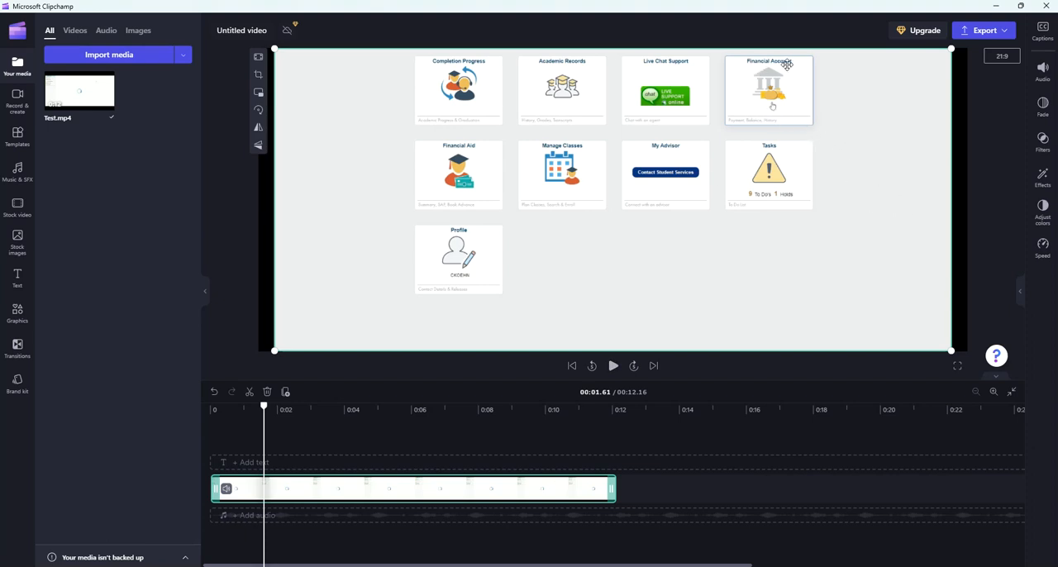
{"action": "mouse_move", "coordinate": [788, 94]}
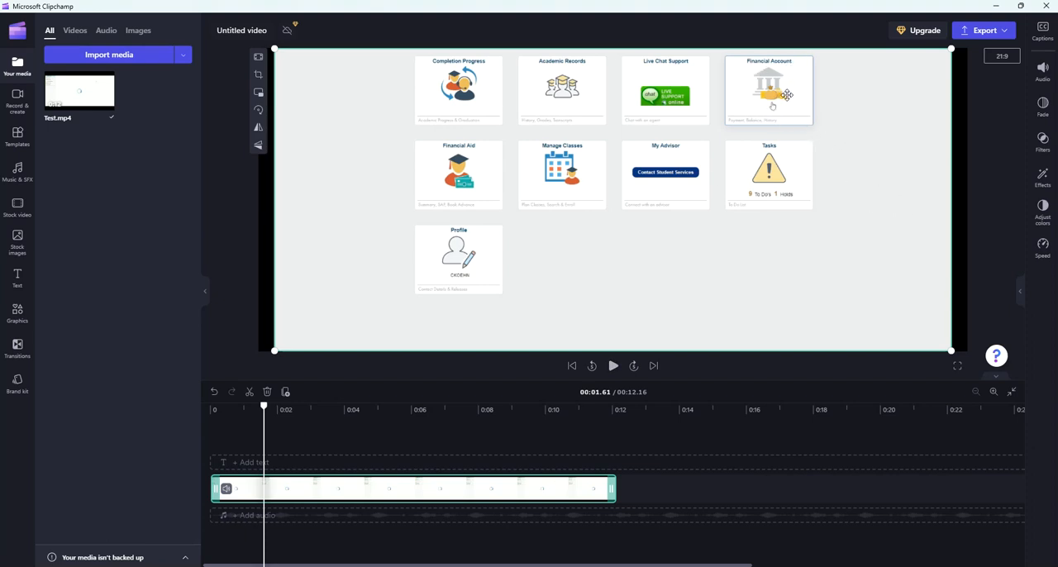
{"action": "mouse_move", "coordinate": [612, 143]}
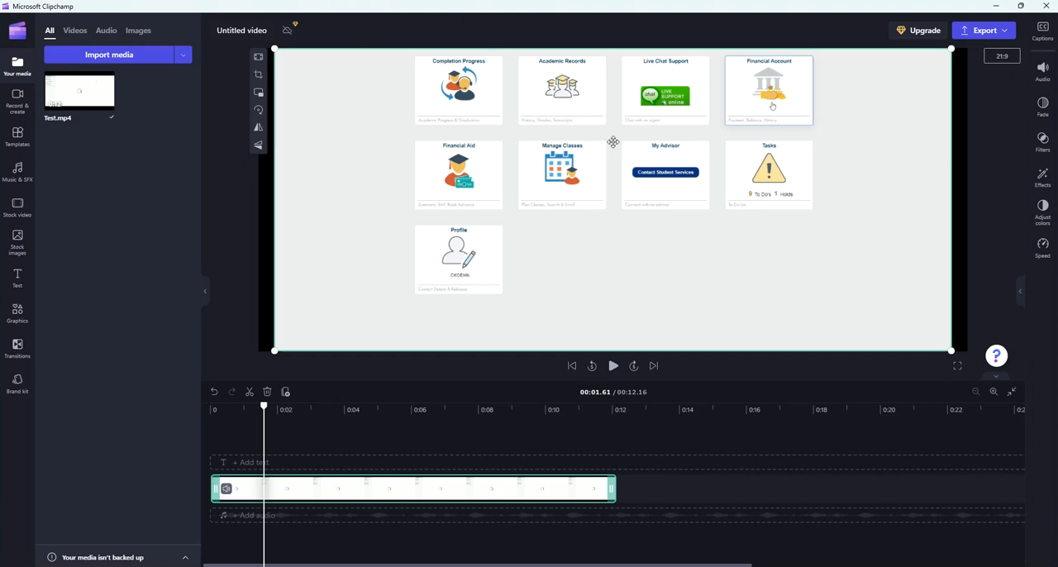
{"action": "mouse_move", "coordinate": [17, 99]}
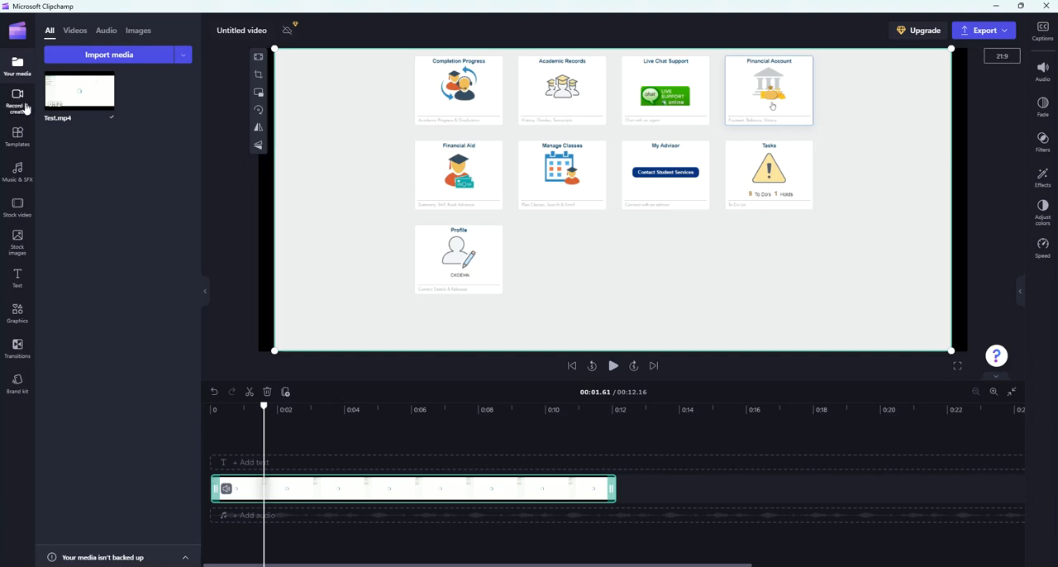
Step: Open the Text to speech dialog from Record & create with English (United States) selected
{"action": "left_click", "coordinate": [16, 99]}
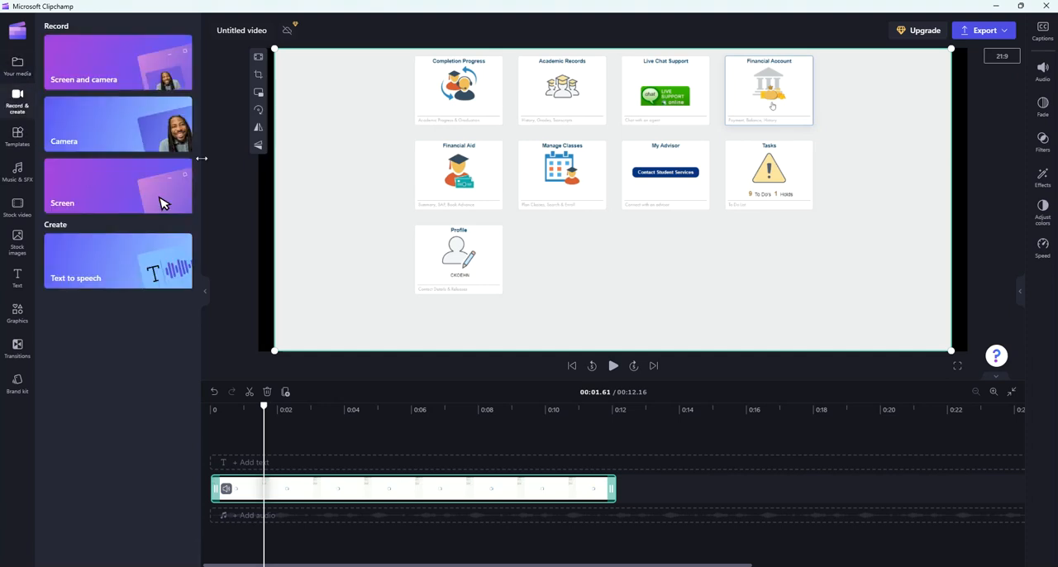
{"action": "mouse_move", "coordinate": [153, 273]}
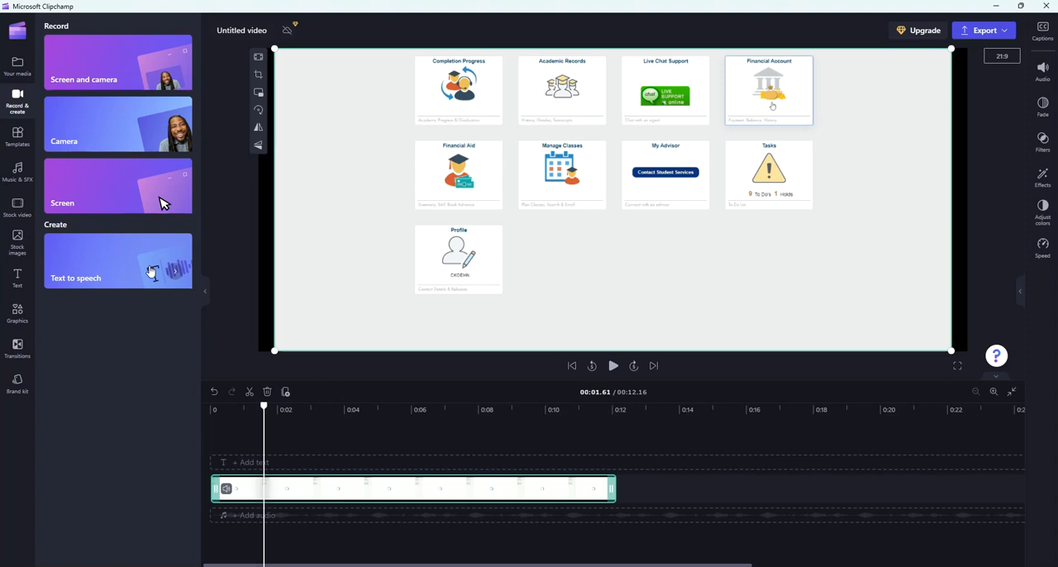
{"action": "mouse_move", "coordinate": [81, 285]}
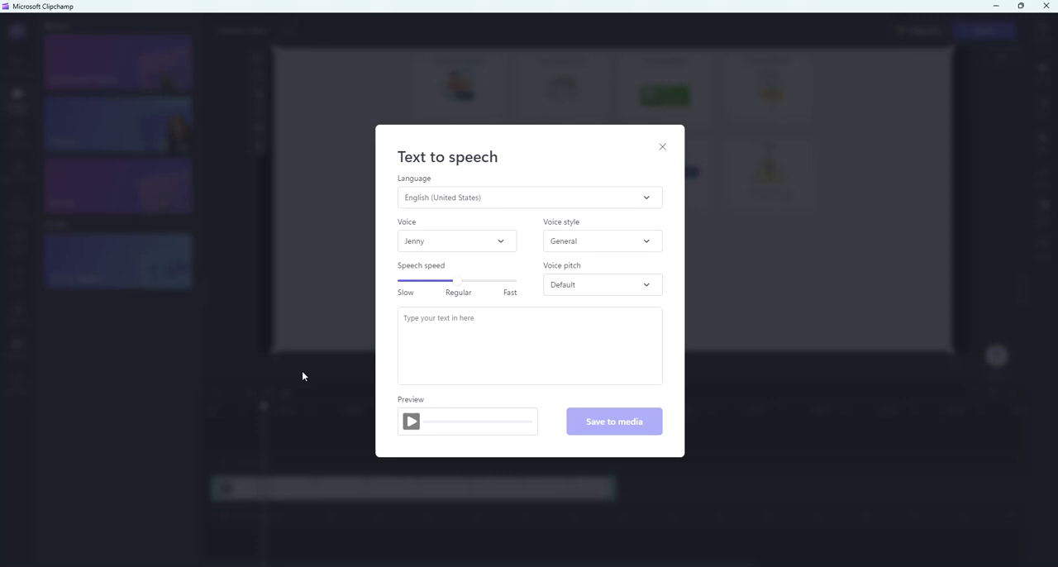
{"action": "mouse_move", "coordinate": [533, 241]}
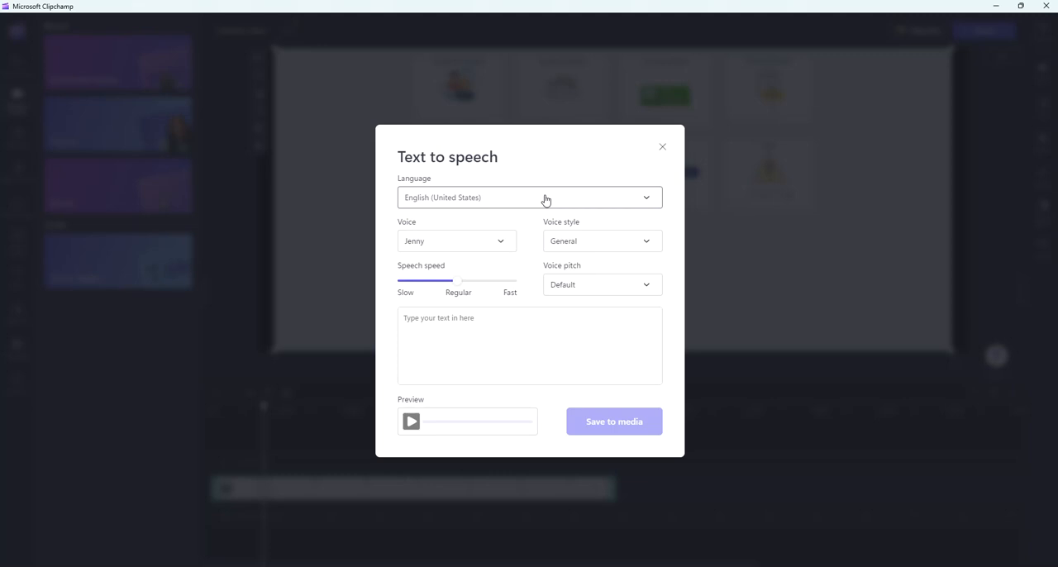
{"action": "left_click", "coordinate": [529, 197]}
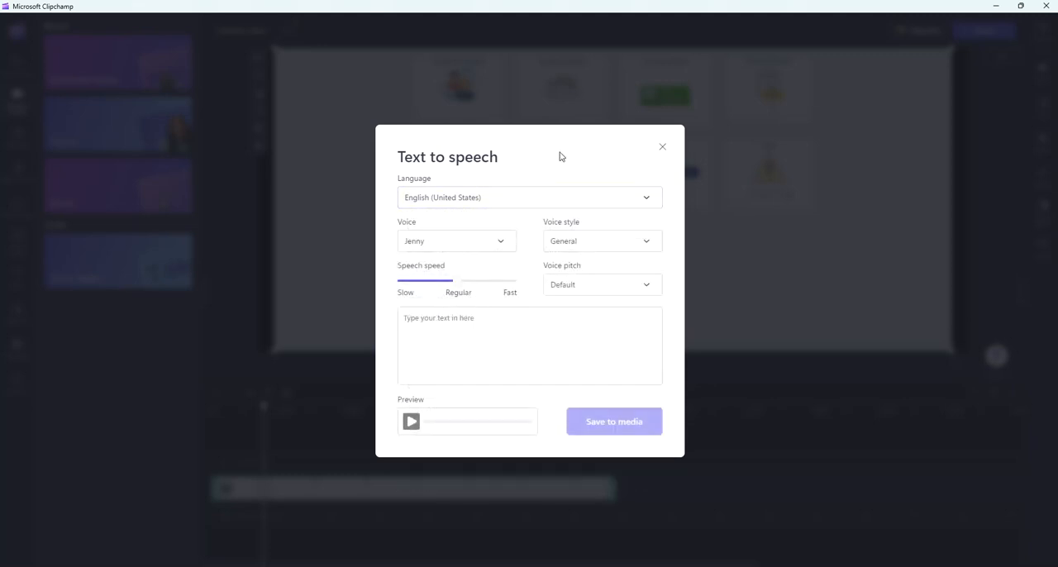
{"action": "mouse_move", "coordinate": [417, 245]}
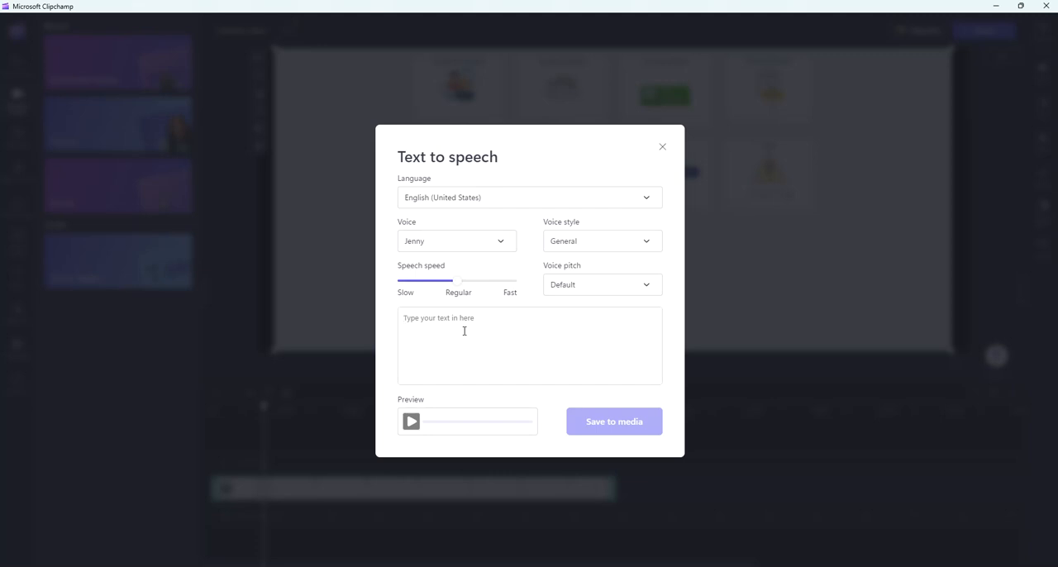
Step: Enter the script "First, click the financial account tile" and preview the narration
{"action": "type", "text": "F"}
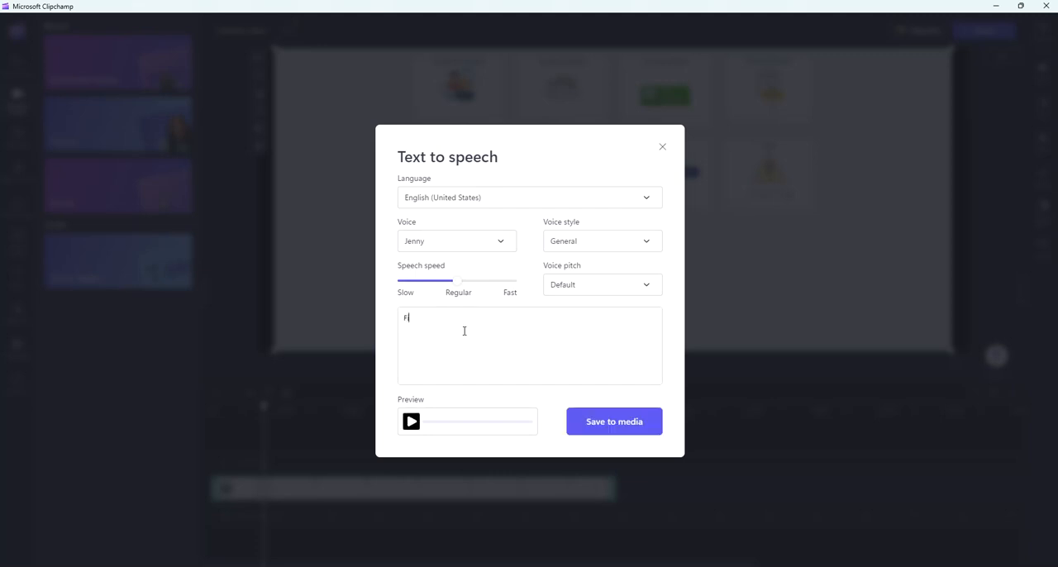
{"action": "type", "text": "irst."}
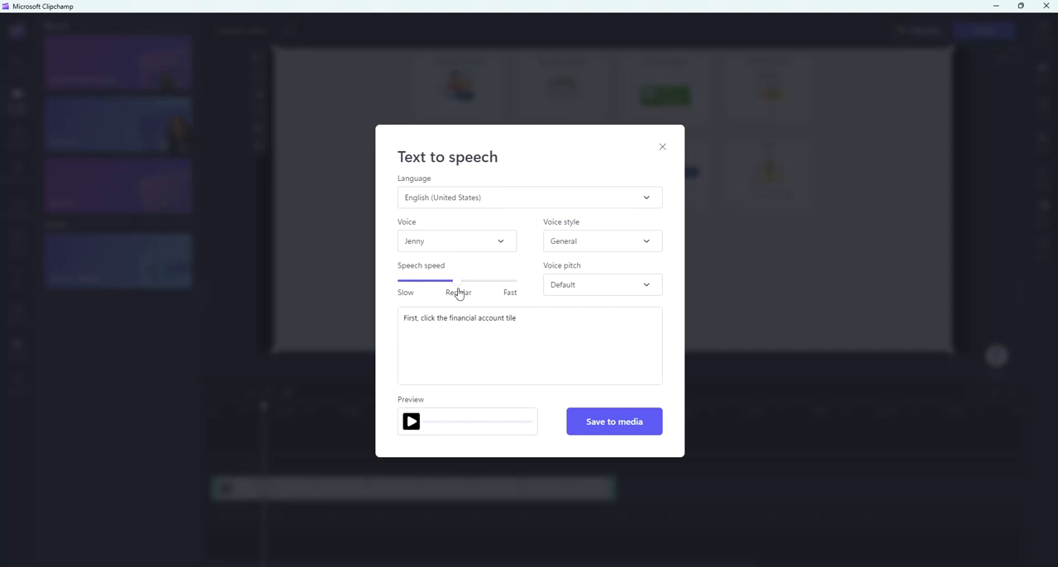
{"action": "left_click", "coordinate": [410, 422]}
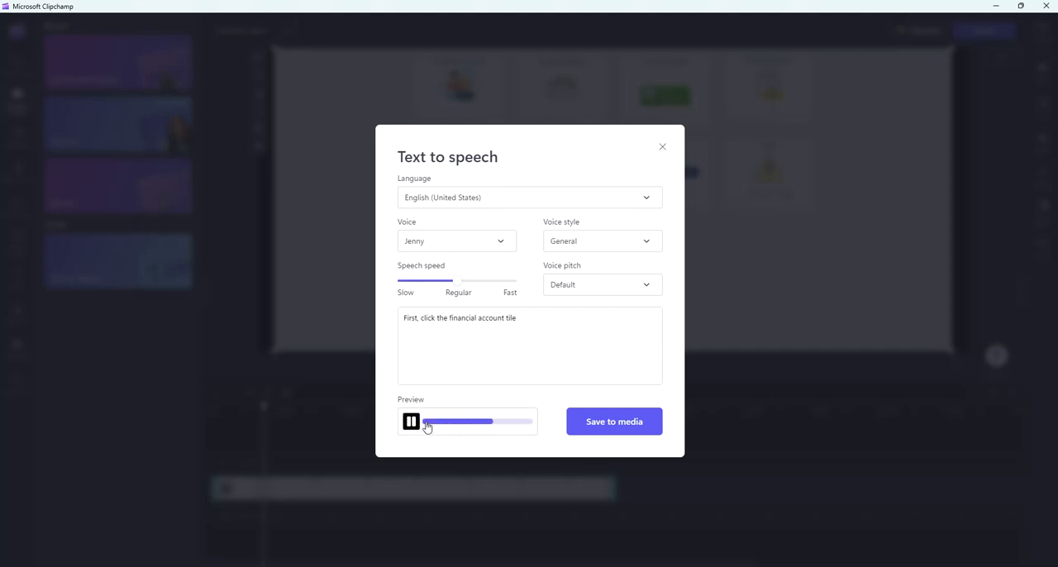
{"action": "left_click", "coordinate": [410, 421]}
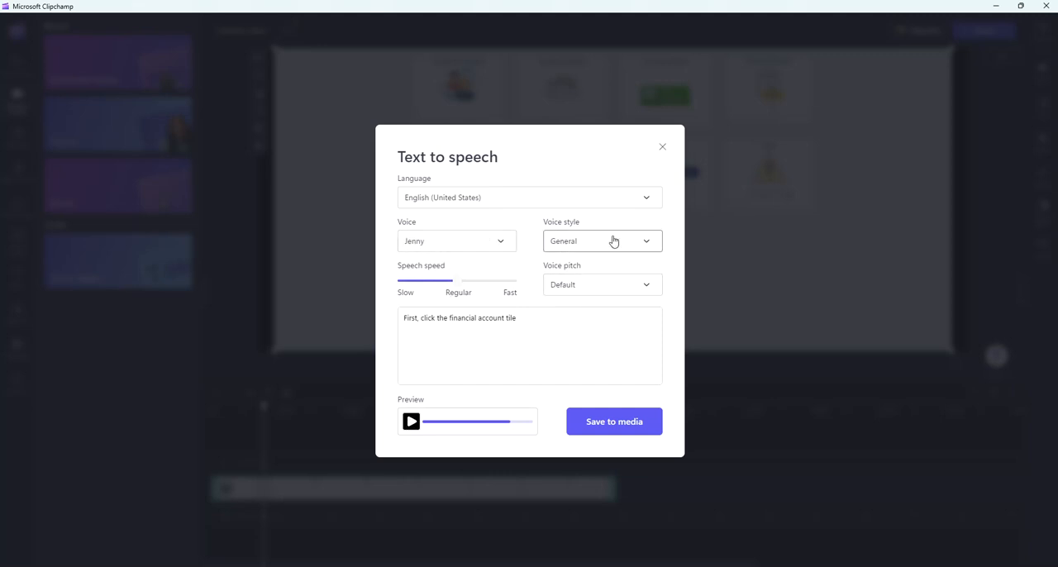
{"action": "mouse_move", "coordinate": [695, 224]}
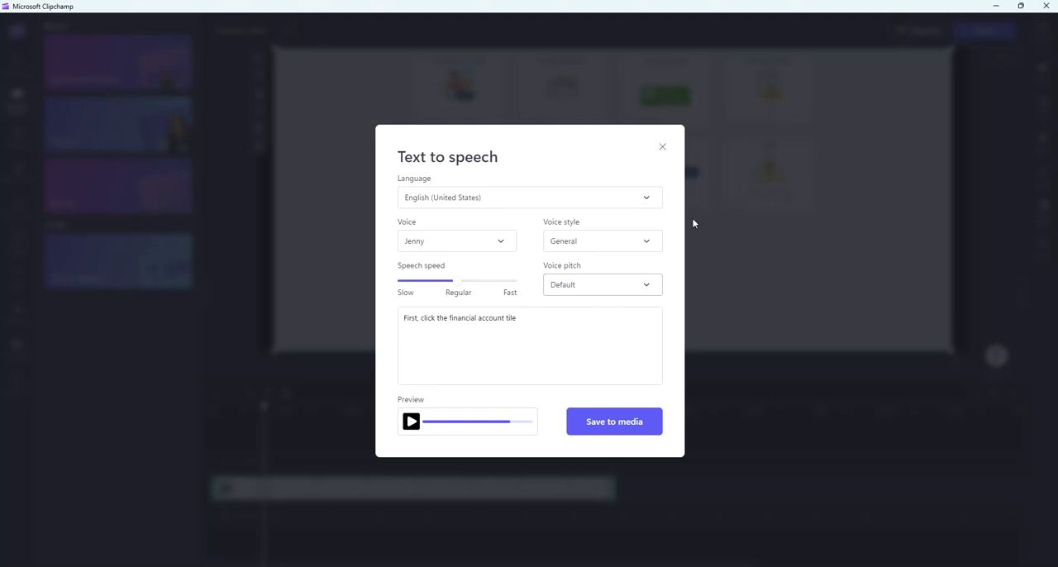
Step: Switch to the Customer Service voice style at a faster speech speed and preview it
{"action": "left_click", "coordinate": [602, 241]}
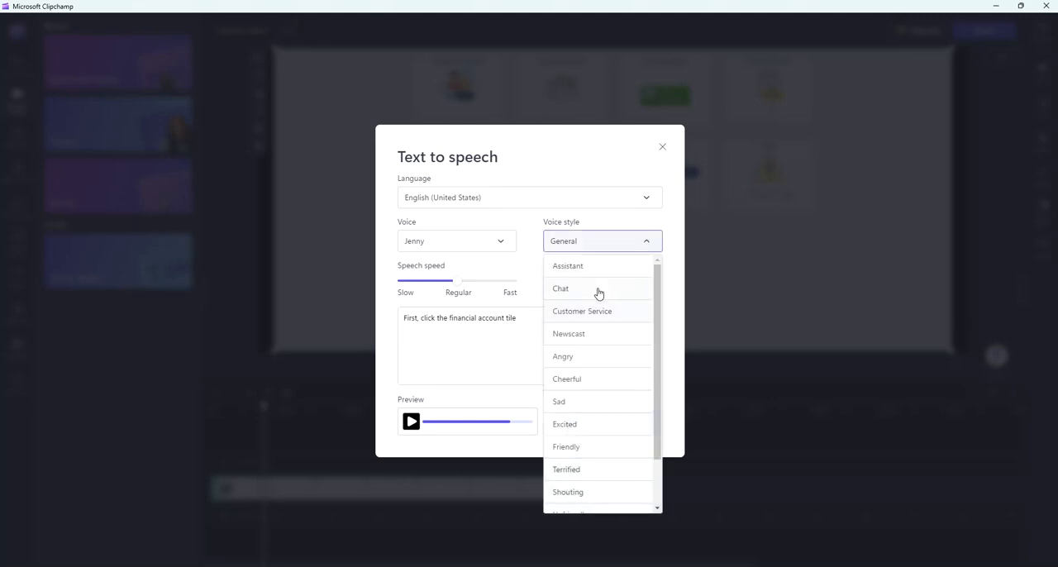
{"action": "left_click", "coordinate": [582, 311]}
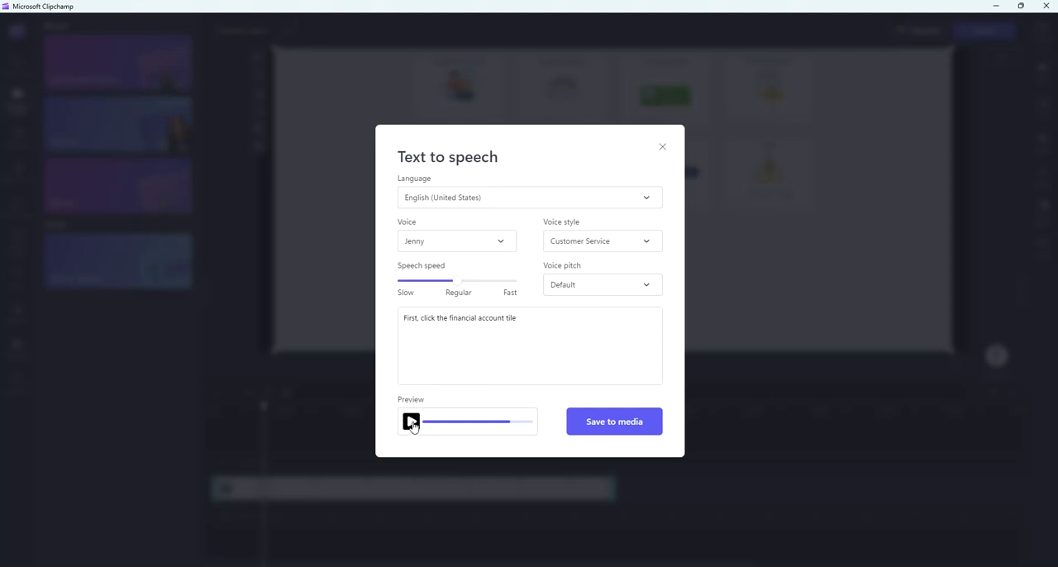
{"action": "left_click", "coordinate": [412, 421]}
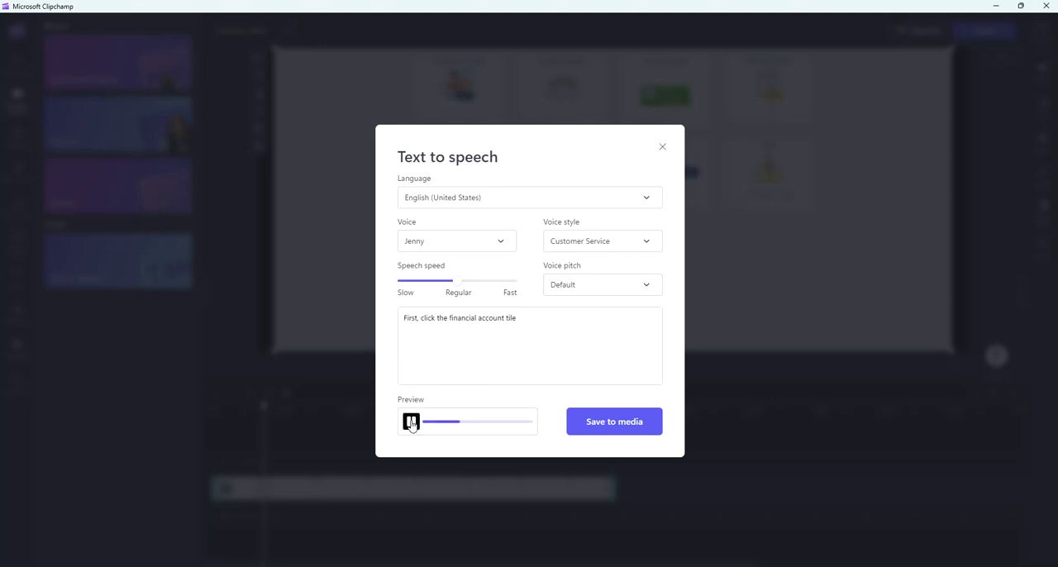
{"action": "left_click", "coordinate": [410, 422]}
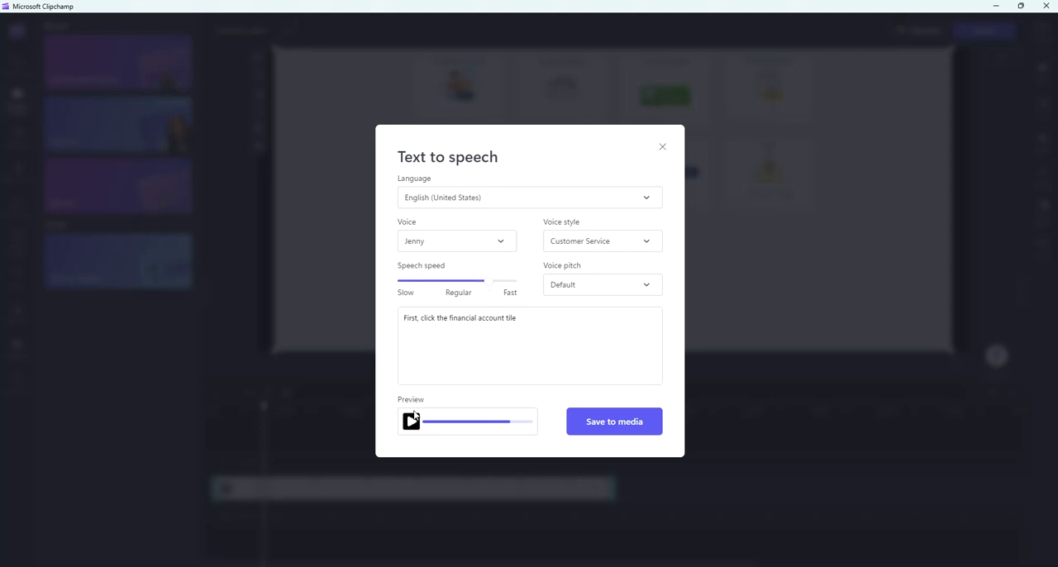
{"action": "left_click", "coordinate": [410, 422]}
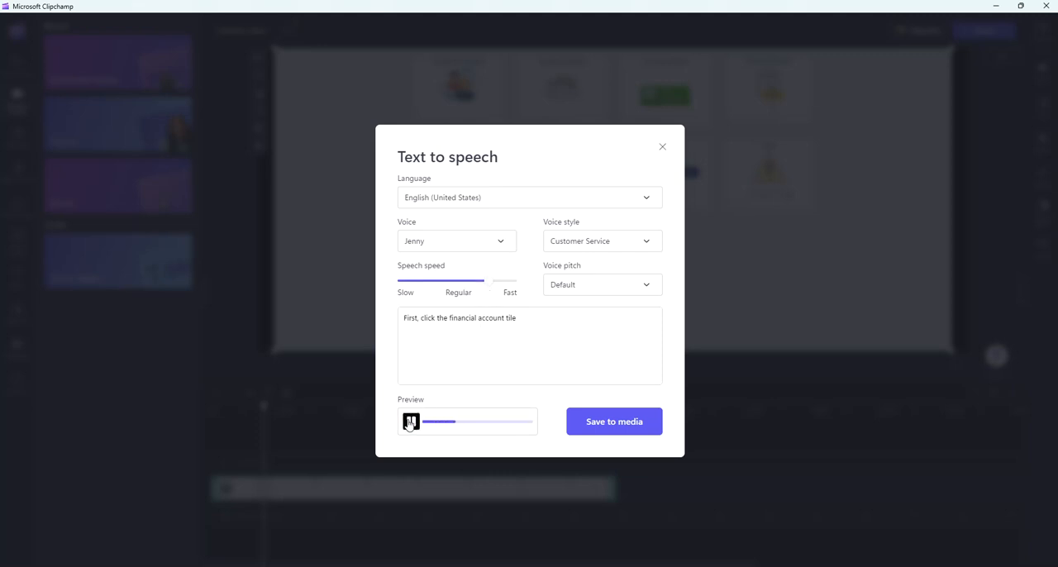
{"action": "left_click", "coordinate": [410, 424]}
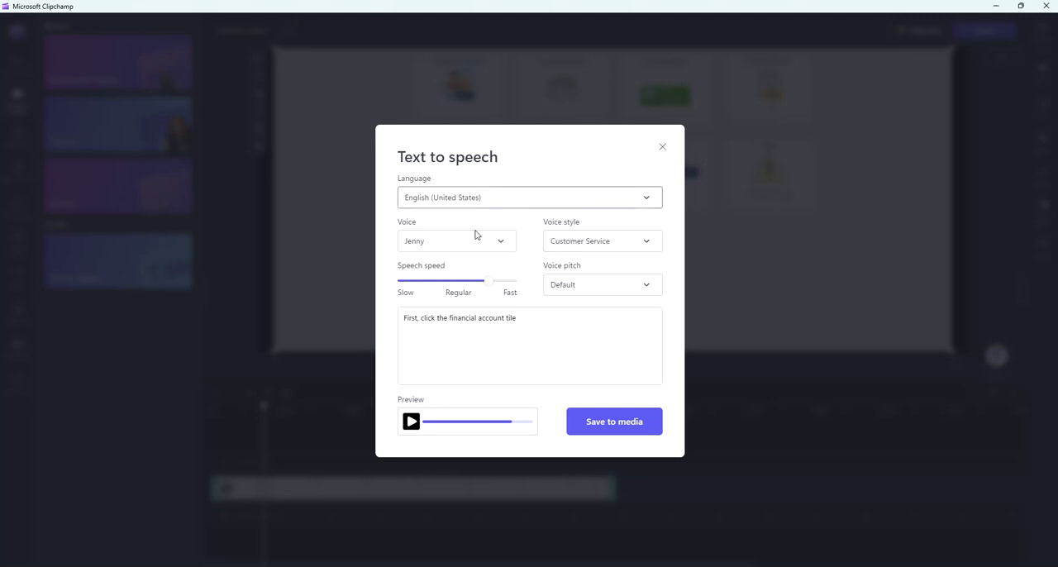
Step: Change the narrator voice to Tony and preview the narration
{"action": "left_click", "coordinate": [454, 241]}
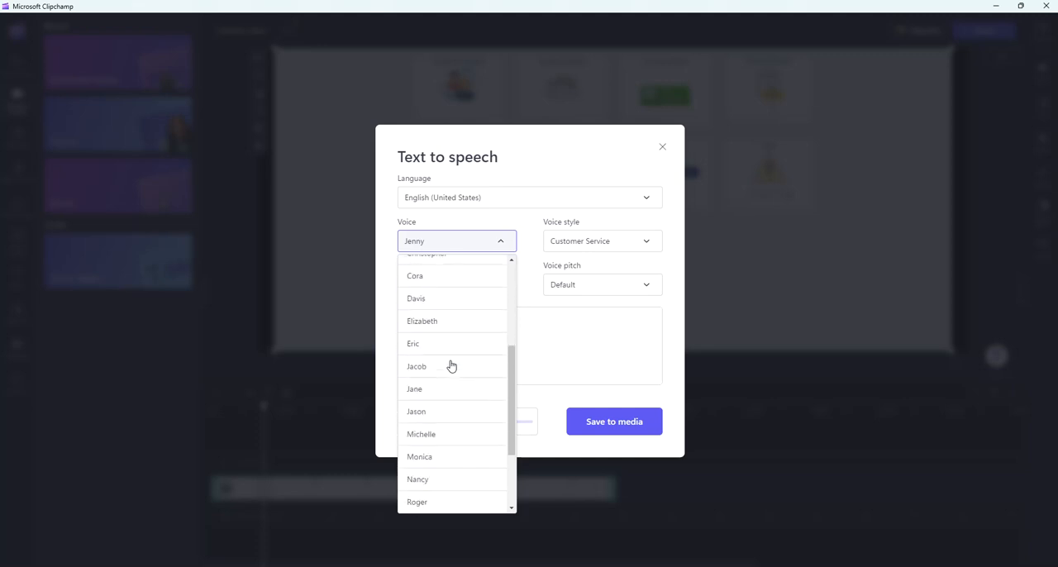
{"action": "scroll", "scroll_direction": "down", "scroll_amount": 3}
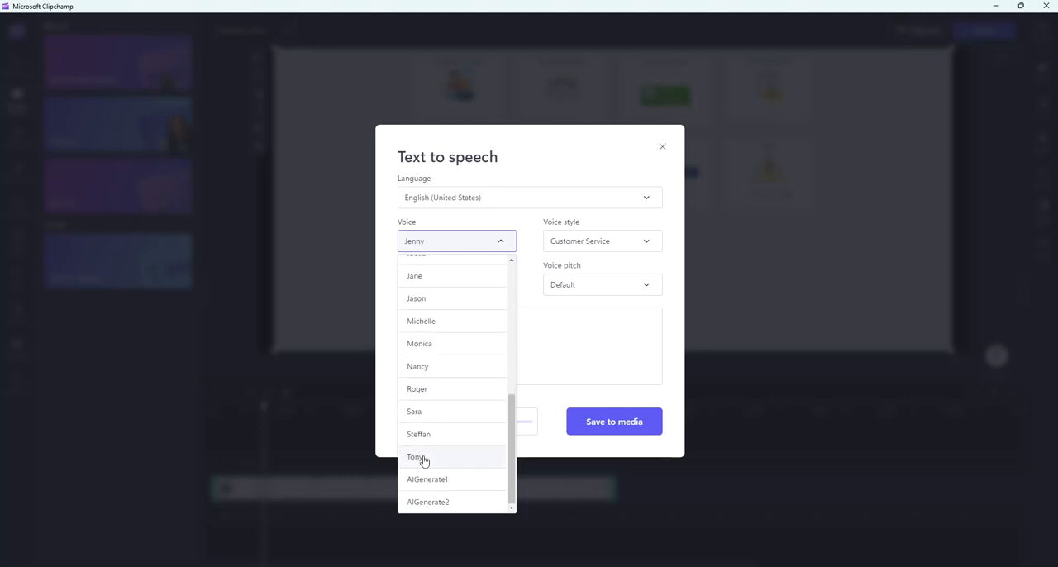
{"action": "left_click", "coordinate": [417, 457]}
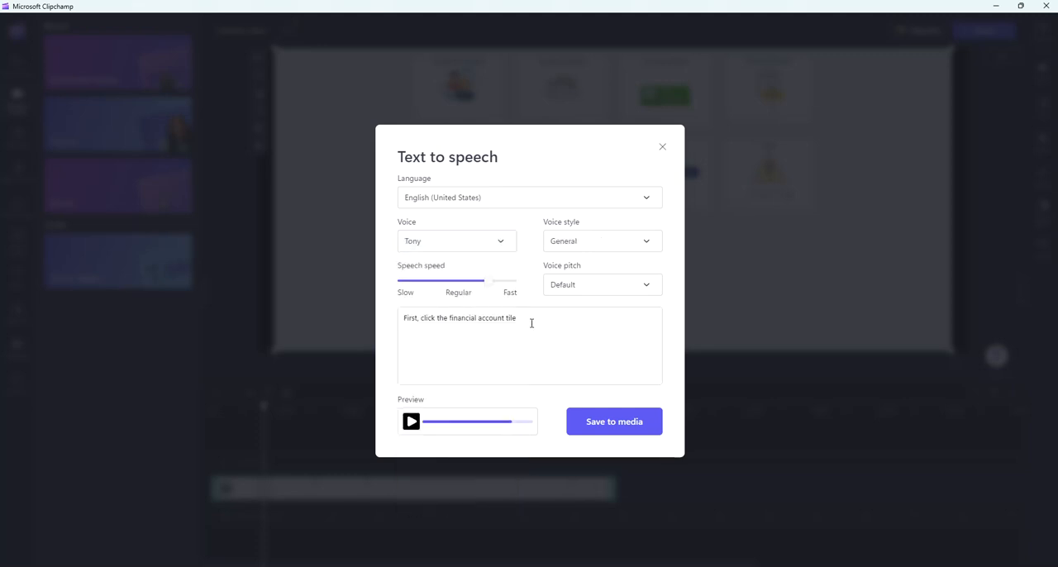
{"action": "left_click", "coordinate": [411, 422]}
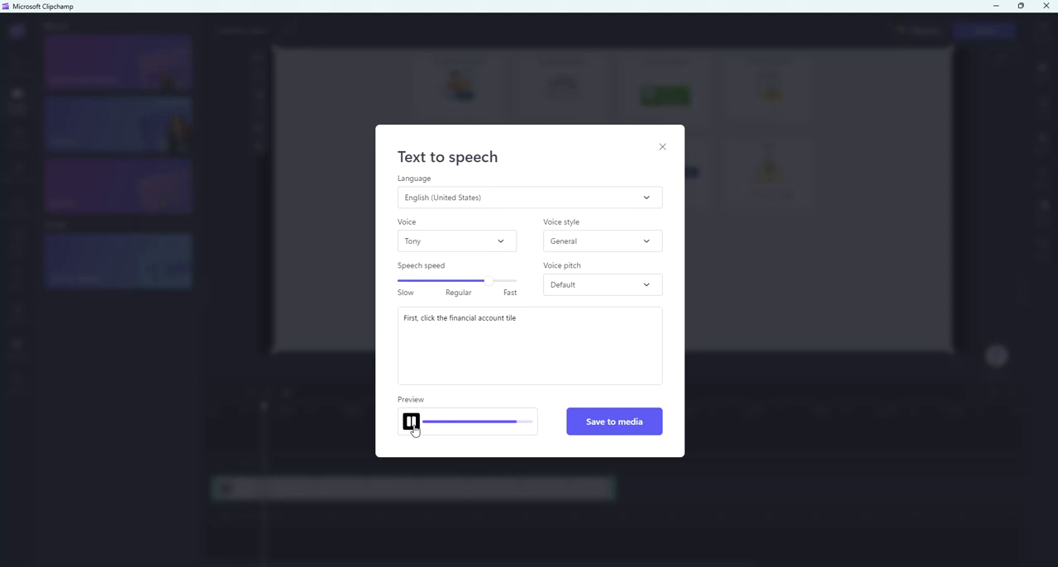
Step: Try Extra High pitch, settle on Medium pitch, and save the narration to media
{"action": "left_click", "coordinate": [602, 284]}
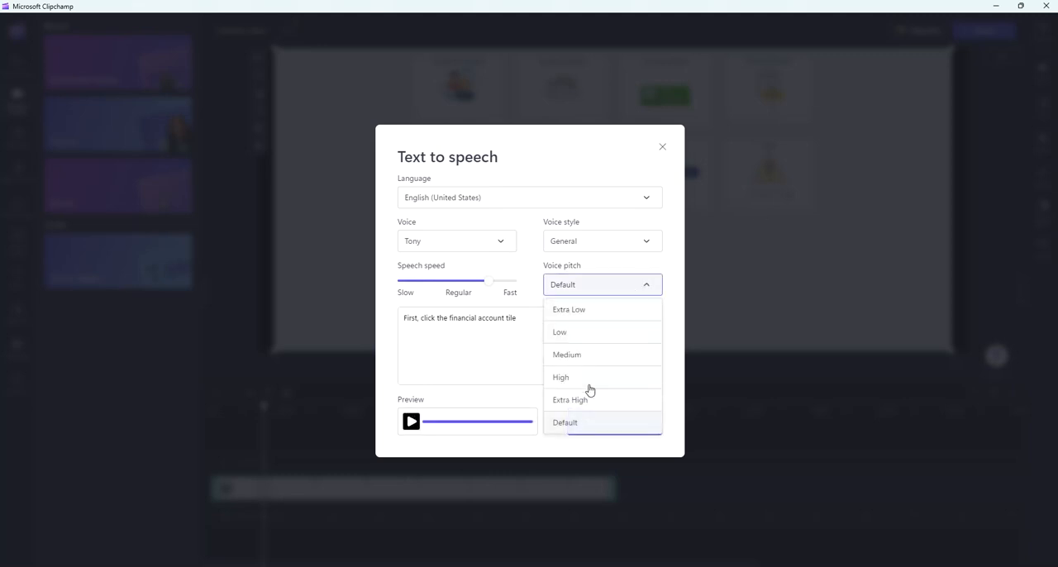
{"action": "left_click", "coordinate": [570, 400]}
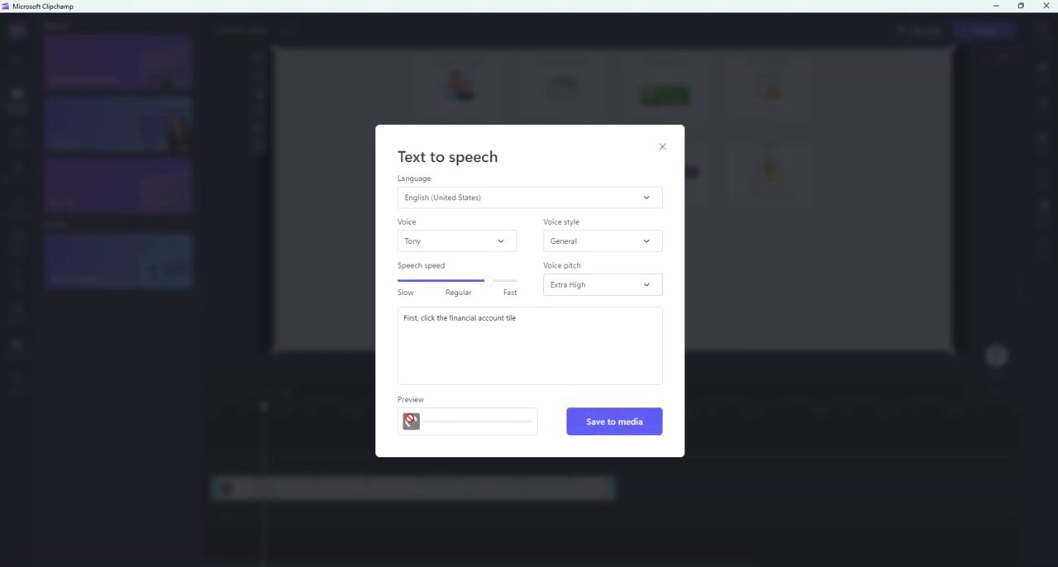
{"action": "left_click", "coordinate": [410, 422]}
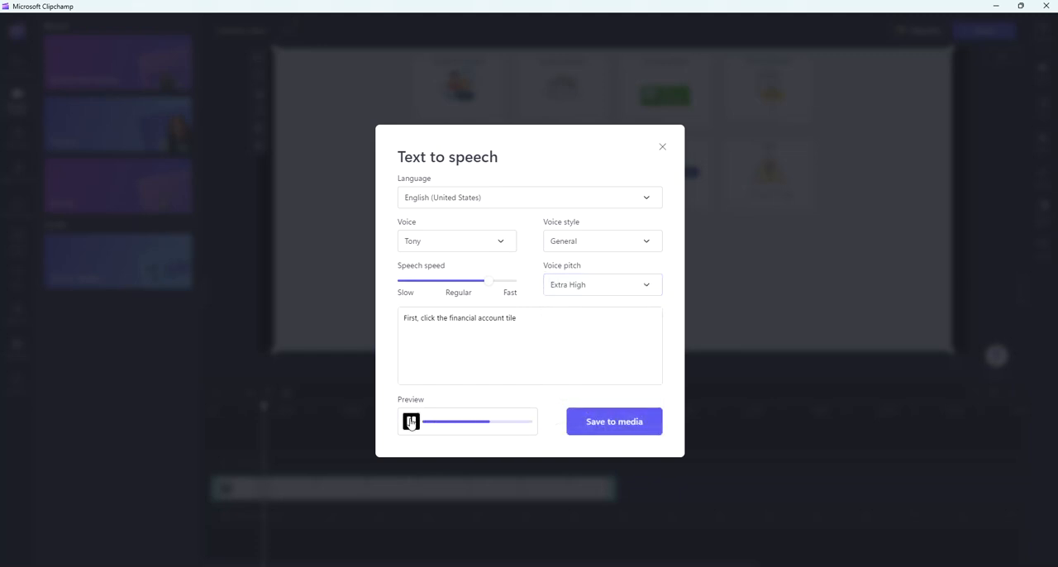
{"action": "left_click", "coordinate": [602, 285]}
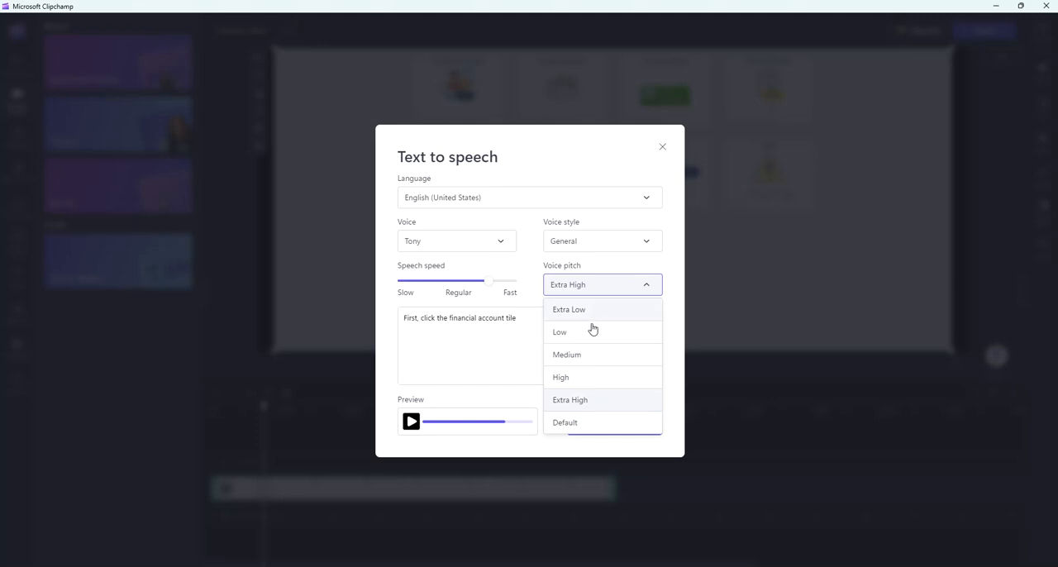
{"action": "left_click", "coordinate": [567, 354]}
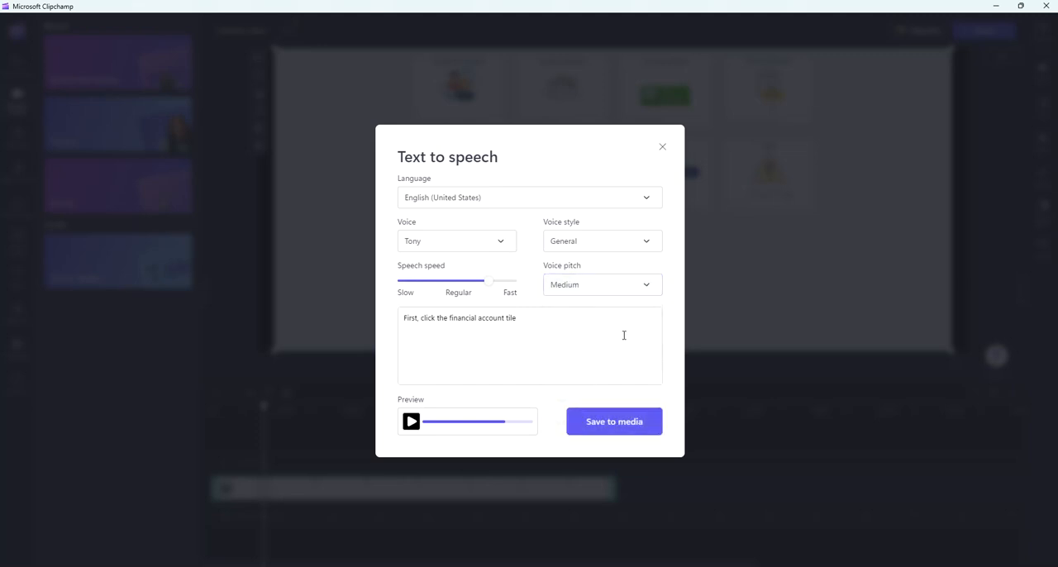
{"action": "mouse_move", "coordinate": [632, 395]}
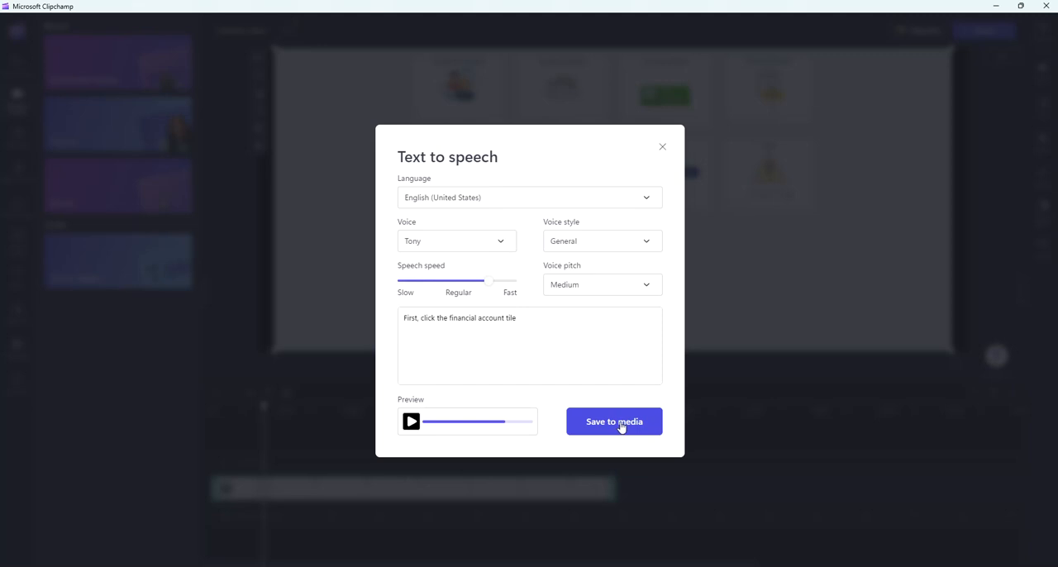
{"action": "left_click", "coordinate": [615, 422]}
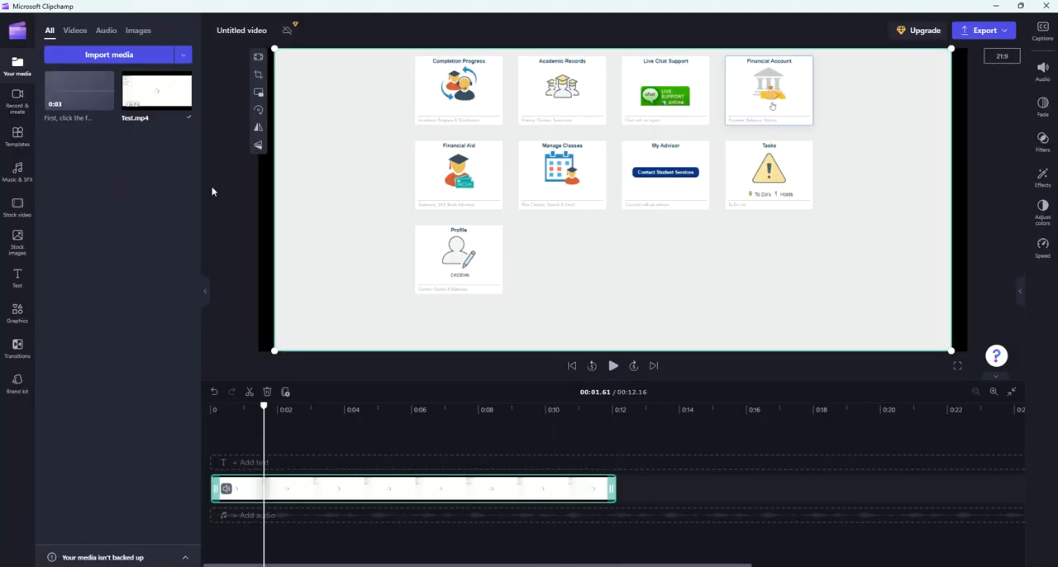
{"action": "mouse_move", "coordinate": [80, 156]}
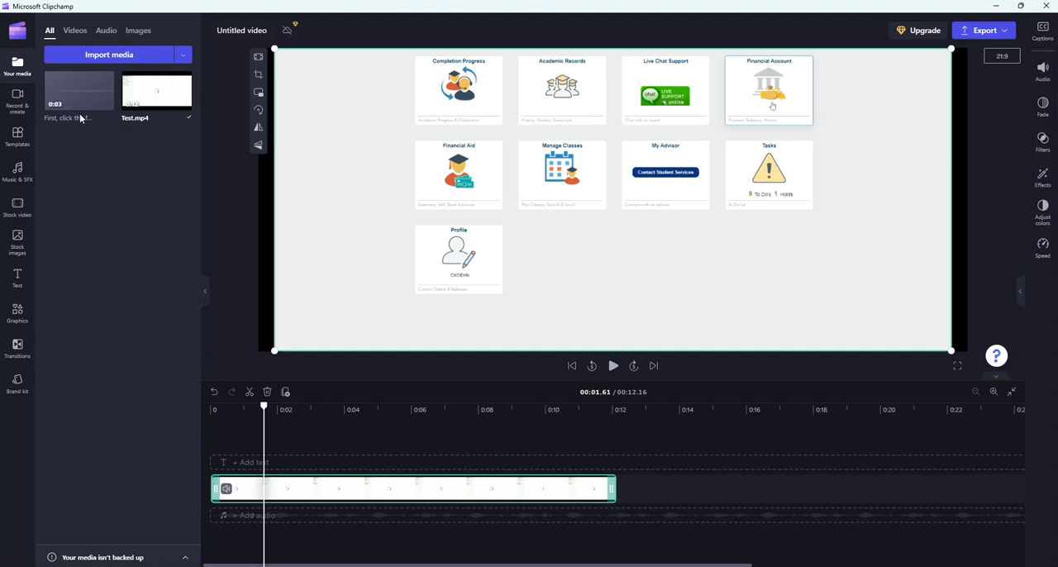
{"action": "mouse_move", "coordinate": [157, 90]}
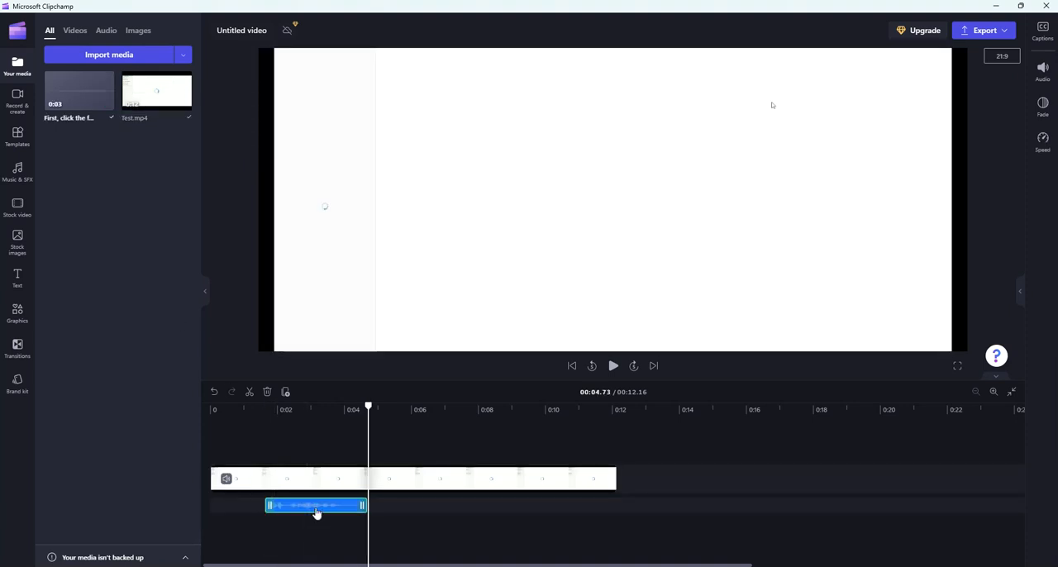
{"action": "left_click_drag", "start_coordinate": [367, 407], "coordinate": [331, 407]}
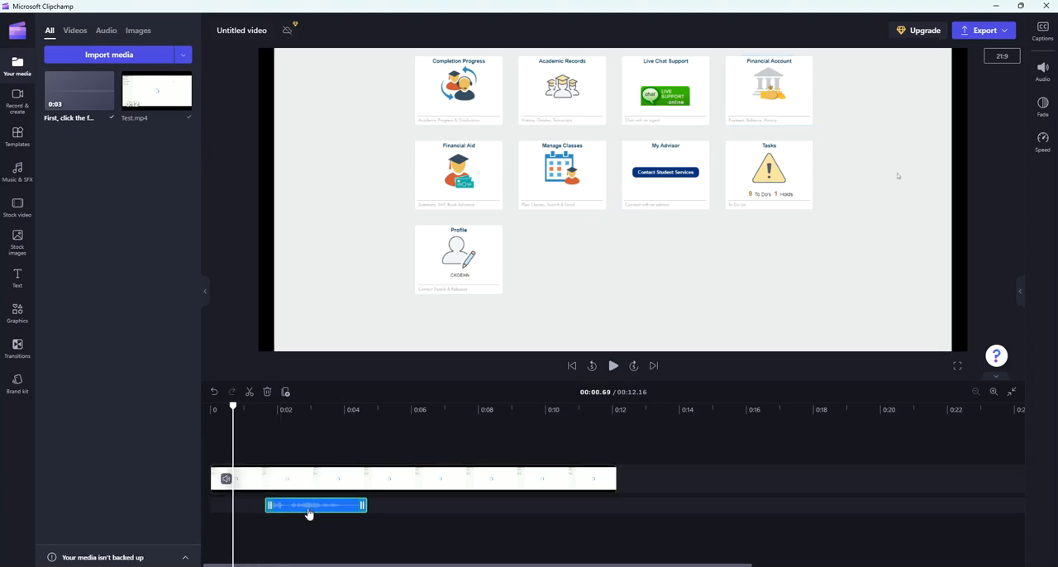
{"action": "mouse_move", "coordinate": [612, 367]}
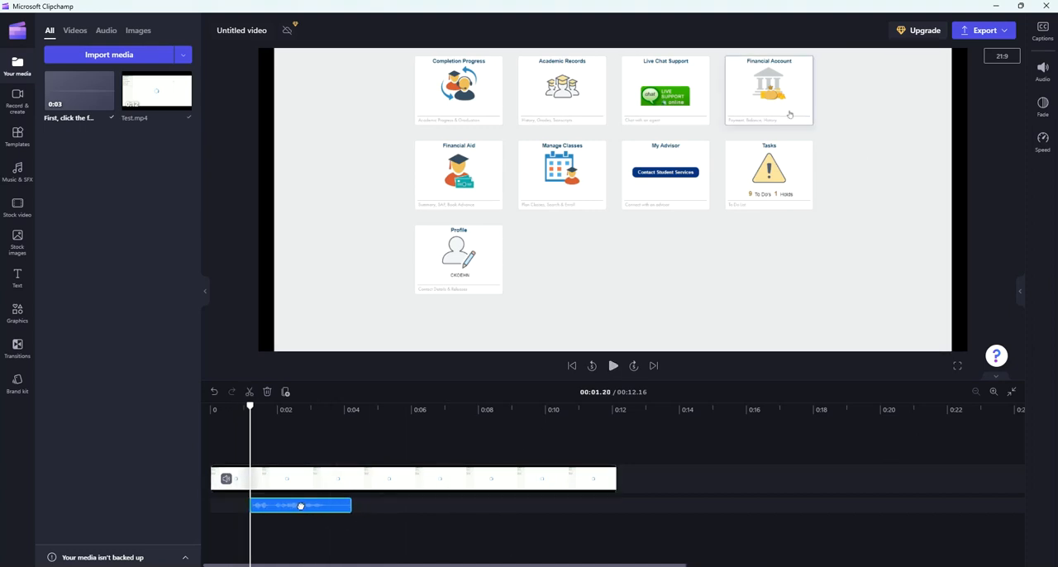
{"action": "left_click", "coordinate": [301, 506]}
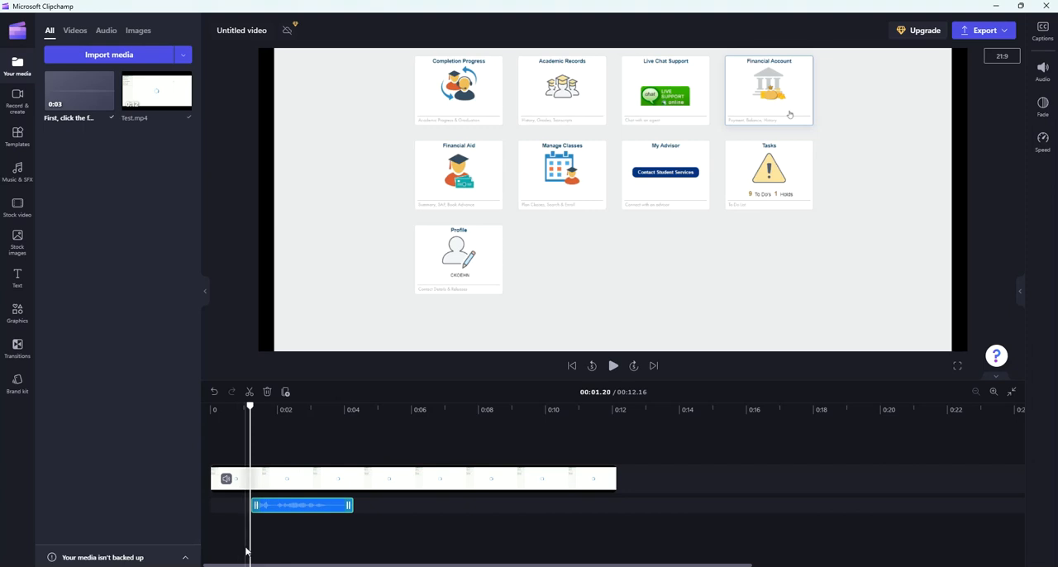
{"action": "left_click", "coordinate": [215, 410]}
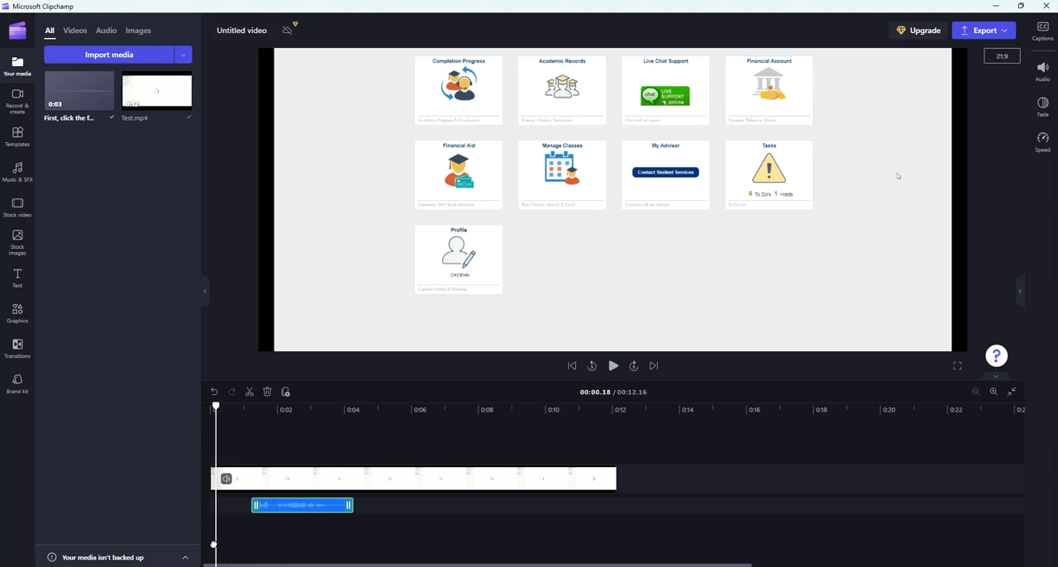
{"action": "left_click", "coordinate": [613, 365]}
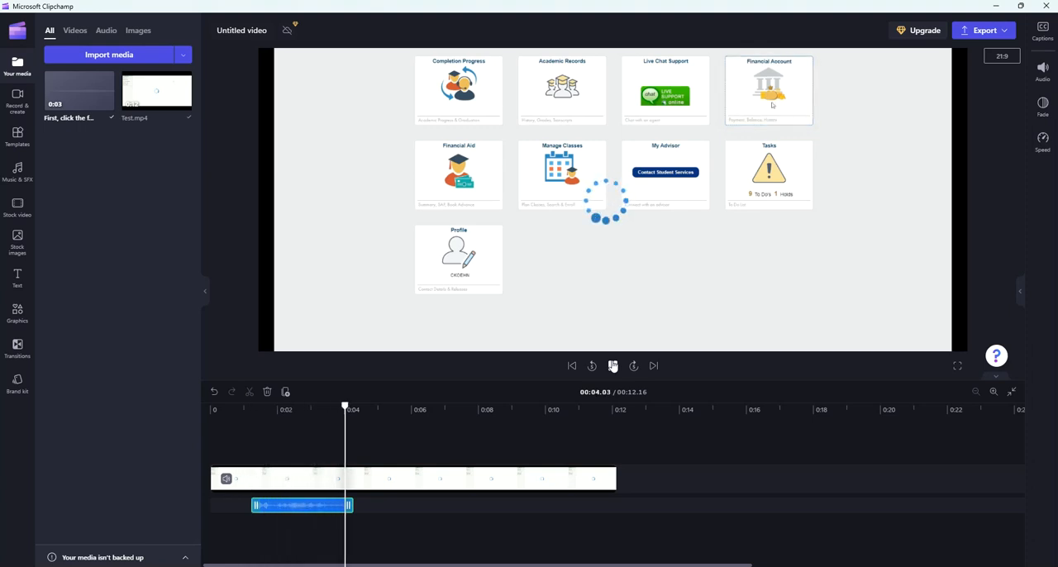
Step: Play the preview and pause around 00:09 where the Account Balance page with Make Payments appears
{"action": "left_click", "coordinate": [614, 367]}
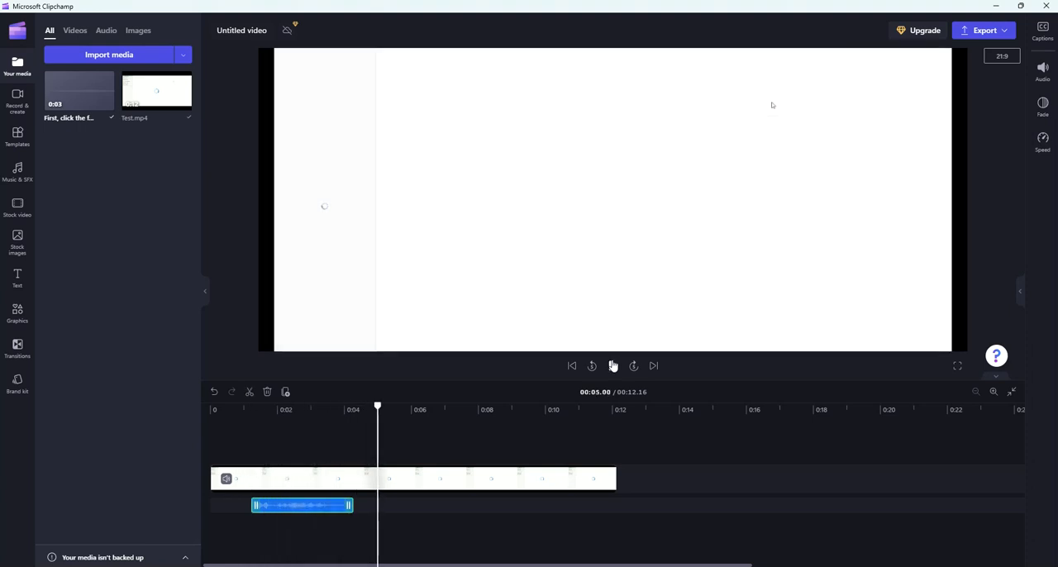
{"action": "left_click", "coordinate": [612, 365]}
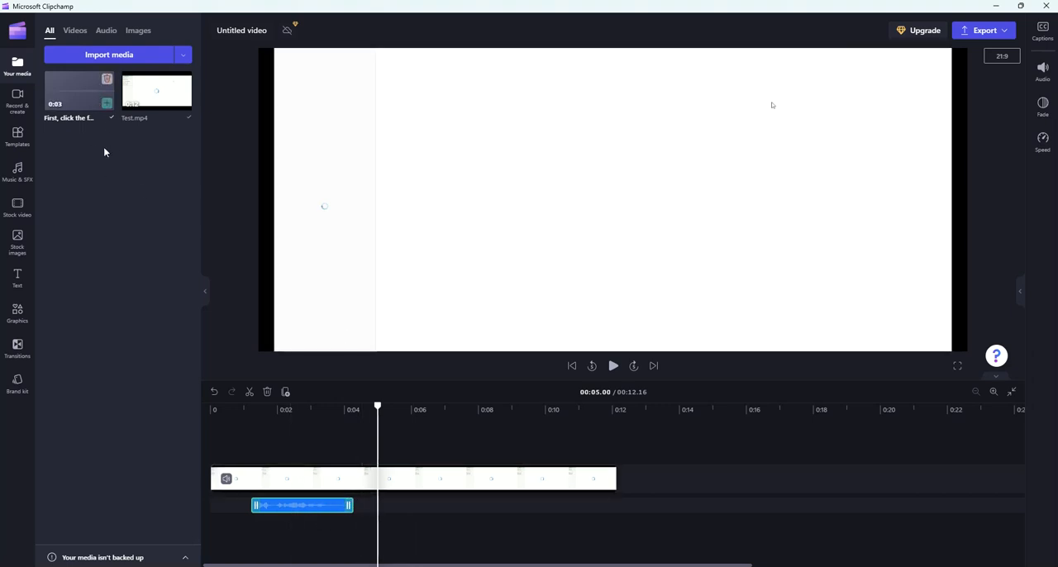
{"action": "mouse_move", "coordinate": [447, 380]}
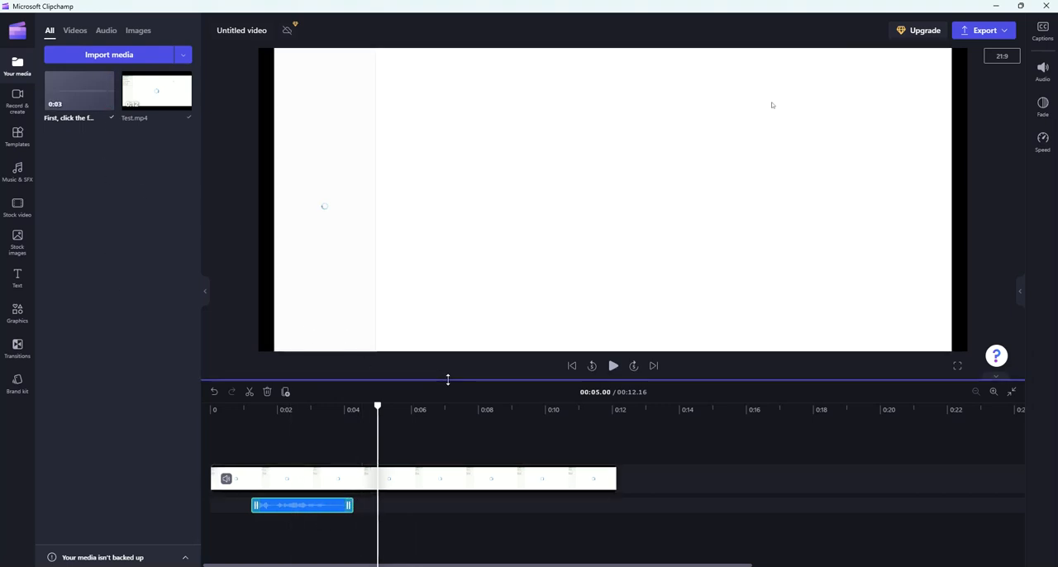
{"action": "left_click", "coordinate": [612, 365]}
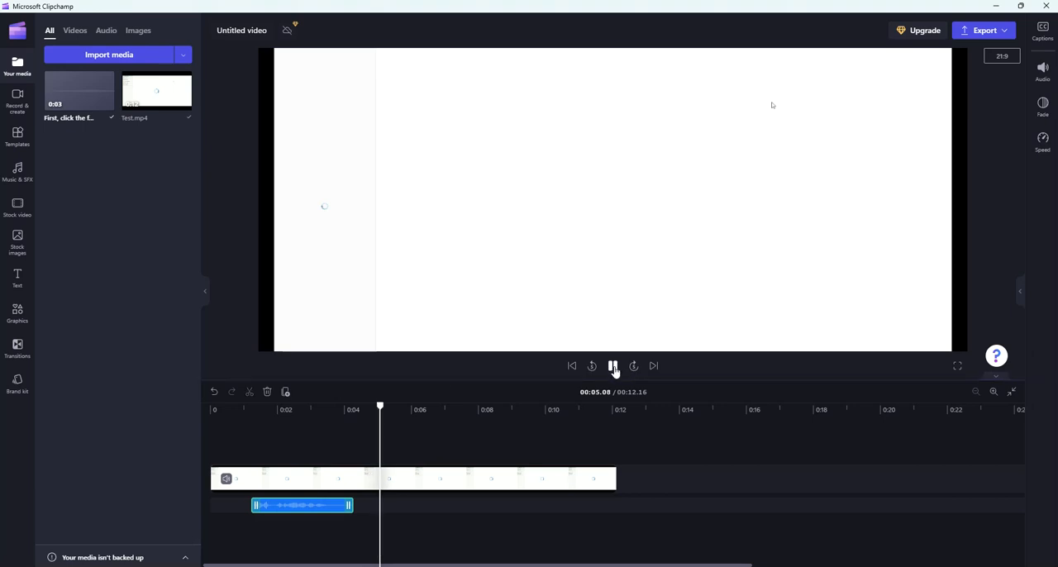
{"action": "left_click", "coordinate": [612, 367]}
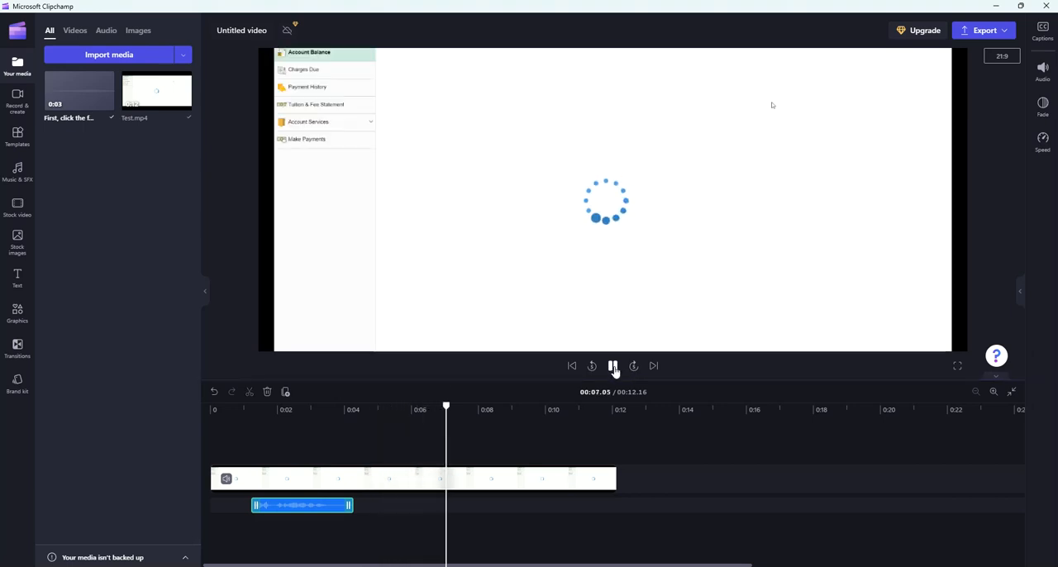
{"action": "left_click", "coordinate": [614, 367]}
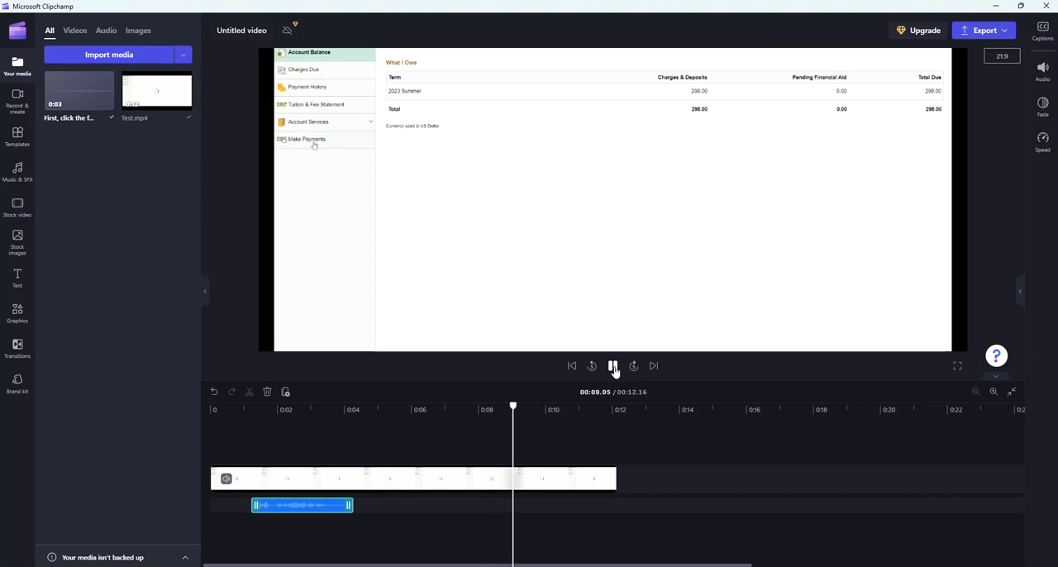
{"action": "left_click", "coordinate": [613, 367]}
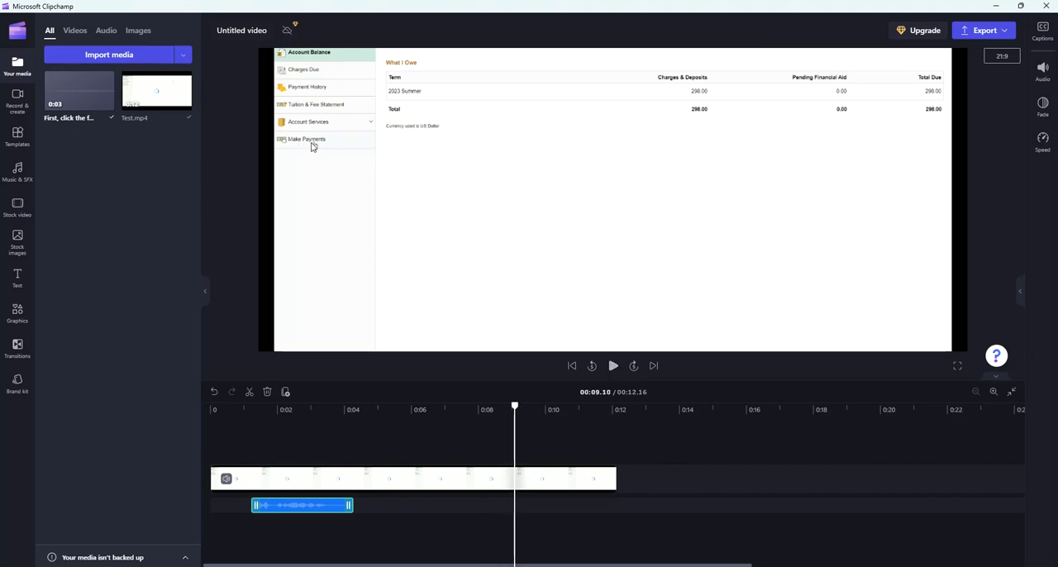
{"action": "mouse_move", "coordinate": [384, 175]}
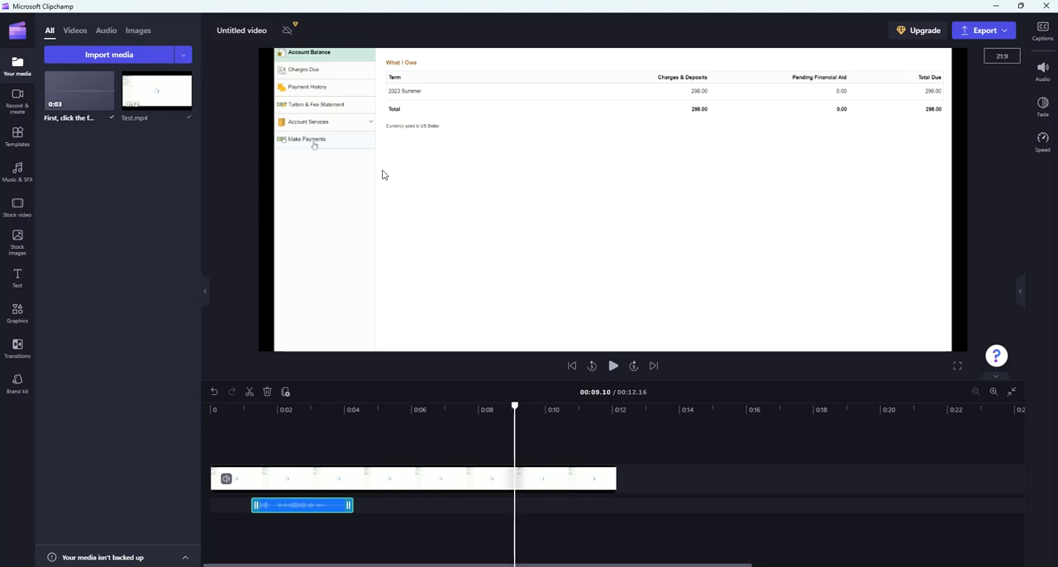
{"action": "mouse_move", "coordinate": [17, 100]}
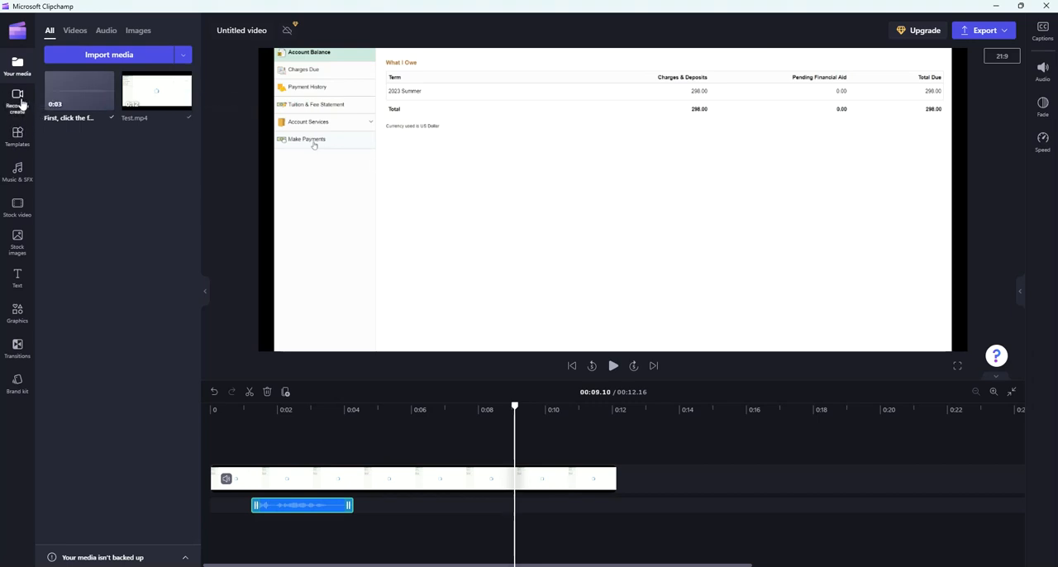
{"action": "left_click", "coordinate": [17, 97]}
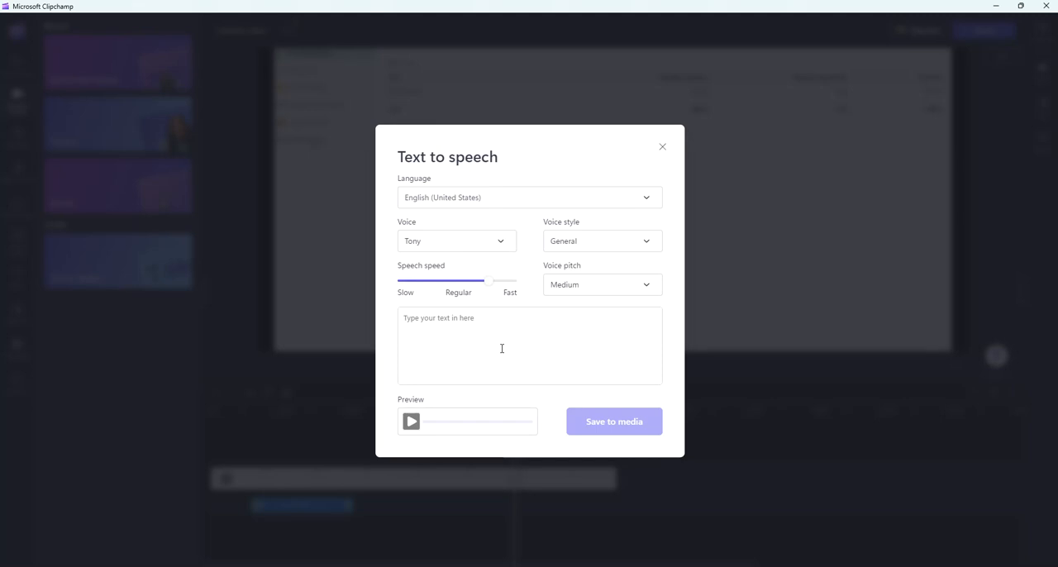
Step: Enter the script "Next, click make payments on the left side" and start its preview
{"action": "left_click", "coordinate": [530, 344]}
{"action": "type", "text": "Next, c"}
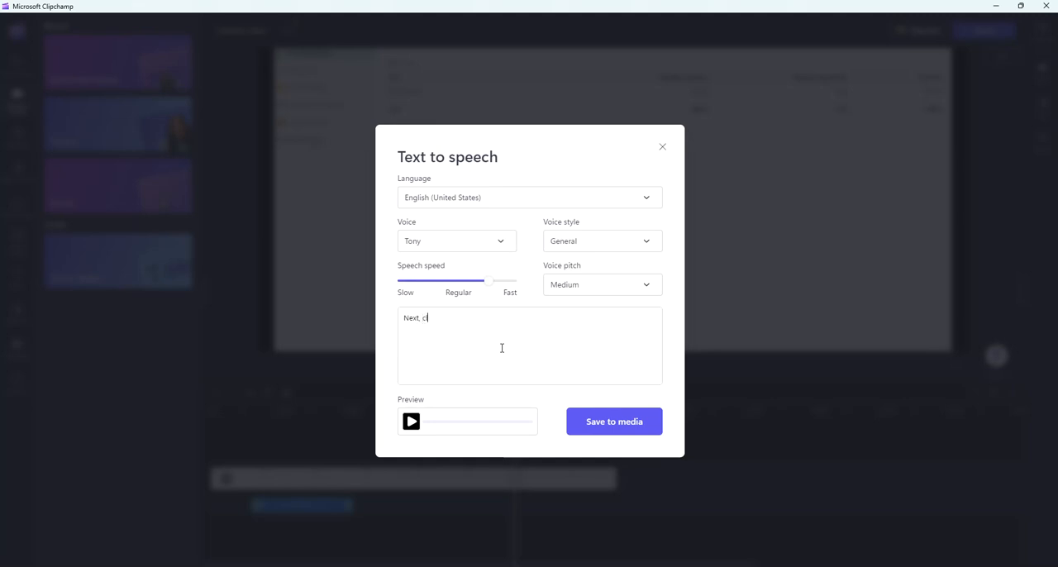
{"action": "type", "text": "lick make p"}
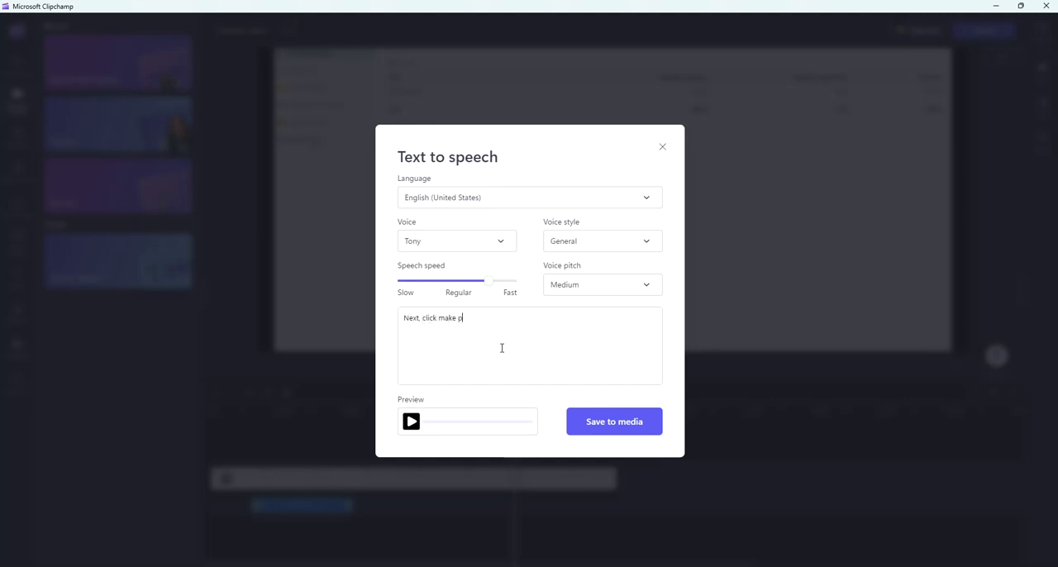
{"action": "type", "text": "ayments on the"}
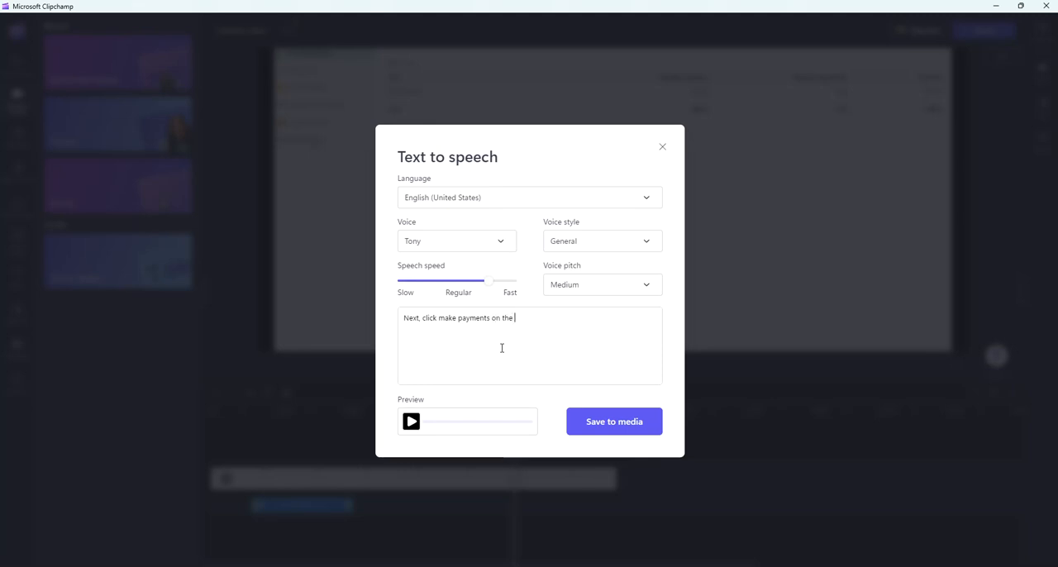
{"action": "type", "text": "left side"}
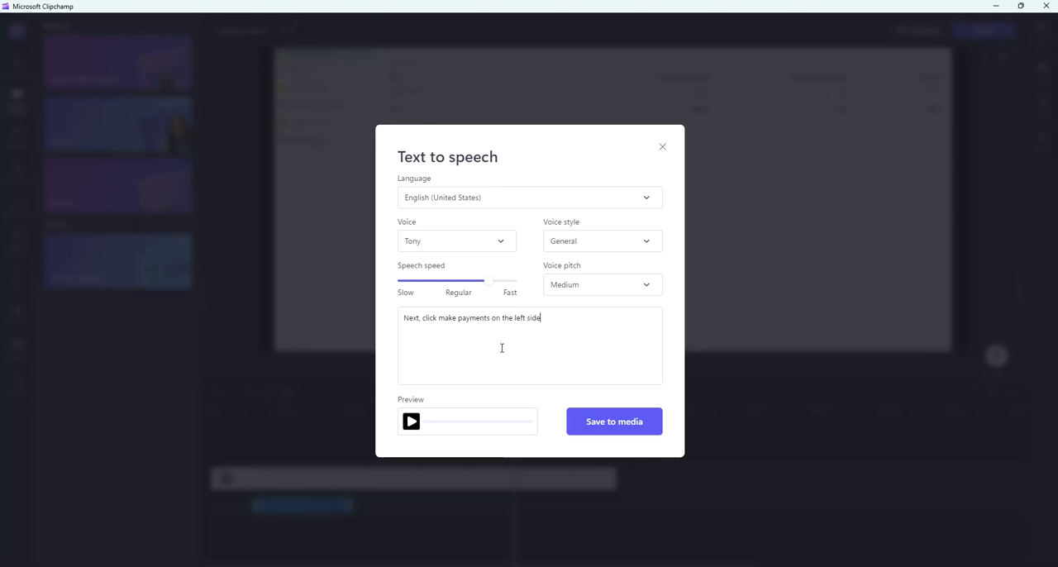
{"action": "left_click", "coordinate": [410, 422]}
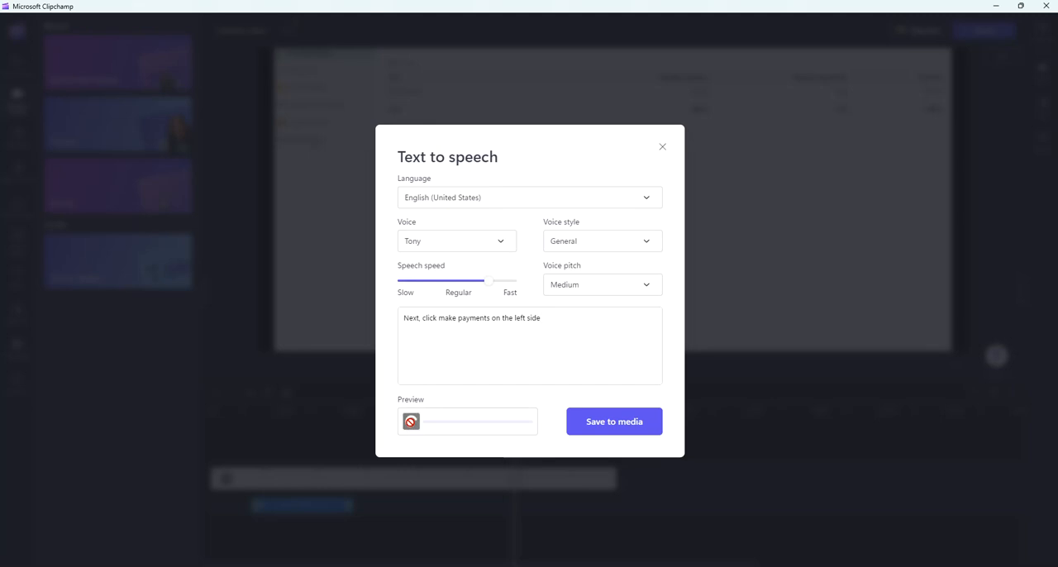
Step: Stop the preview and save the make-payments narration to the media library
{"action": "left_click", "coordinate": [410, 422]}
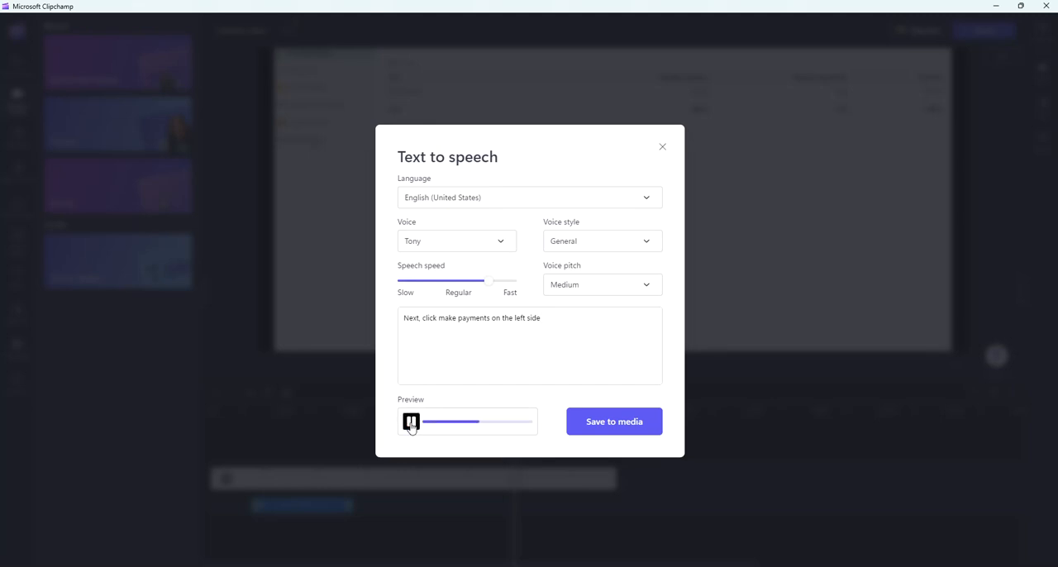
{"action": "left_click", "coordinate": [410, 421]}
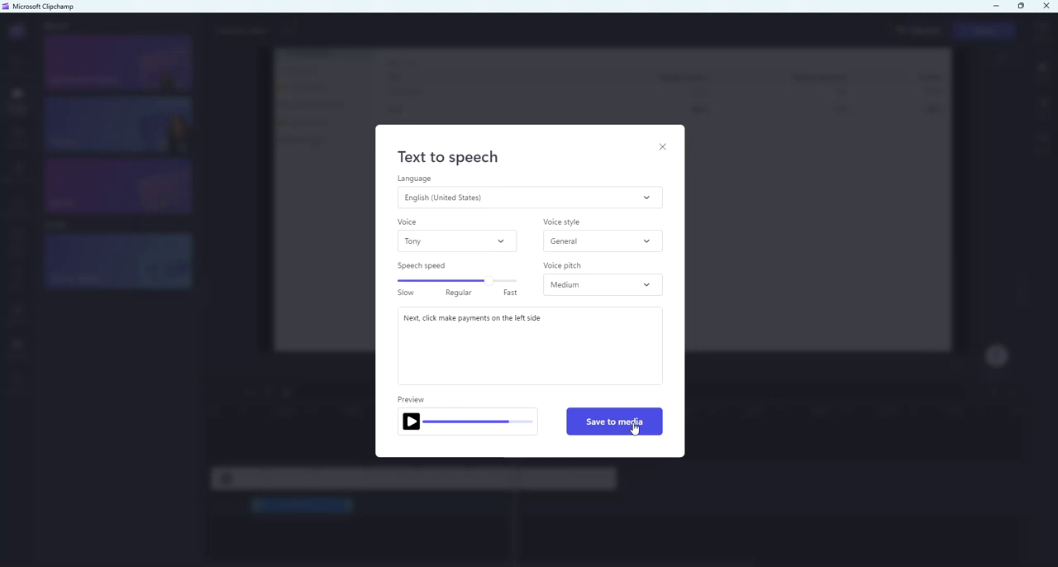
{"action": "left_click", "coordinate": [615, 421]}
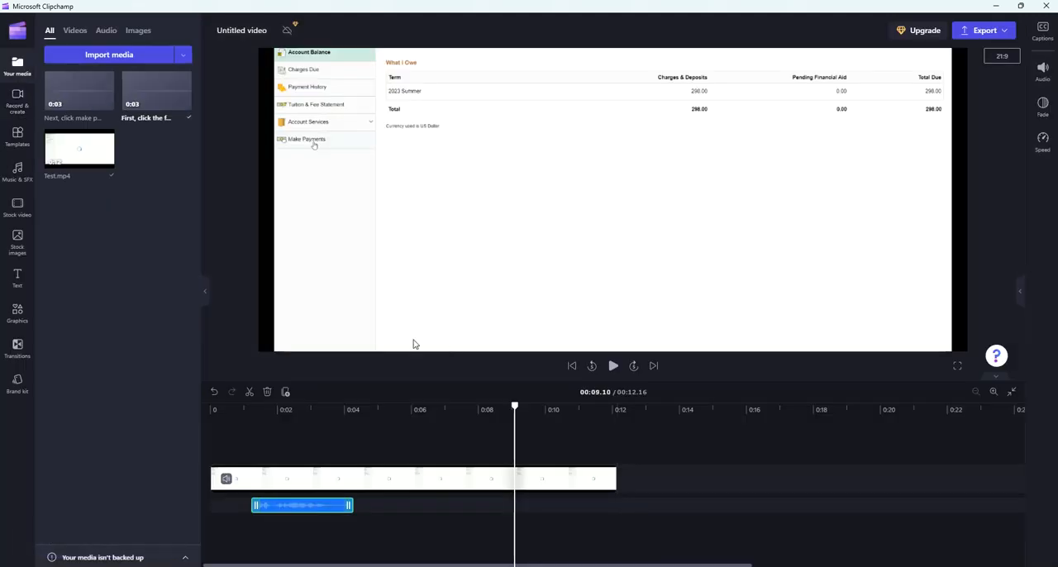
{"action": "mouse_move", "coordinate": [53, 126]}
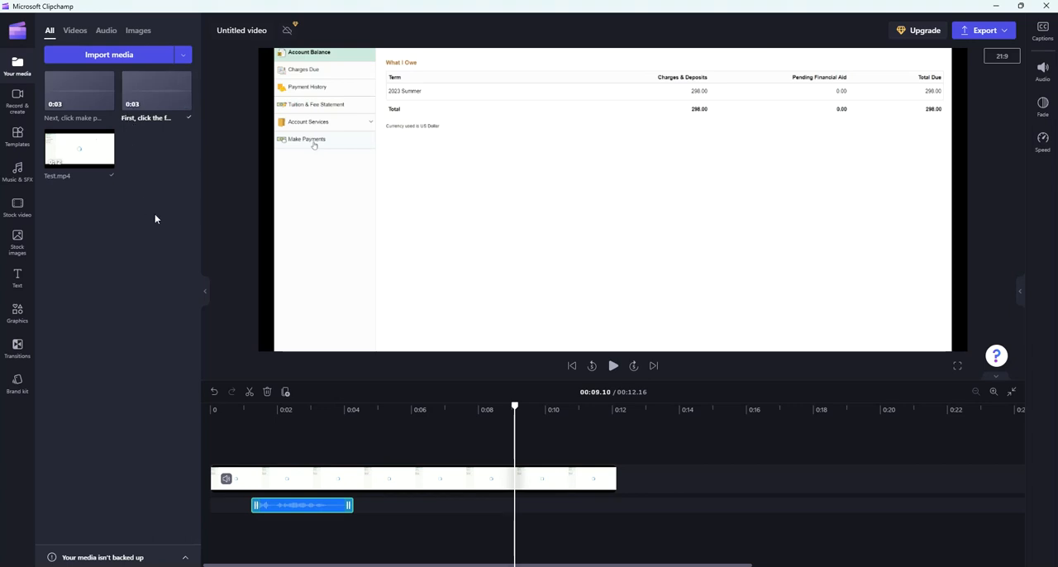
{"action": "mouse_move", "coordinate": [170, 174]}
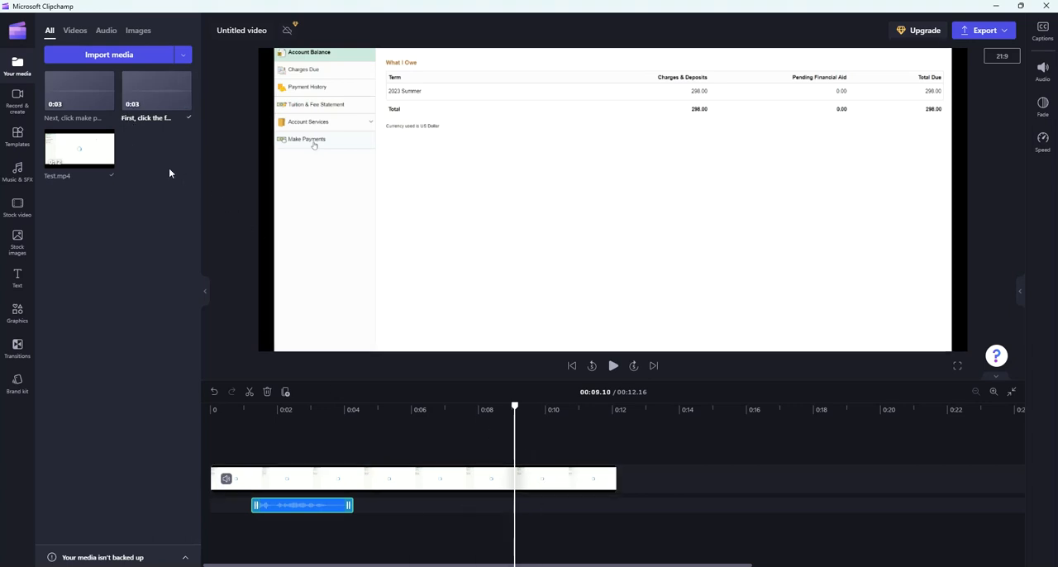
{"action": "mouse_move", "coordinate": [521, 467]}
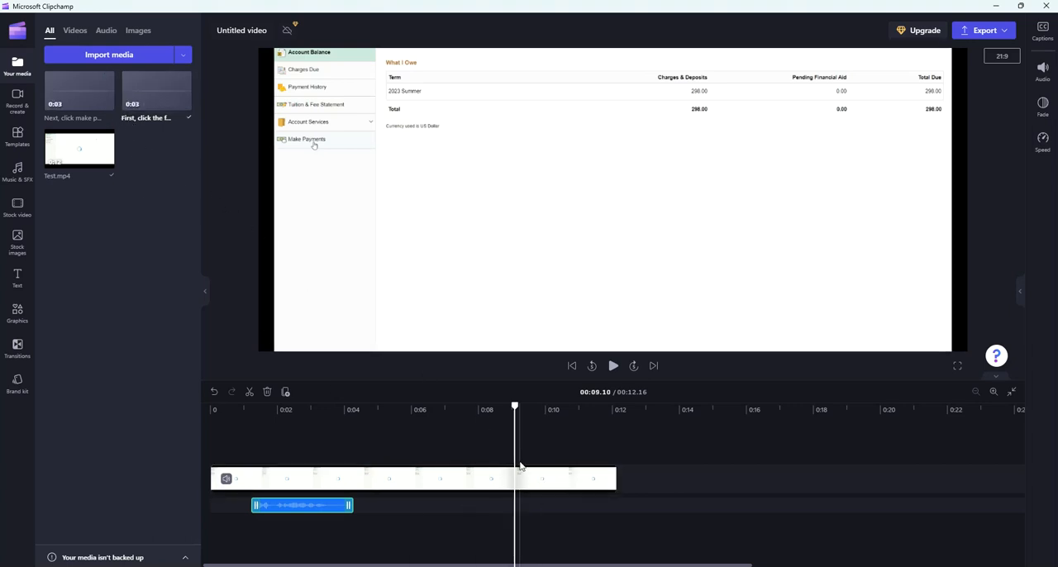
{"action": "mouse_move", "coordinate": [108, 102]}
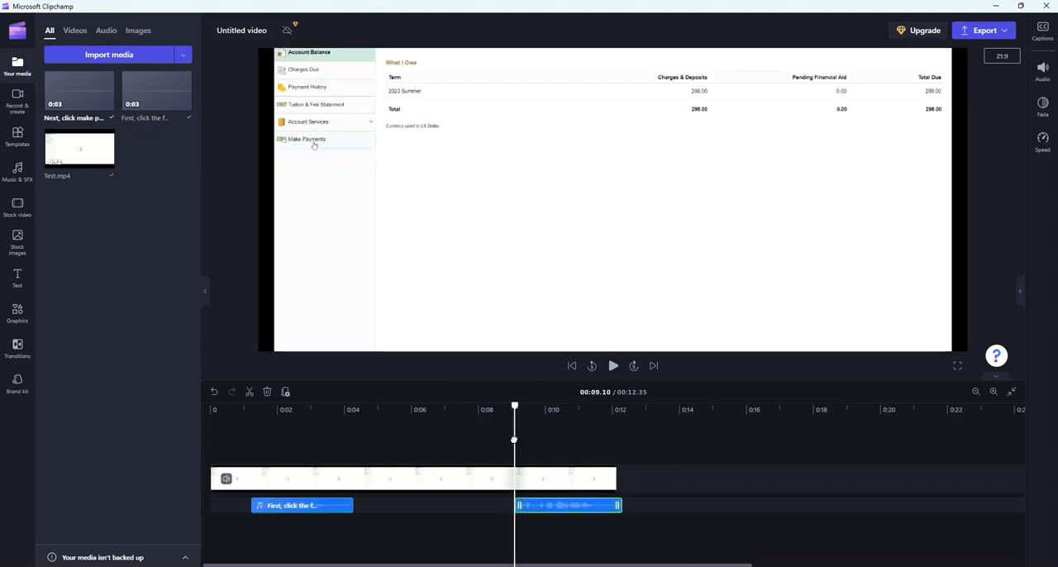
Step: Shift the make-payments voiceover slightly earlier and preview its timing
{"action": "left_click_drag", "start_coordinate": [514, 410], "coordinate": [476, 410]}
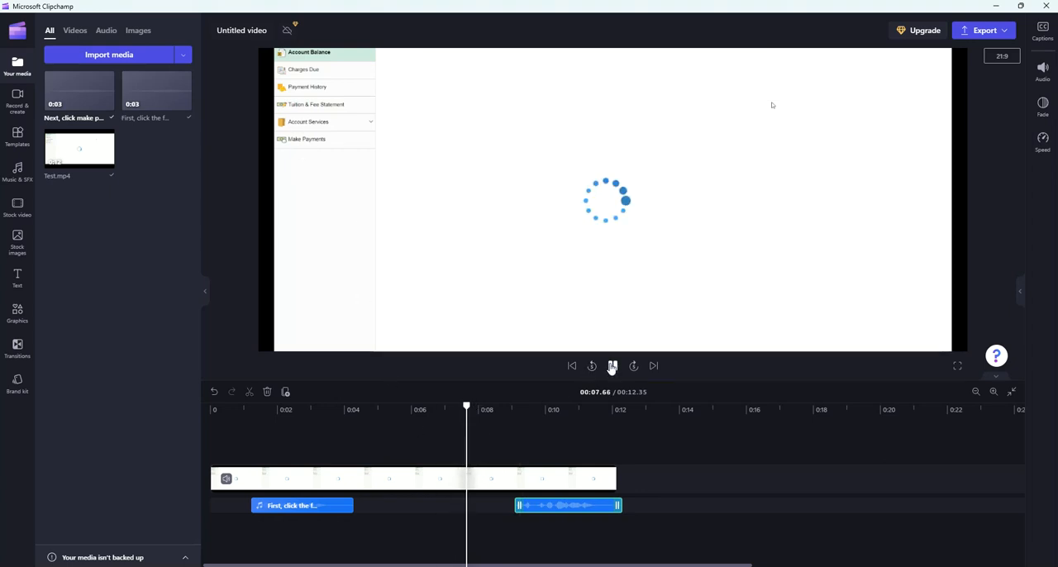
{"action": "left_click", "coordinate": [612, 367]}
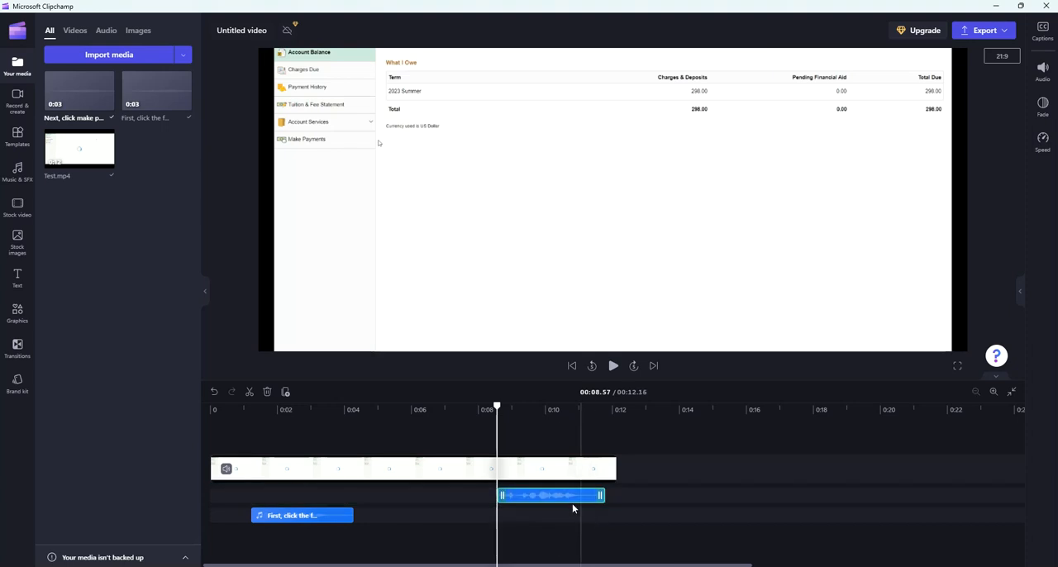
{"action": "mouse_move", "coordinate": [447, 526]}
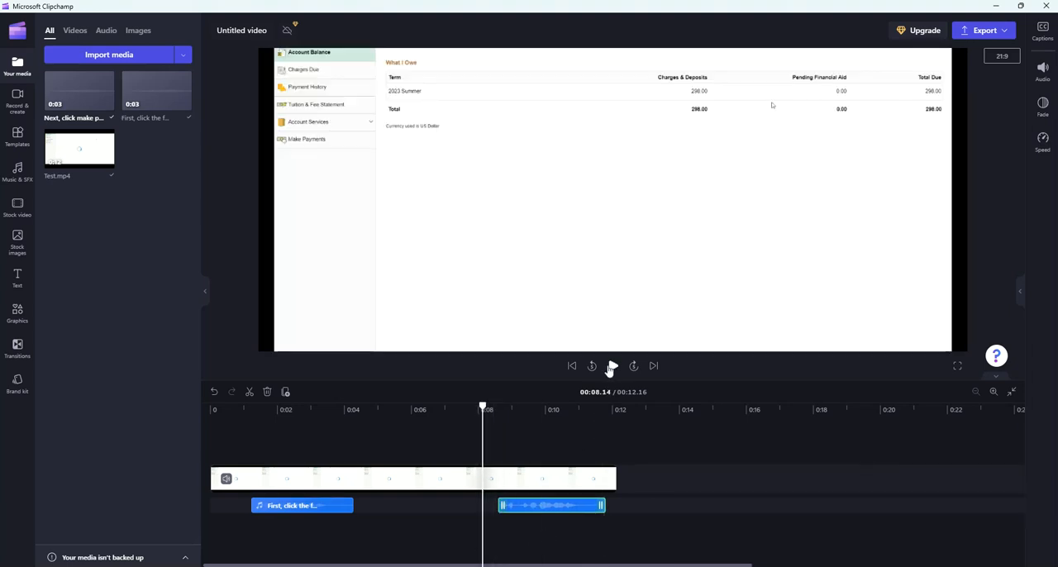
{"action": "left_click", "coordinate": [612, 367]}
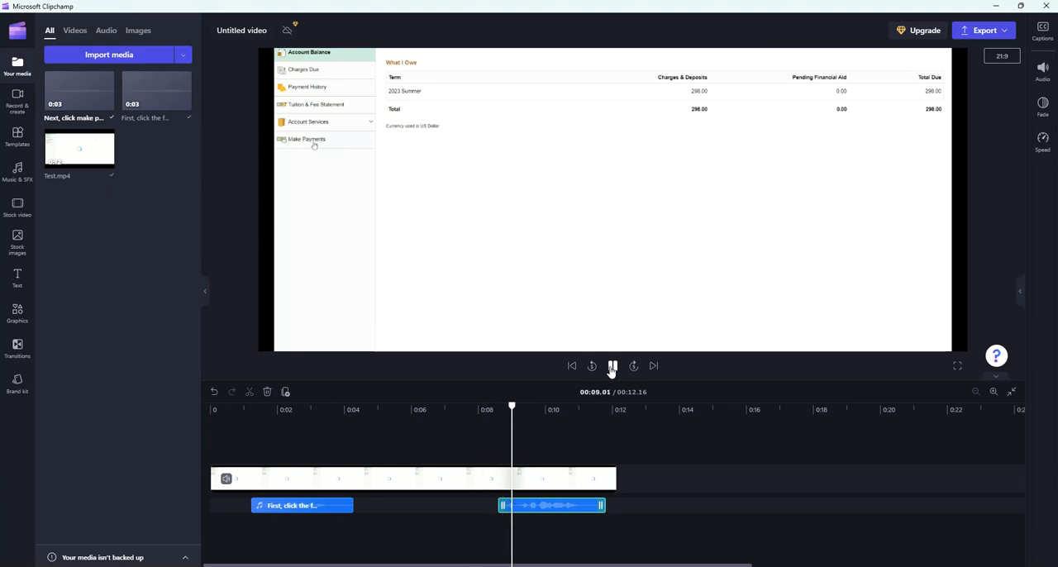
{"action": "left_click", "coordinate": [612, 367]}
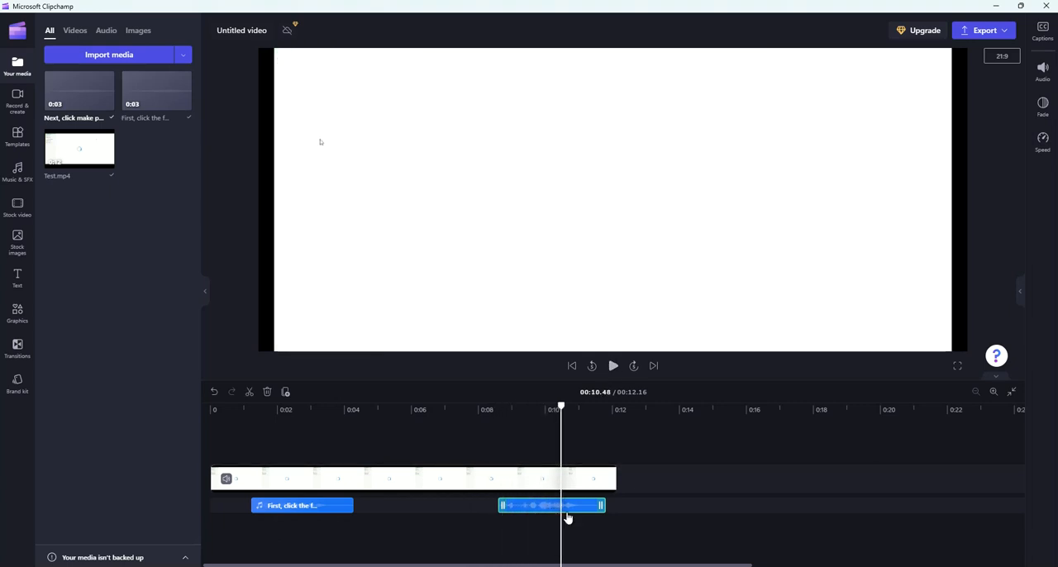
Step: Reposition the voiceover to match the account balance step and preview again
{"action": "left_click_drag", "start_coordinate": [561, 410], "coordinate": [473, 410]}
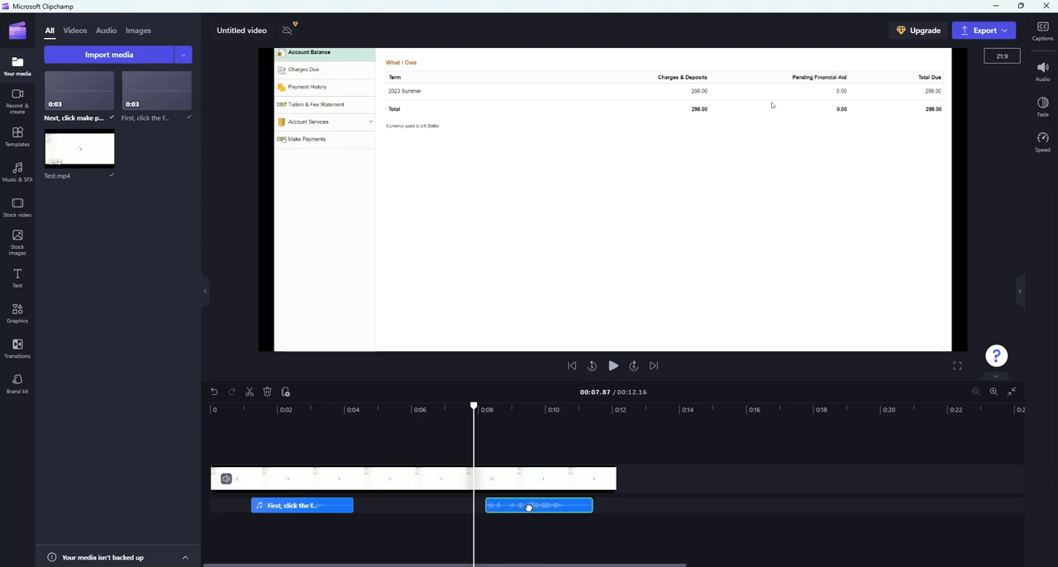
{"action": "left_click", "coordinate": [539, 506]}
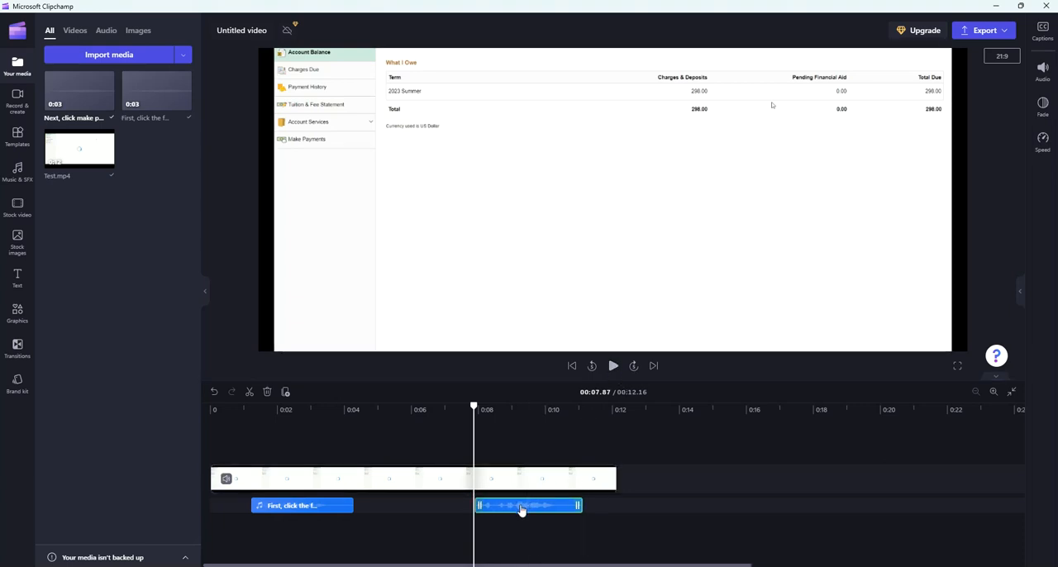
{"action": "left_click", "coordinate": [613, 367]}
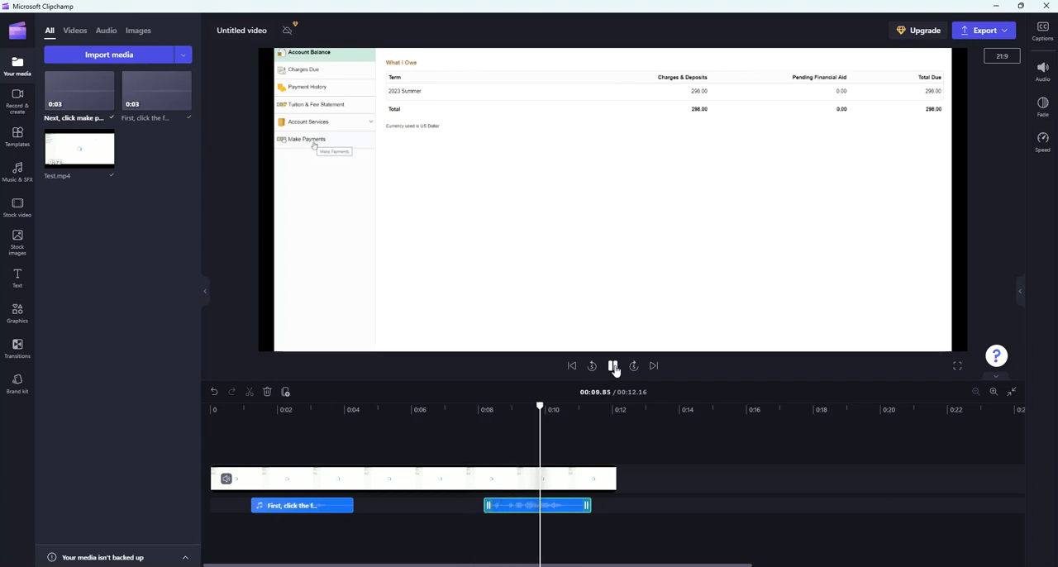
{"action": "left_click", "coordinate": [614, 367]}
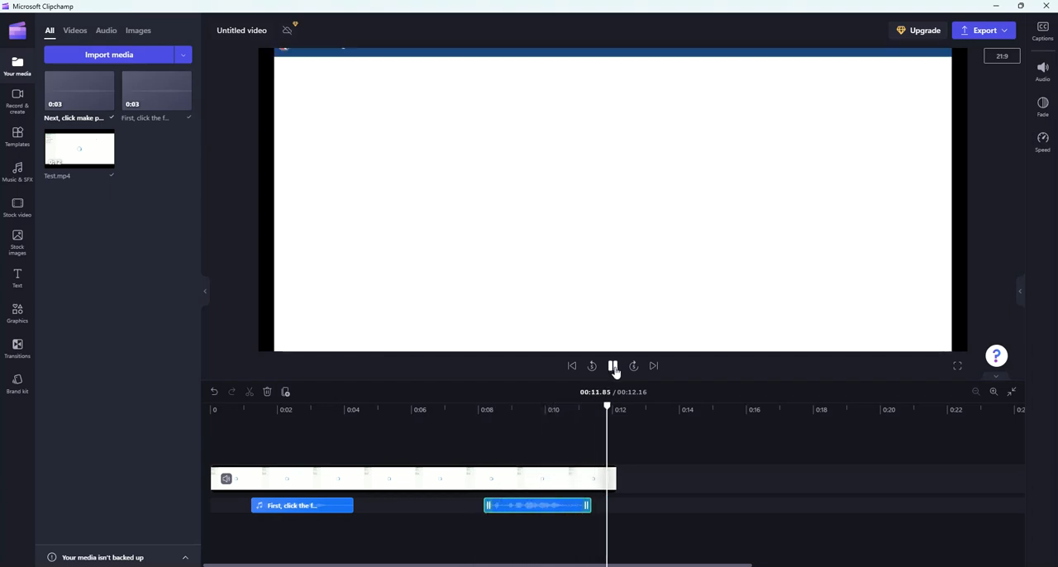
{"action": "left_click", "coordinate": [614, 366]}
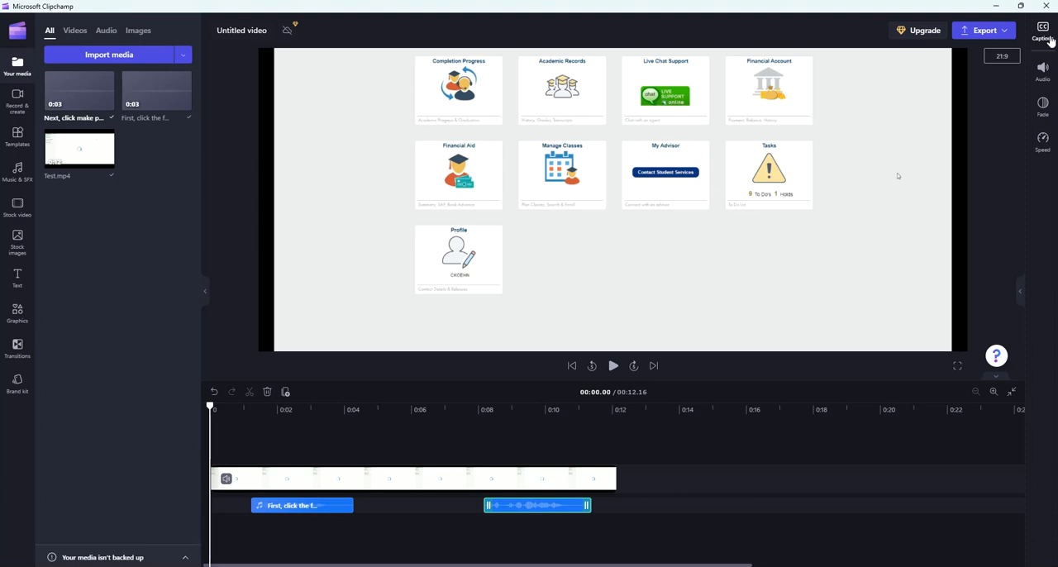
Step: Turn on auto-captions with English (United States) recognition from the Captions panel
{"action": "left_click", "coordinate": [1042, 29]}
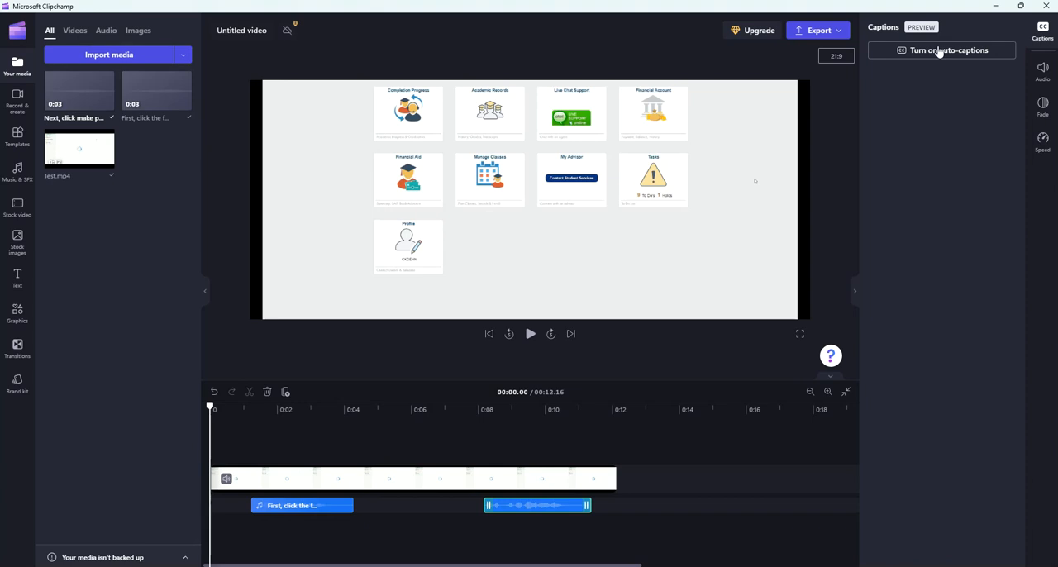
{"action": "left_click", "coordinate": [941, 50]}
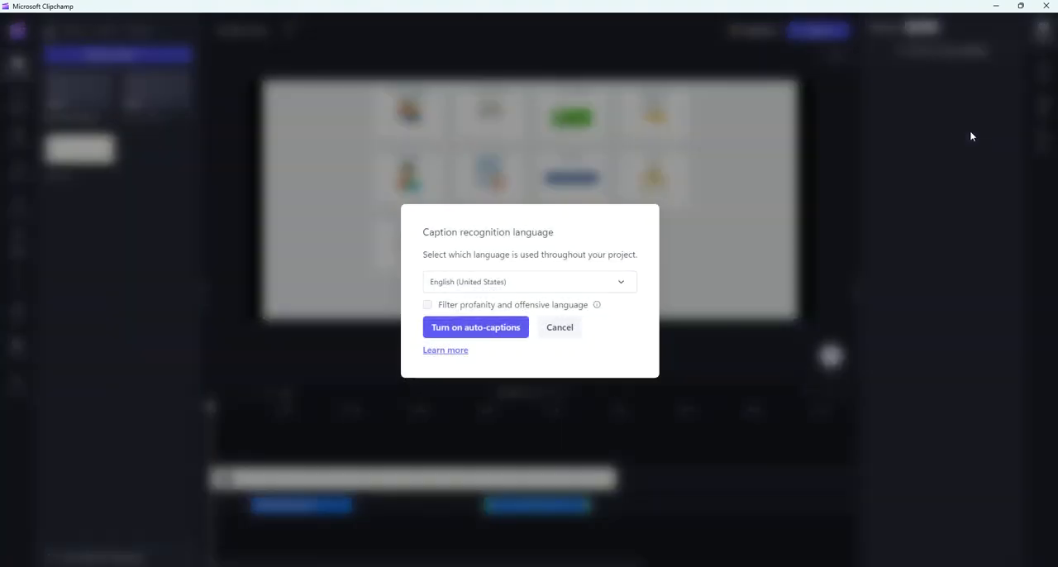
{"action": "mouse_move", "coordinate": [420, 268]}
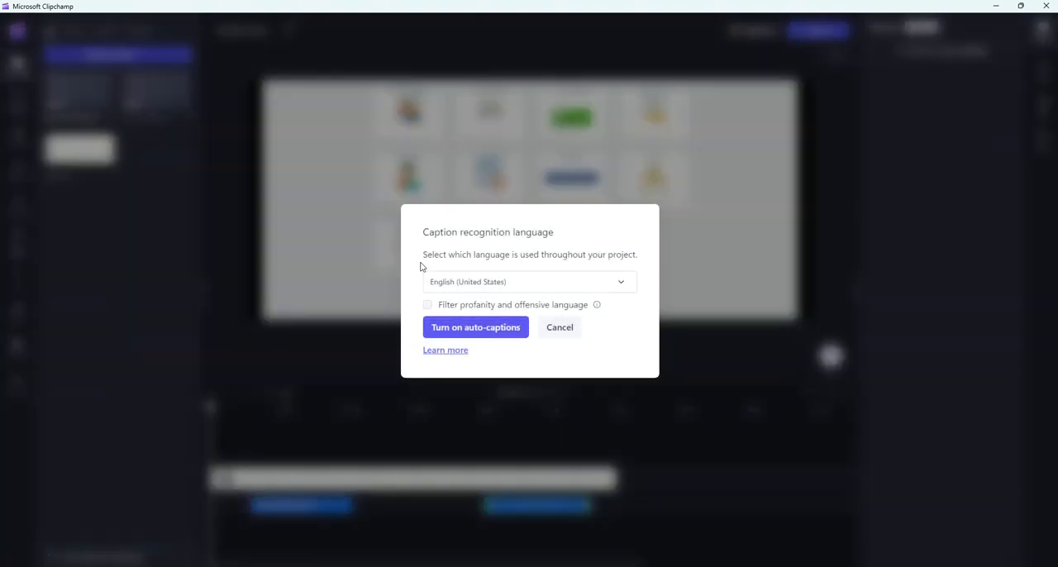
{"action": "mouse_move", "coordinate": [476, 327]}
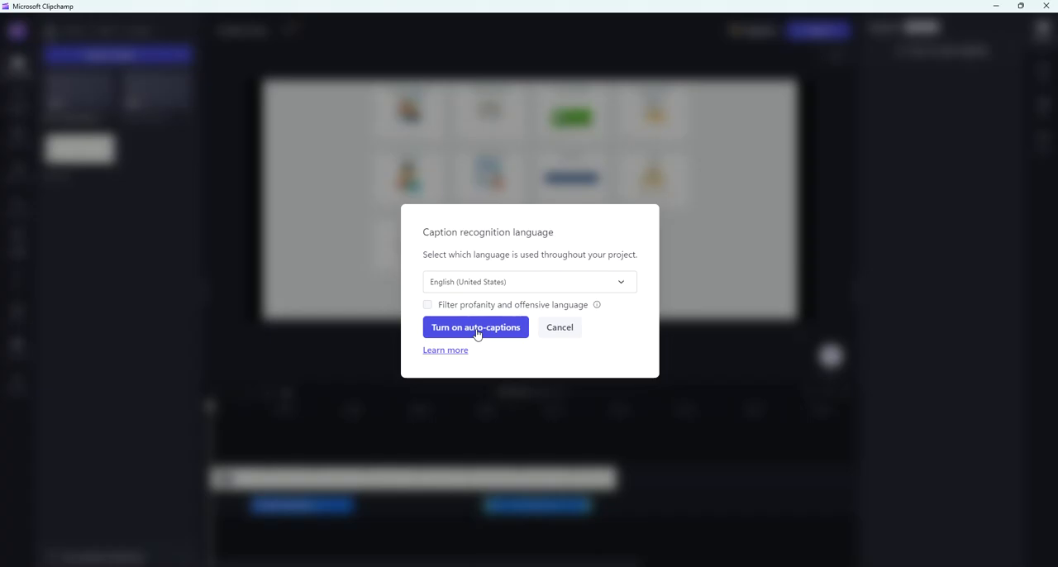
{"action": "left_click", "coordinate": [476, 327]}
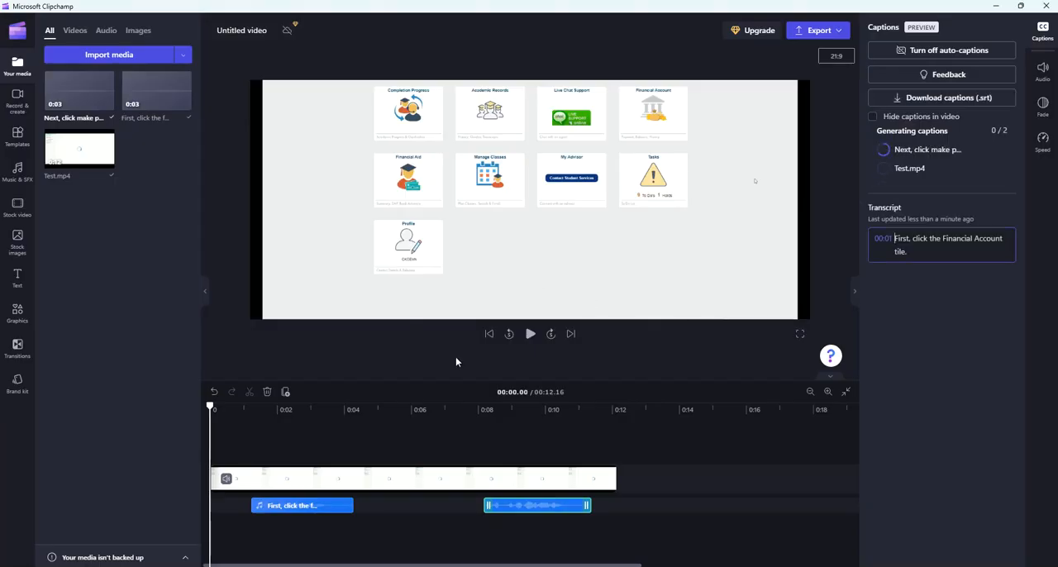
Step: Play the preview repeatedly while captions generate until both narration lines are transcribed
{"action": "left_click", "coordinate": [529, 332]}
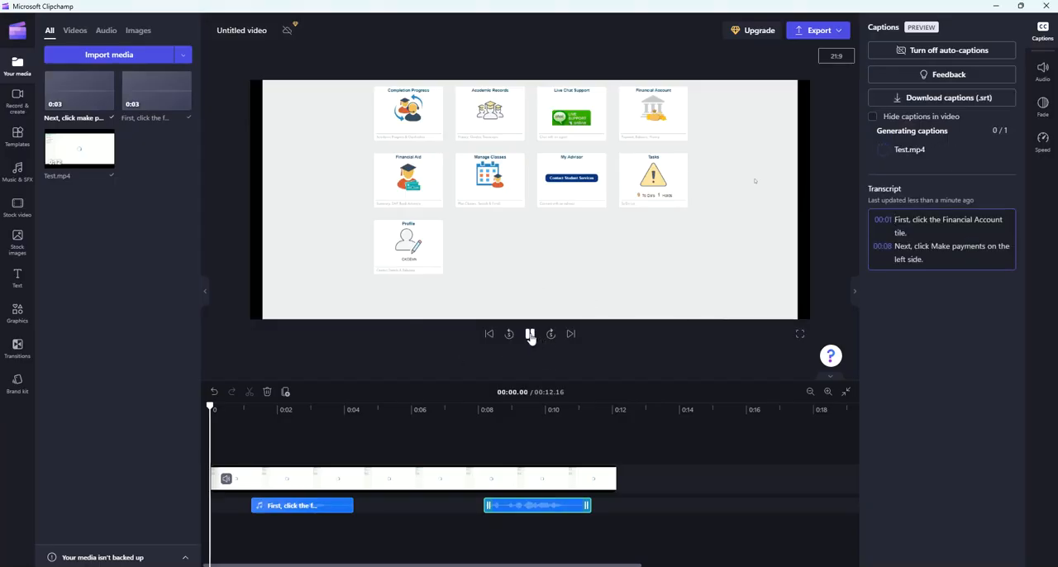
{"action": "left_click", "coordinate": [529, 334]}
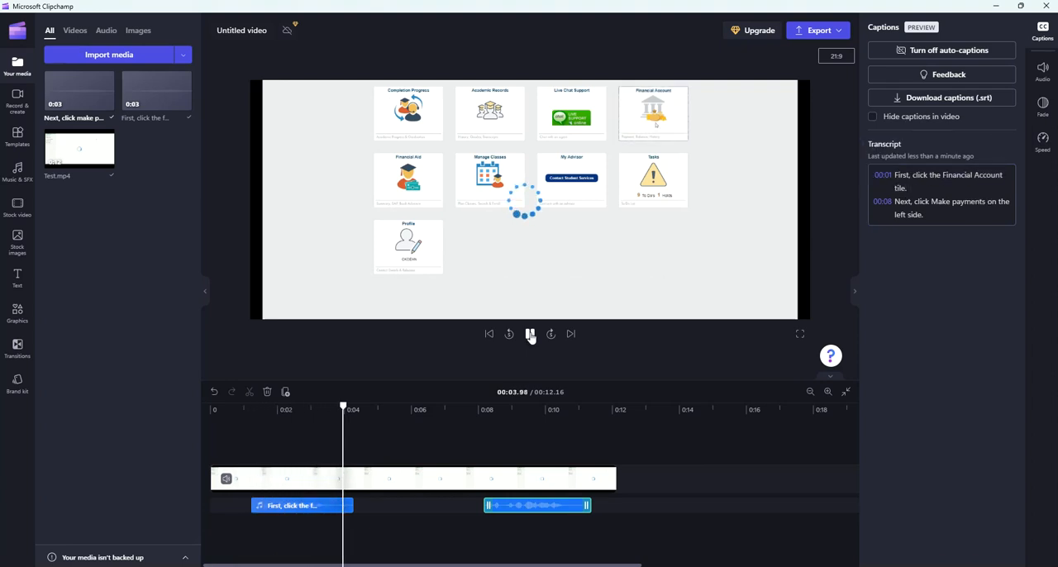
{"action": "left_click", "coordinate": [529, 334]}
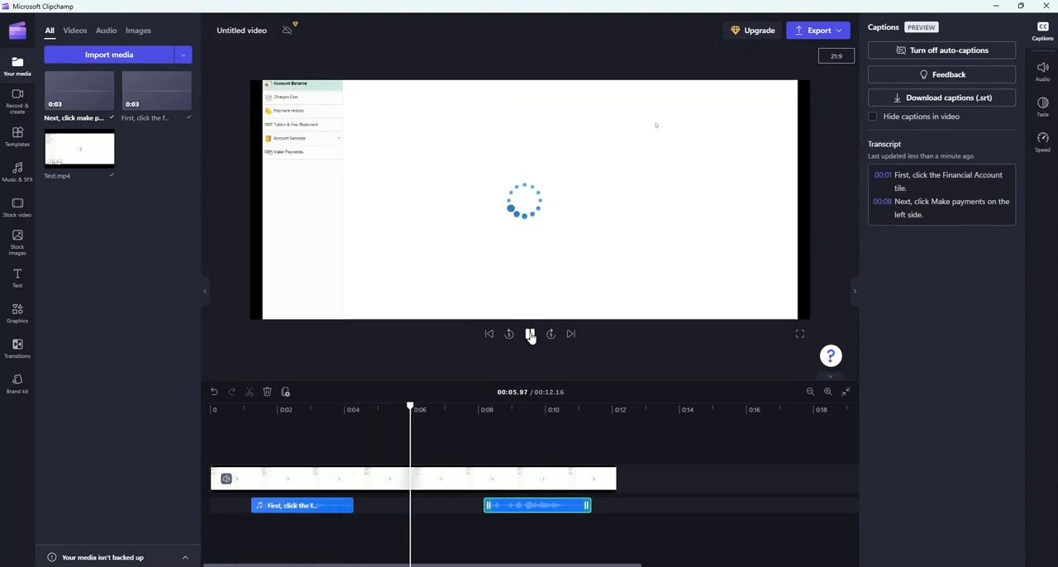
{"action": "left_click", "coordinate": [531, 334]}
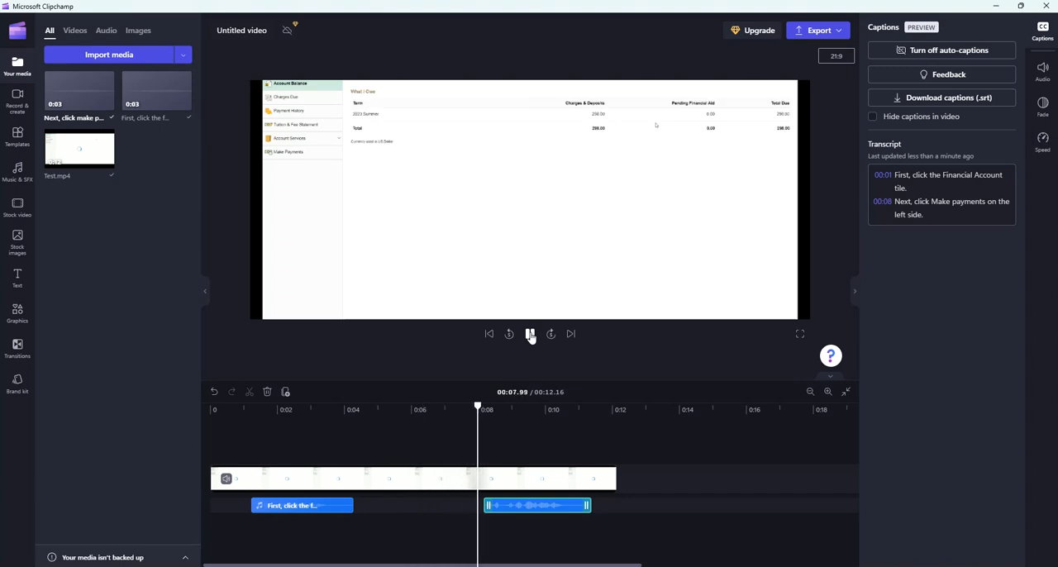
{"action": "left_click", "coordinate": [529, 334]}
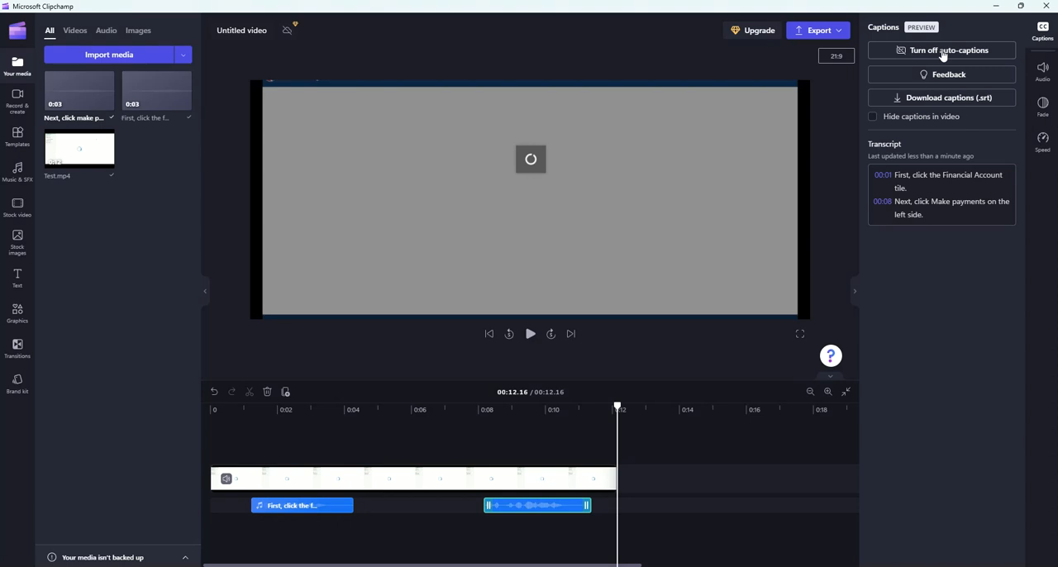
{"action": "mouse_move", "coordinate": [943, 64]}
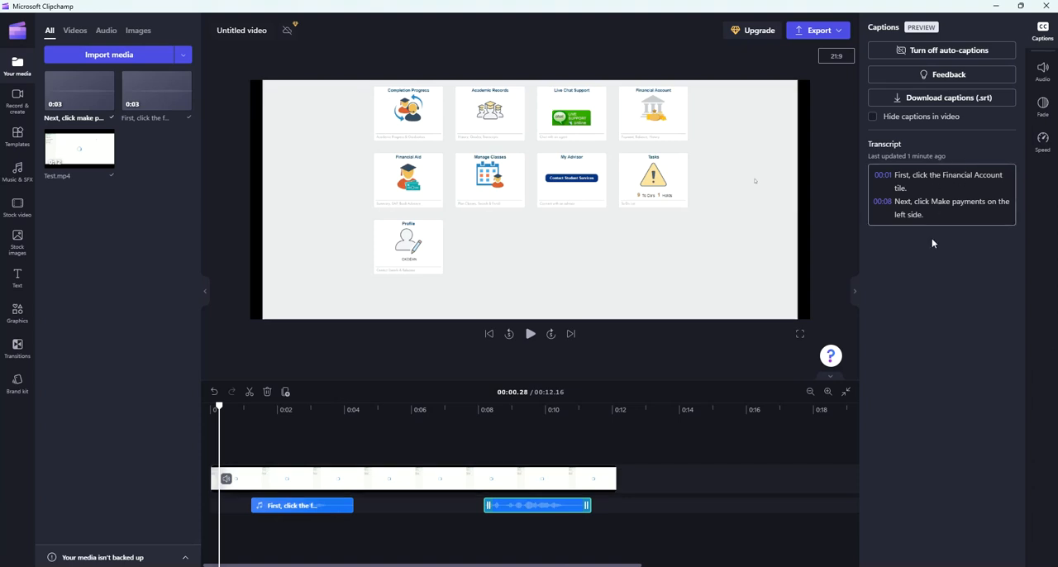
{"action": "mouse_move", "coordinate": [921, 341]}
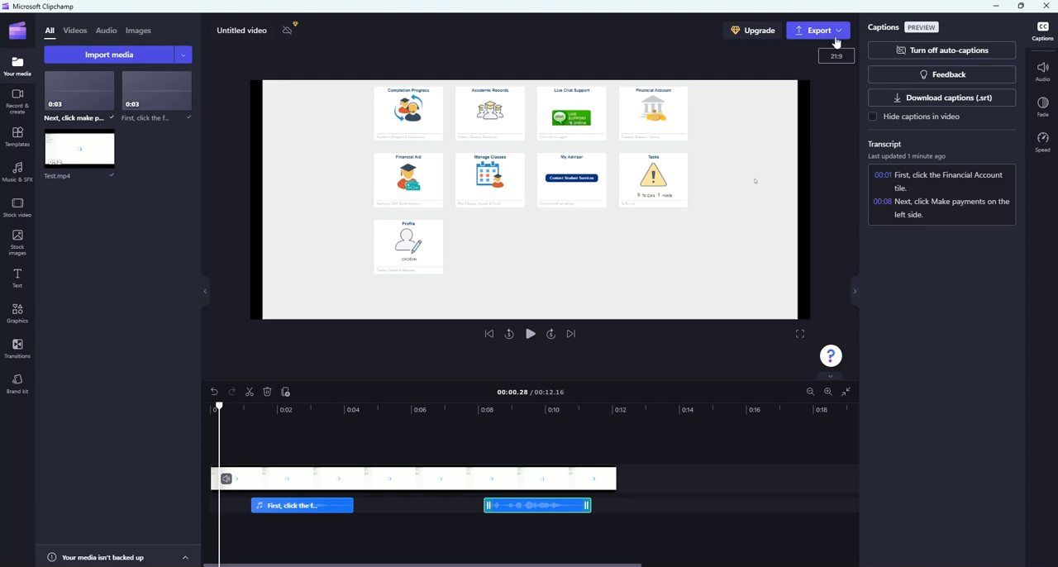
{"action": "mouse_move", "coordinate": [248, 30]}
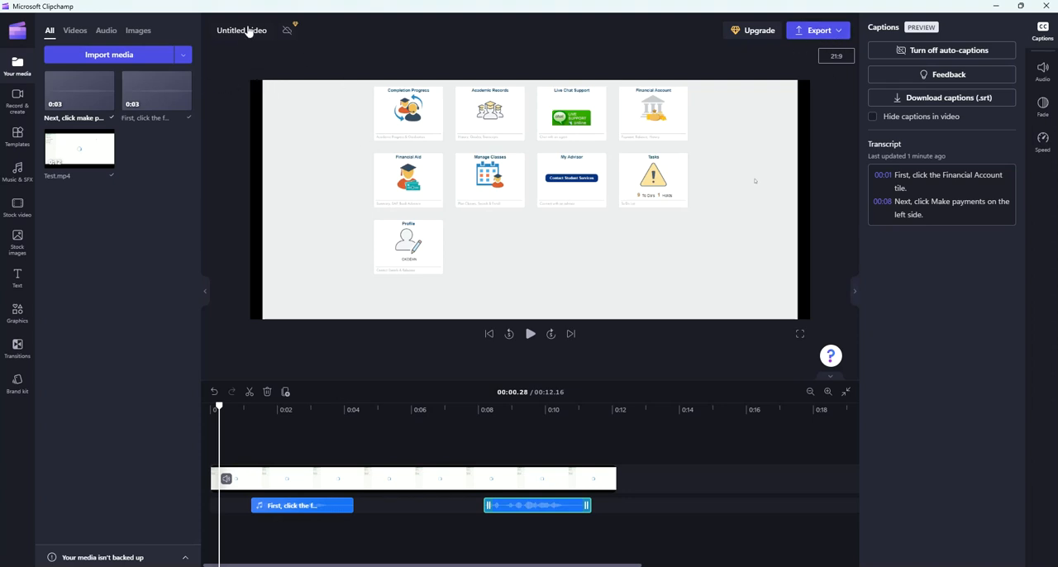
Step: Rename the project from 'Untitled video' to 'Test Video 1'
{"action": "left_click", "coordinate": [241, 30]}
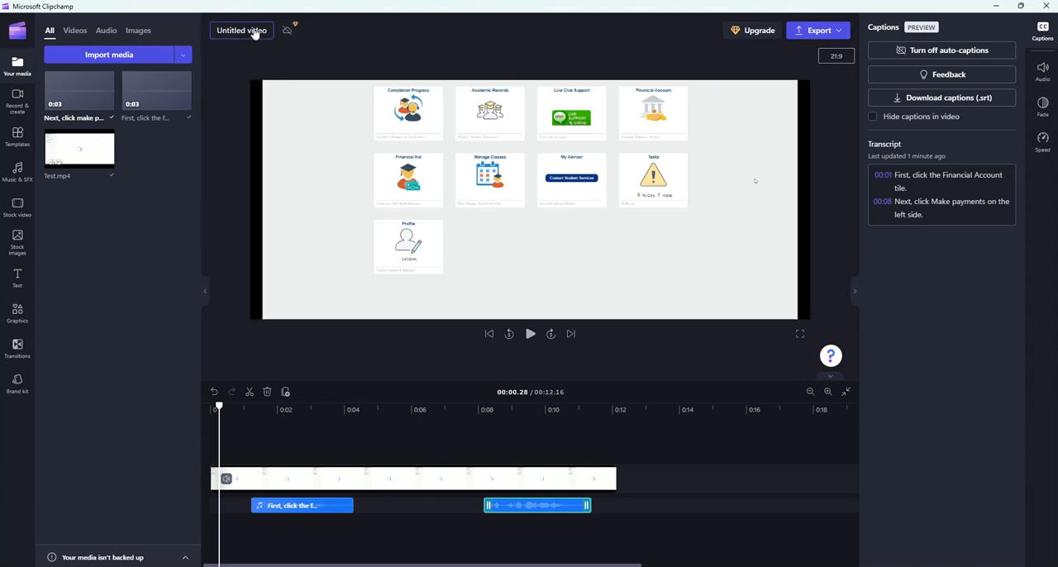
{"action": "left_click", "coordinate": [241, 30]}
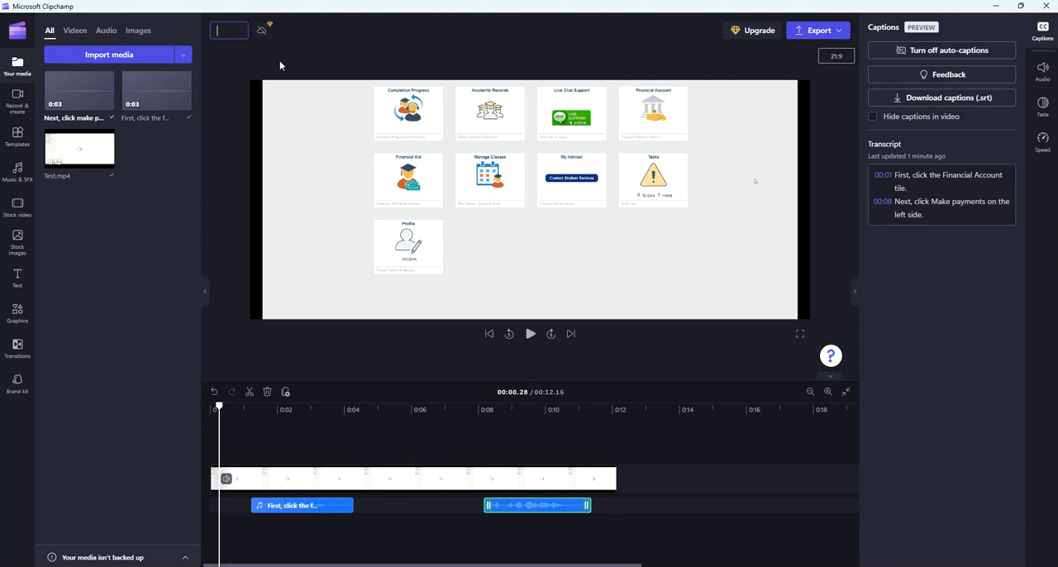
{"action": "type", "text": "Tes"}
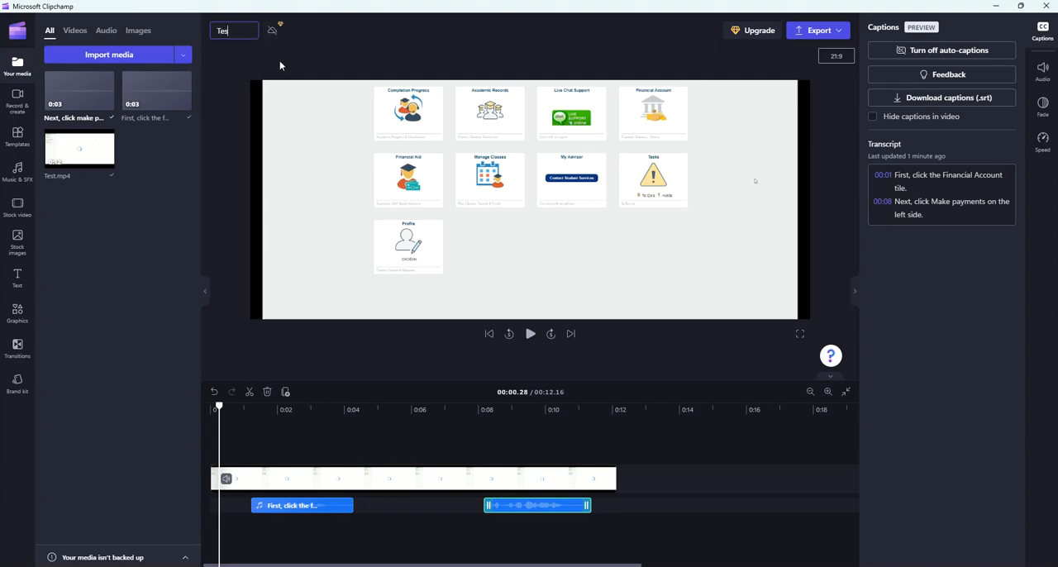
{"action": "type", "text": "Test Video"}
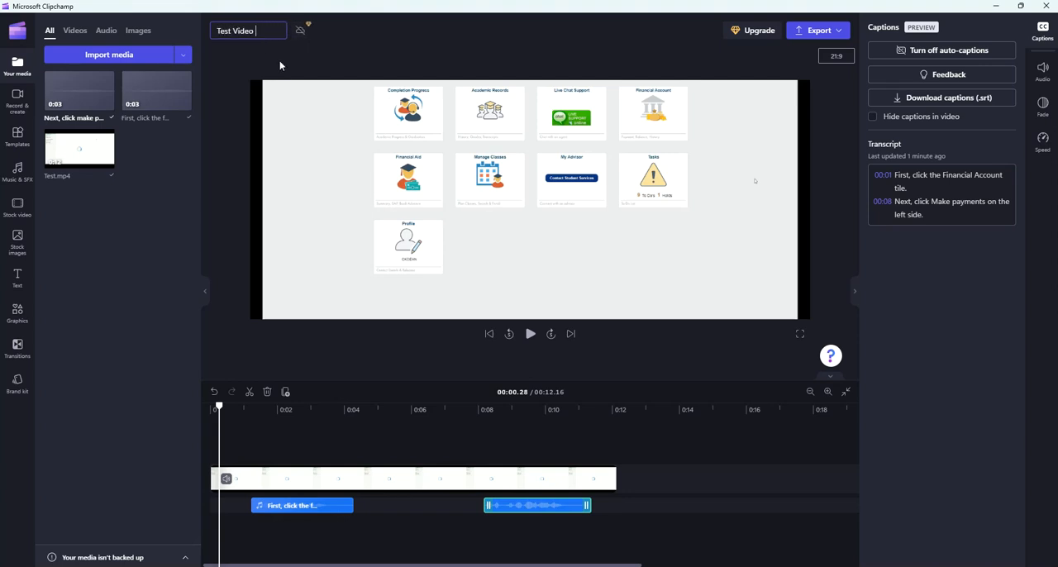
{"action": "type", "text": "1"}
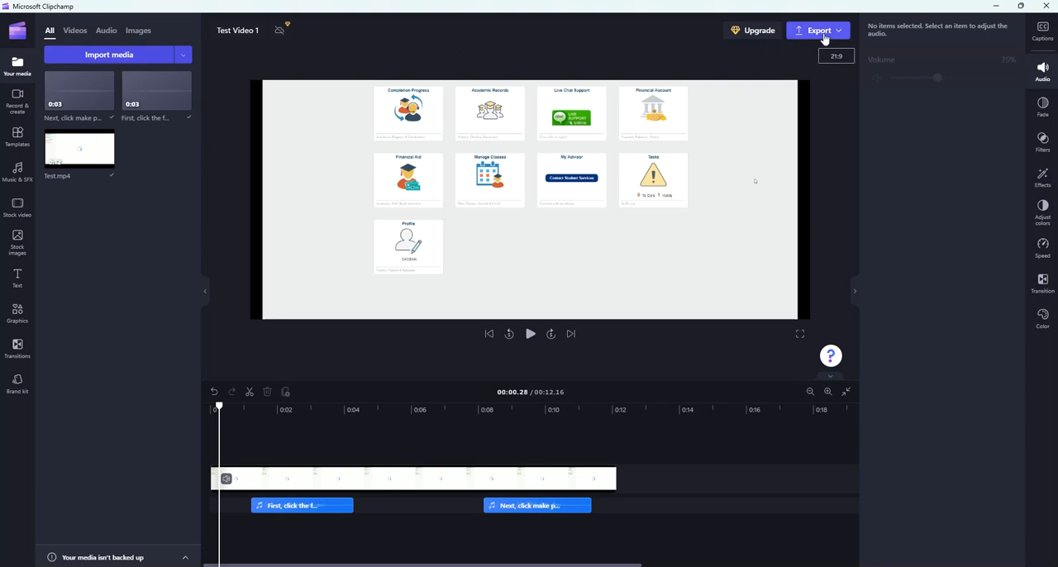
Step: Export the project as a 1080p MP4 video
{"action": "left_click", "coordinate": [819, 30]}
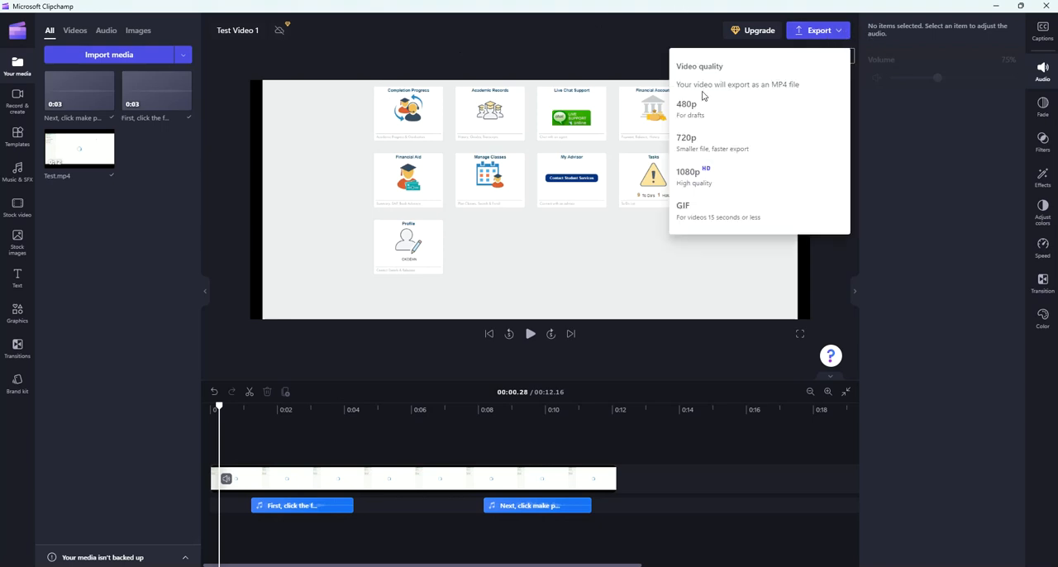
{"action": "mouse_move", "coordinate": [694, 177]}
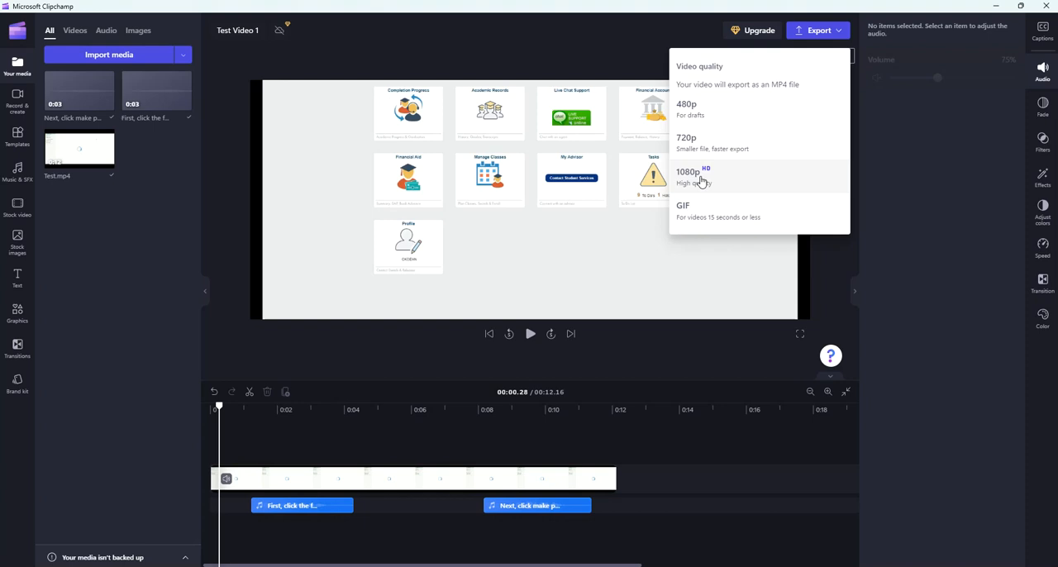
{"action": "left_click", "coordinate": [688, 172]}
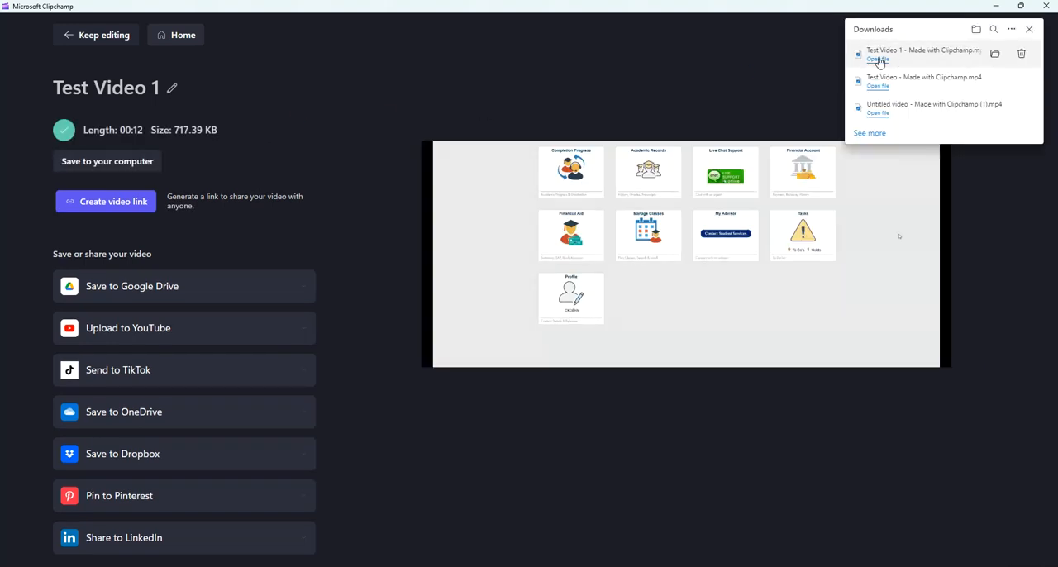
Step: Open 'Test Video 1 - Made with Clipchamp.mp4' from Downloads and play it in Media Player
{"action": "left_click", "coordinate": [876, 59]}
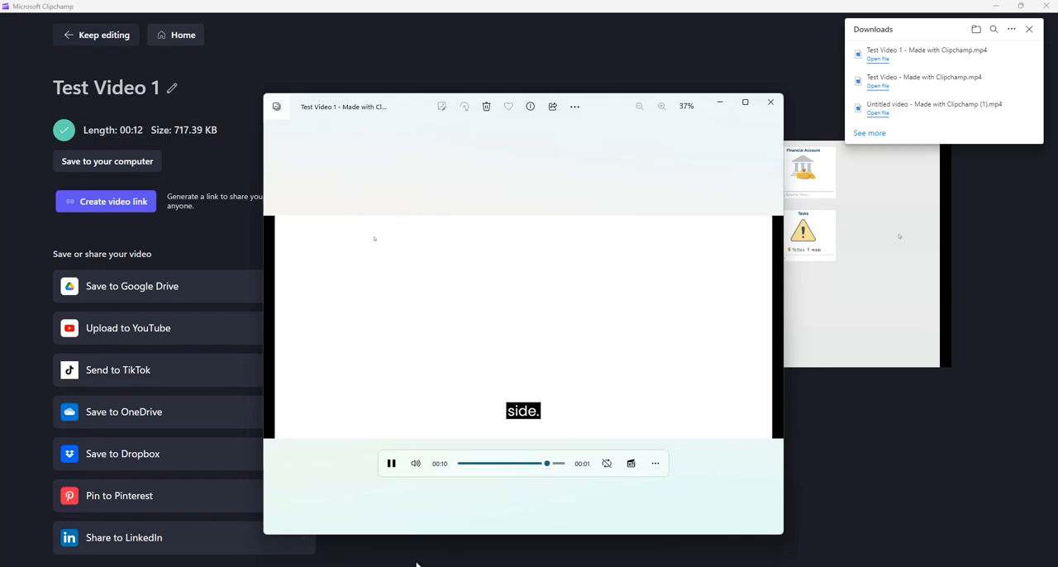
{"action": "left_click", "coordinate": [390, 463]}
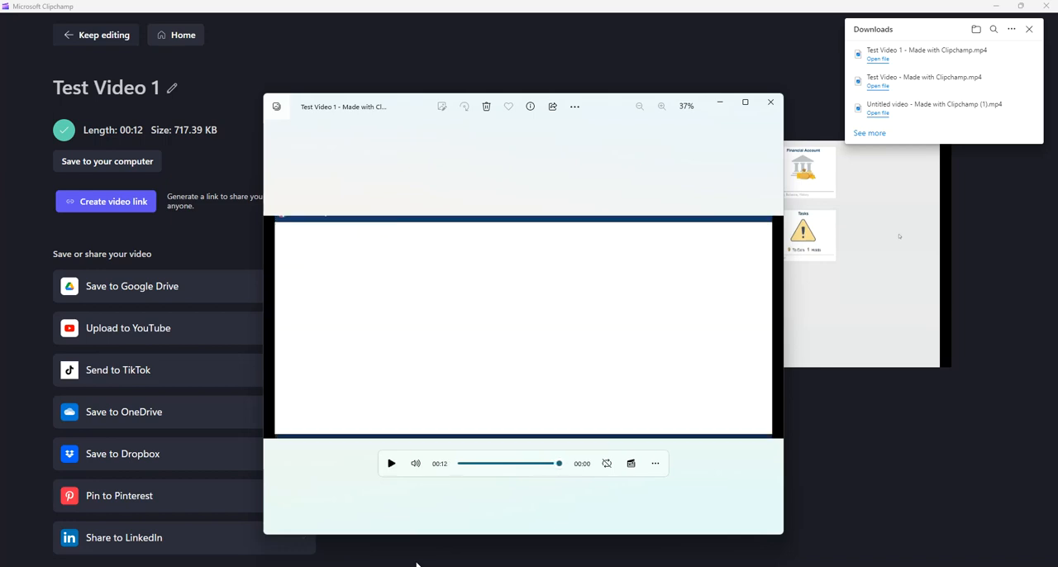